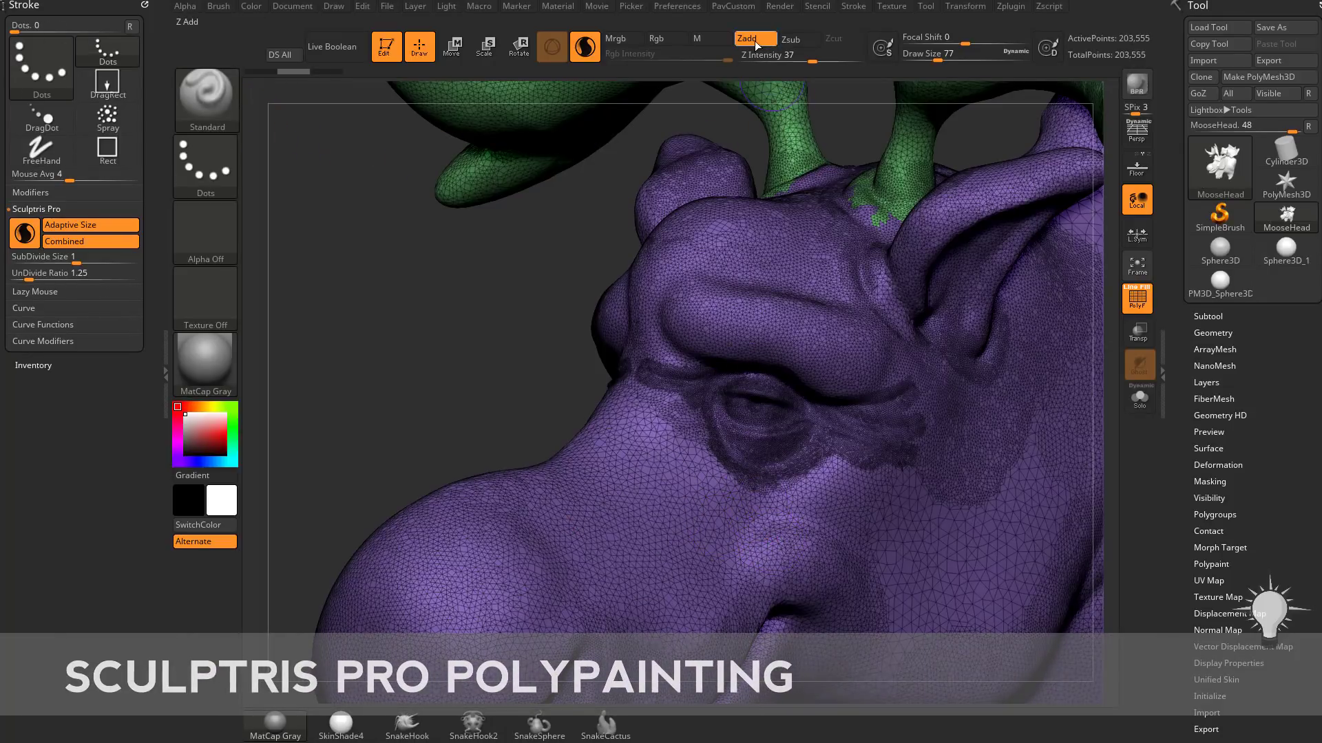
# - Hide the wireframe and preview blue, bright green and dark blue paint on the moose head
pyautogui.click(656, 38)
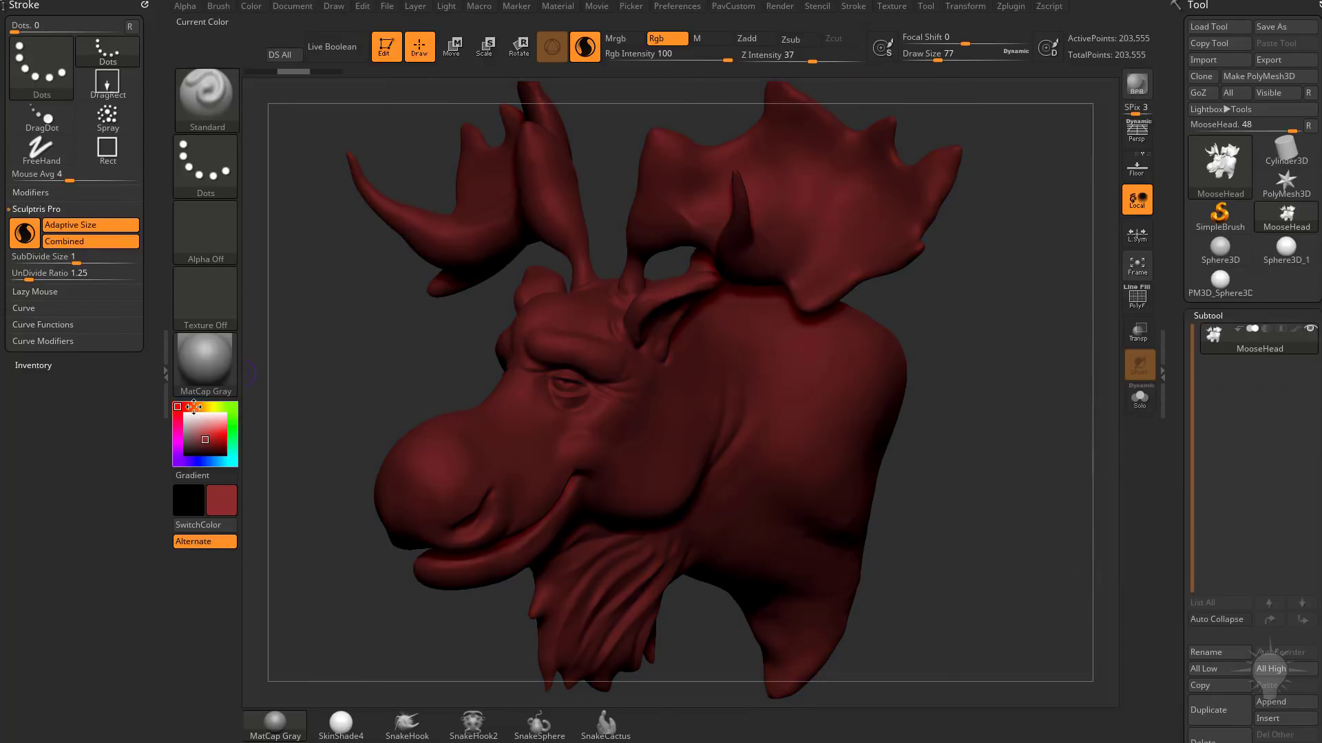
pyautogui.click(203, 461)
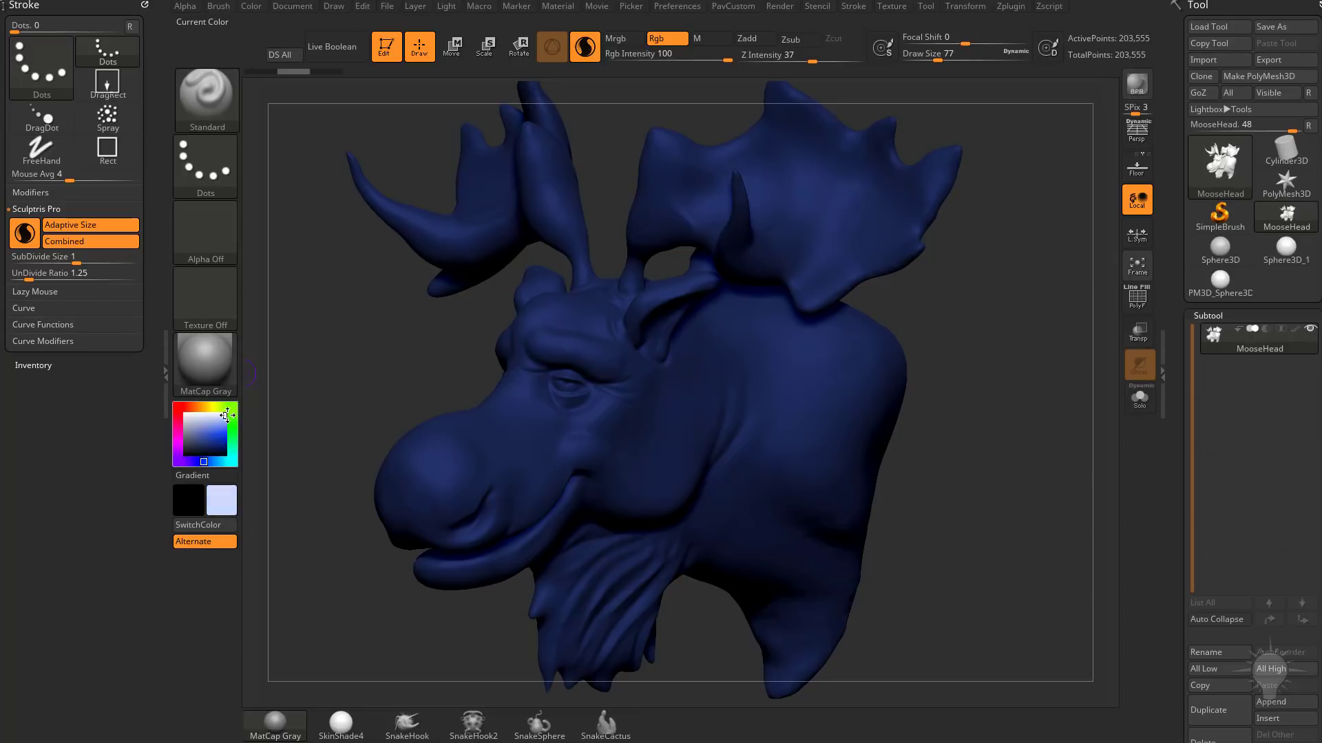
pyautogui.click(215, 431)
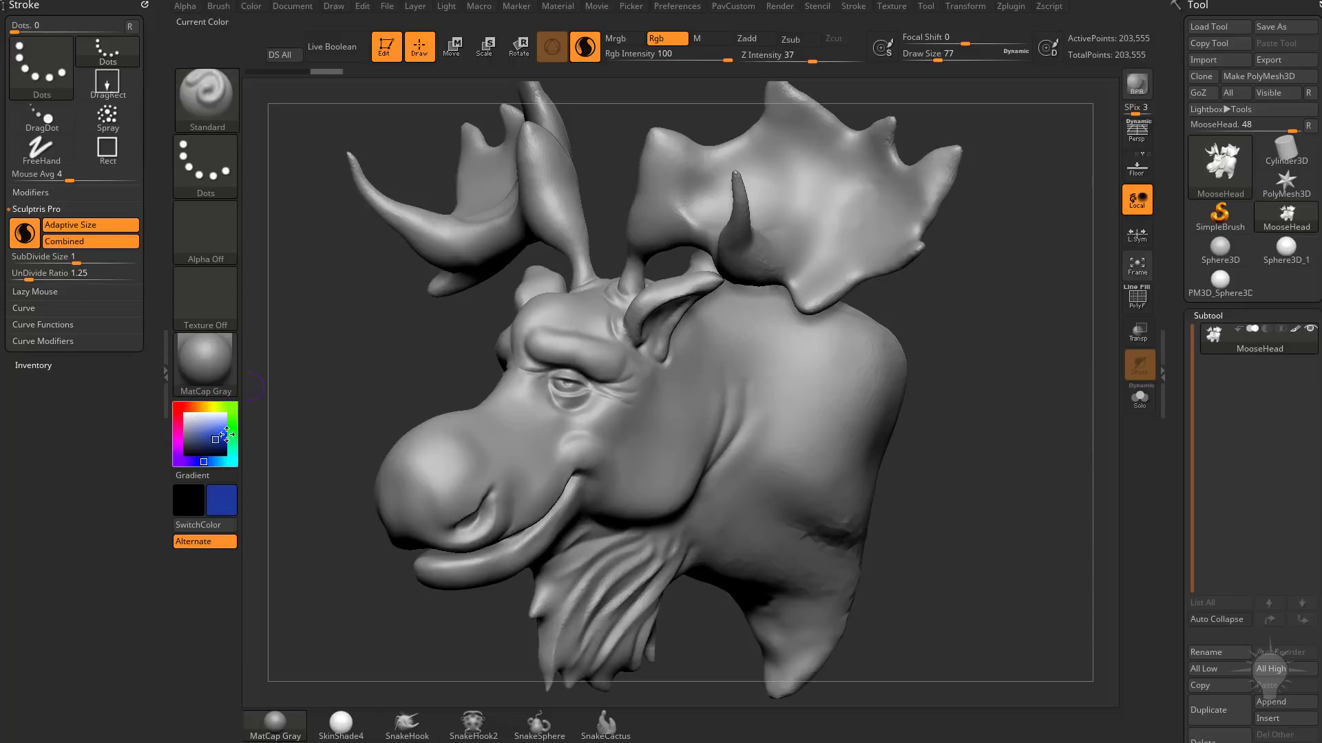
pyautogui.click(232, 414)
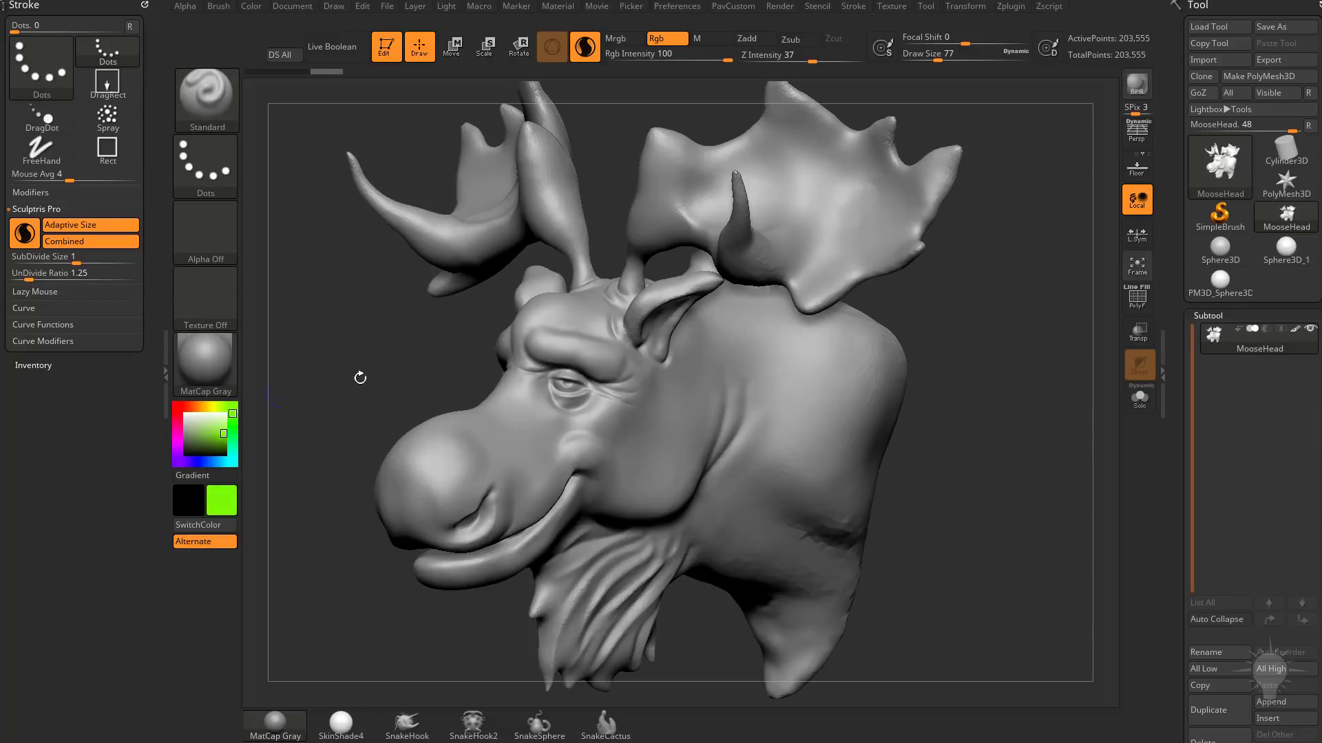
pyautogui.moveTo(206, 364)
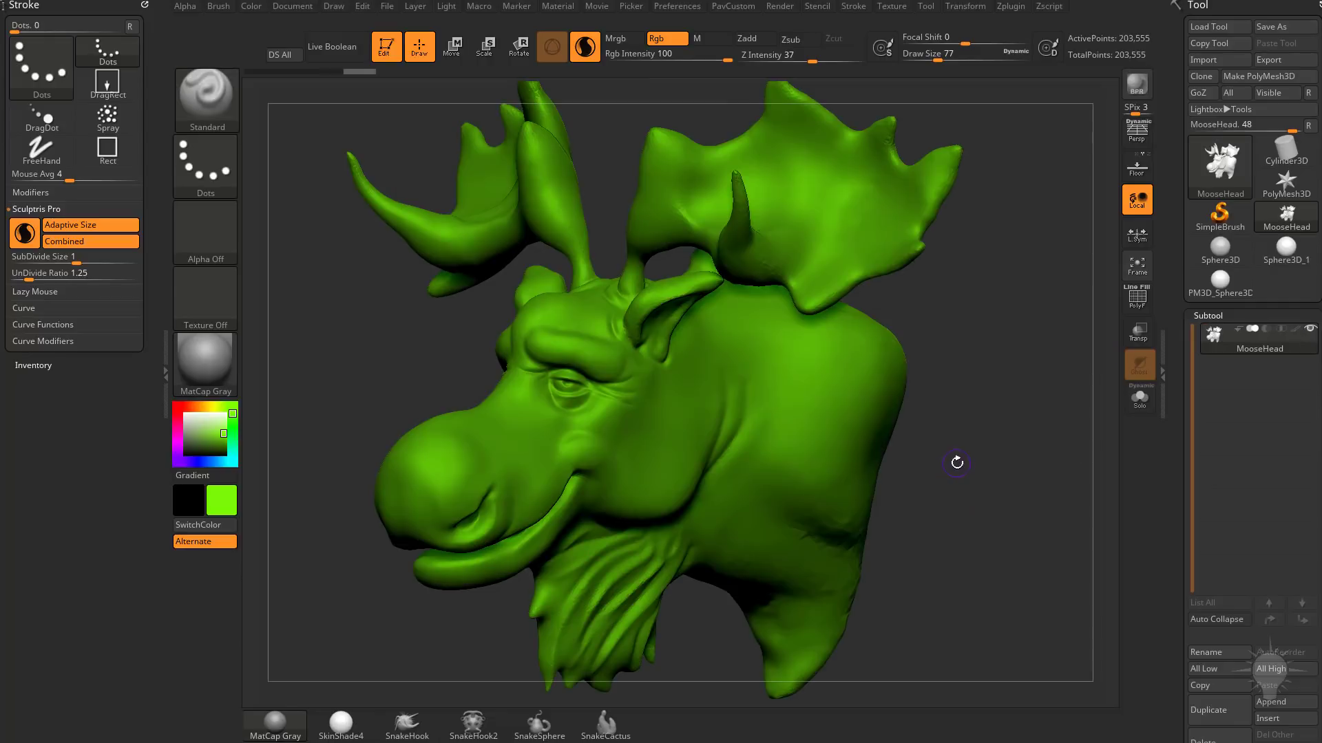
pyautogui.click(186, 425)
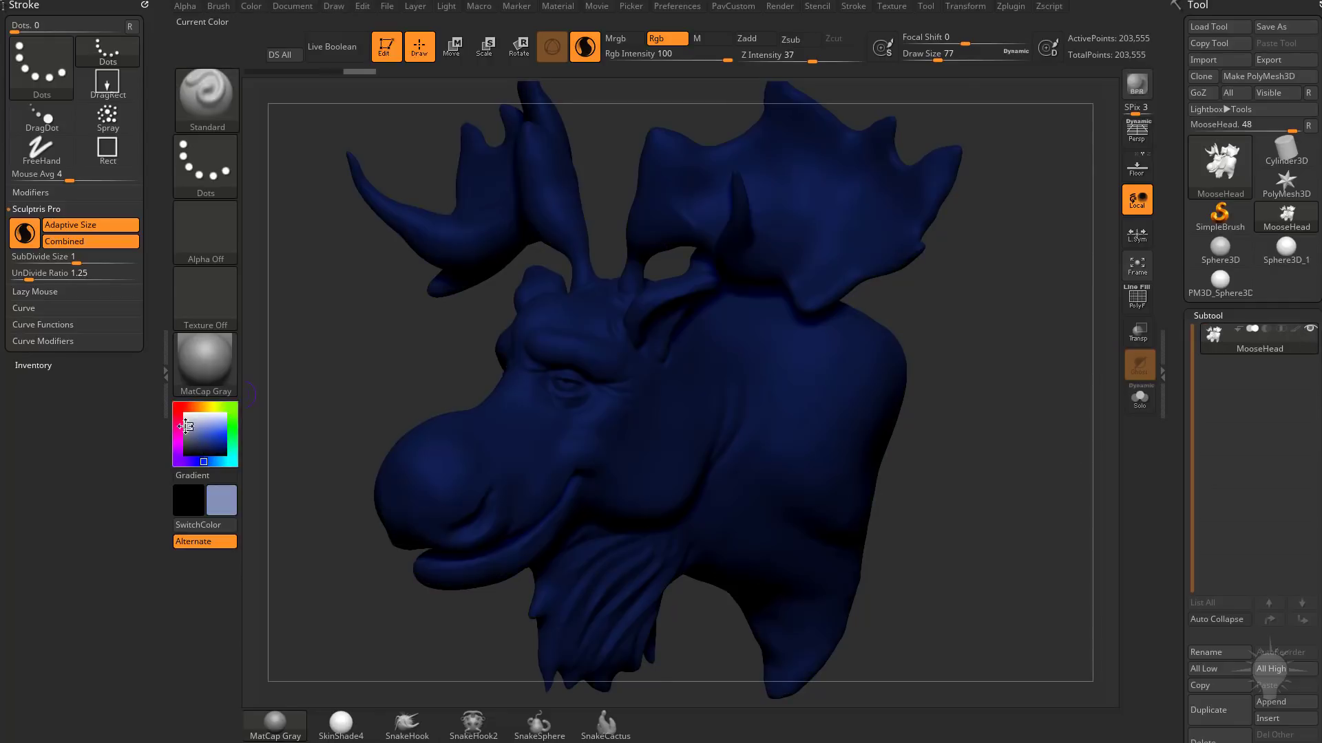
pyautogui.click(200, 408)
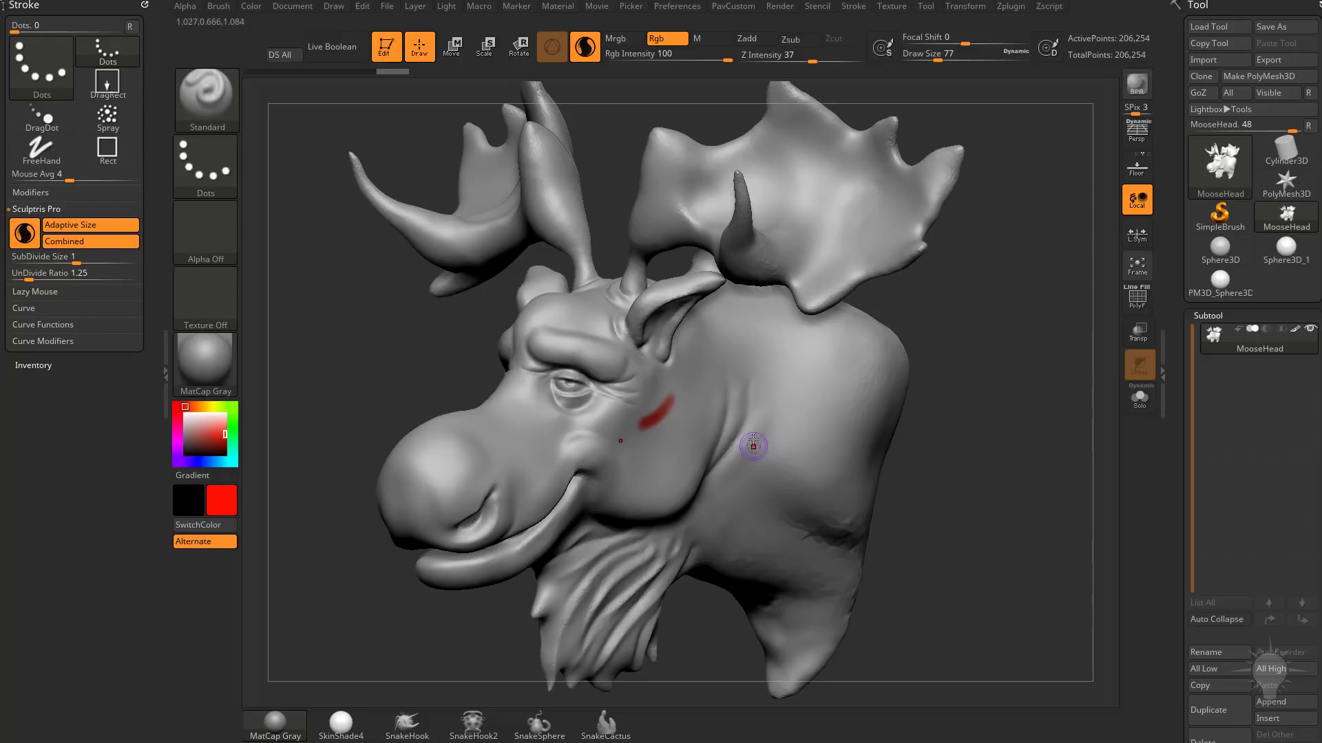
pyautogui.moveTo(917, 446)
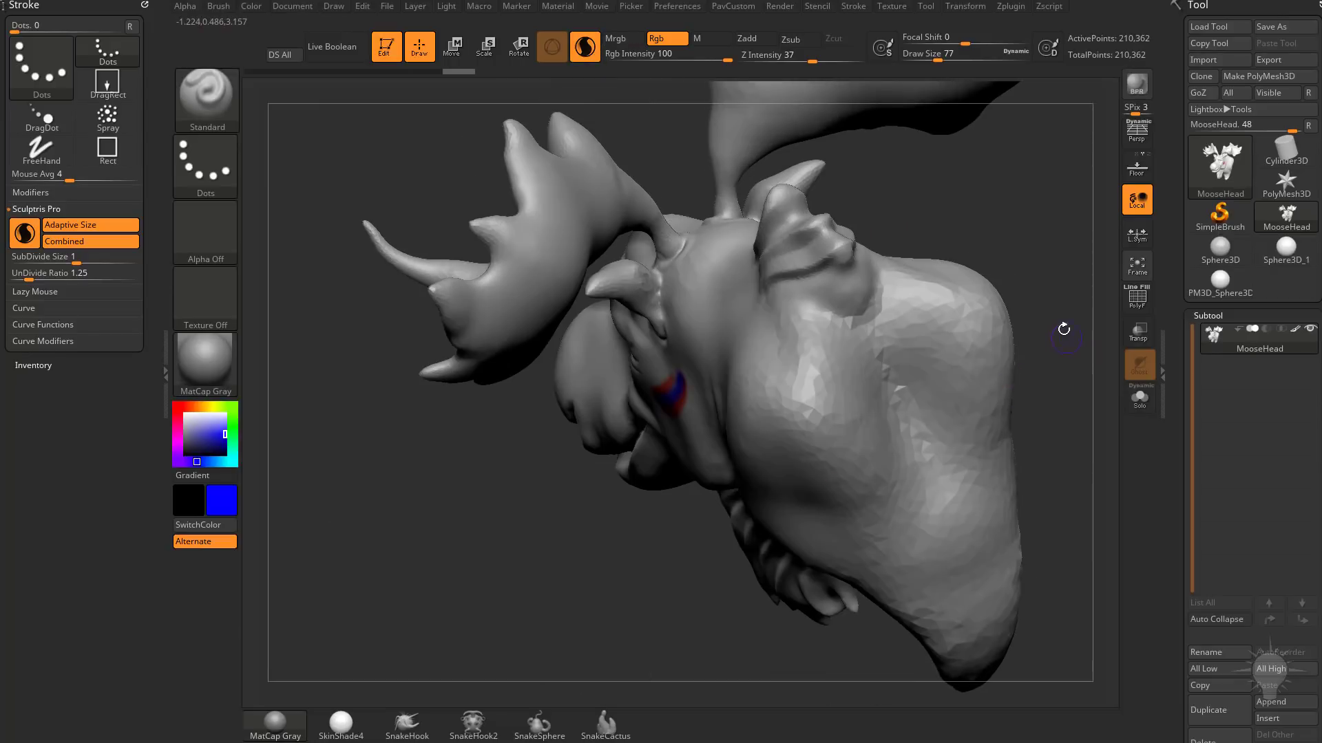
# - Orbit the moose head to view the red and blue strokes from another side
pyautogui.moveTo(1065, 329); pyautogui.dragTo(793, 363)
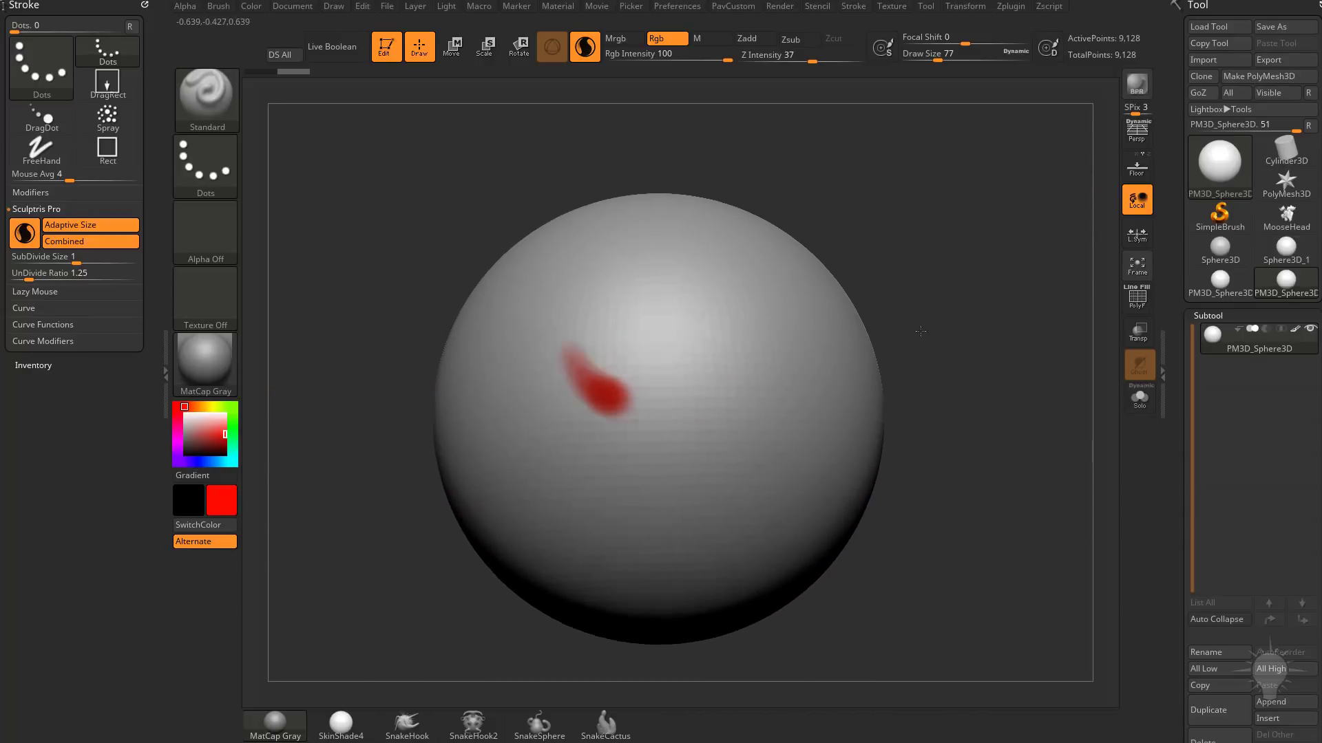
# - Paint a red stroke across the PM3D_Sphere3D sphere with the Standard brush
pyautogui.moveTo(919, 331); pyautogui.dragTo(969, 295)
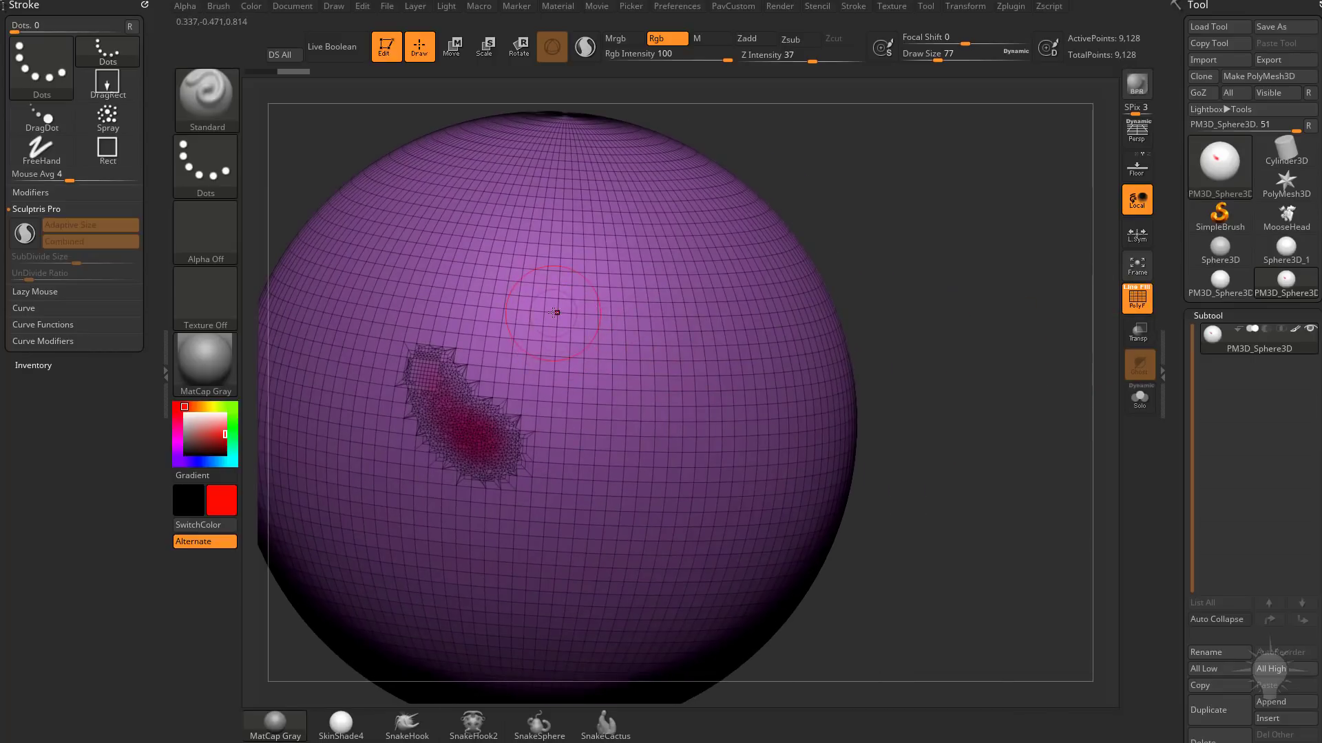
# - Zoom closer to the tessellated stroke and hide the mesh wireframe
pyautogui.moveTo(553, 314); pyautogui.dragTo(588, 335)
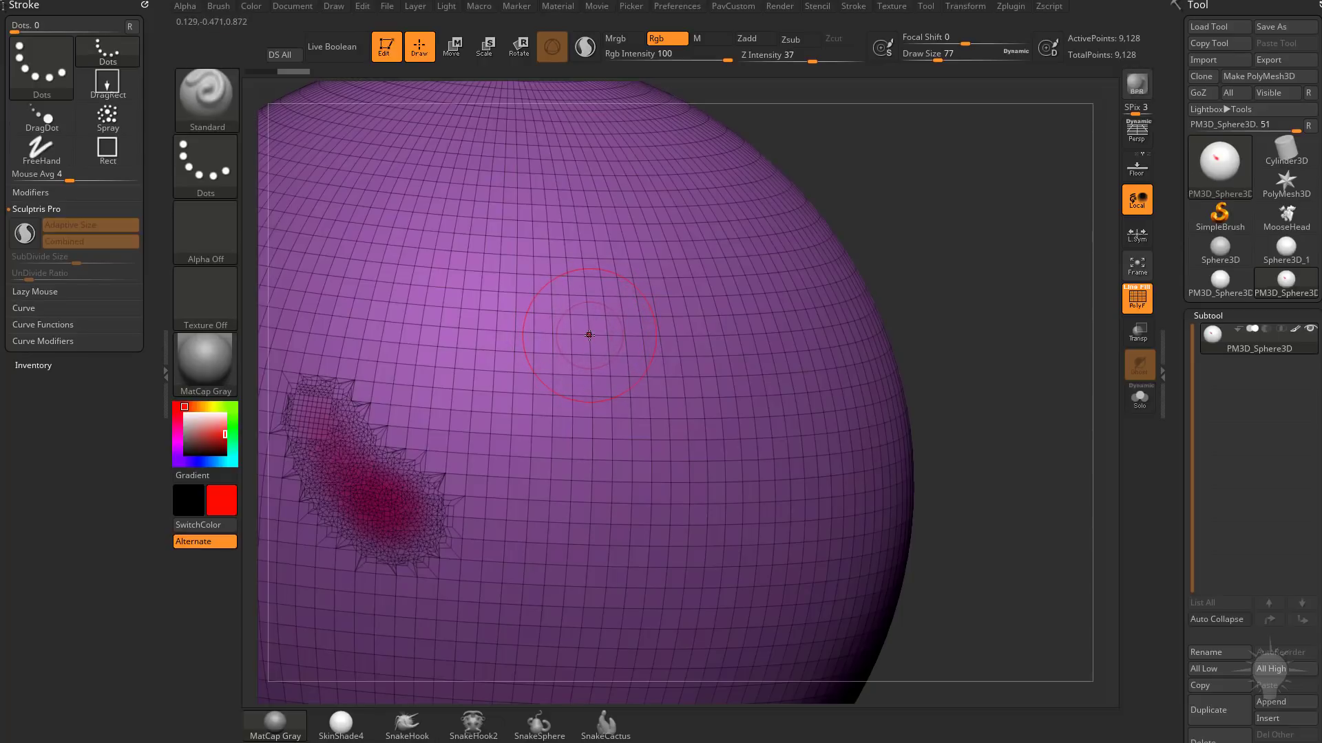
pyautogui.click(590, 335)
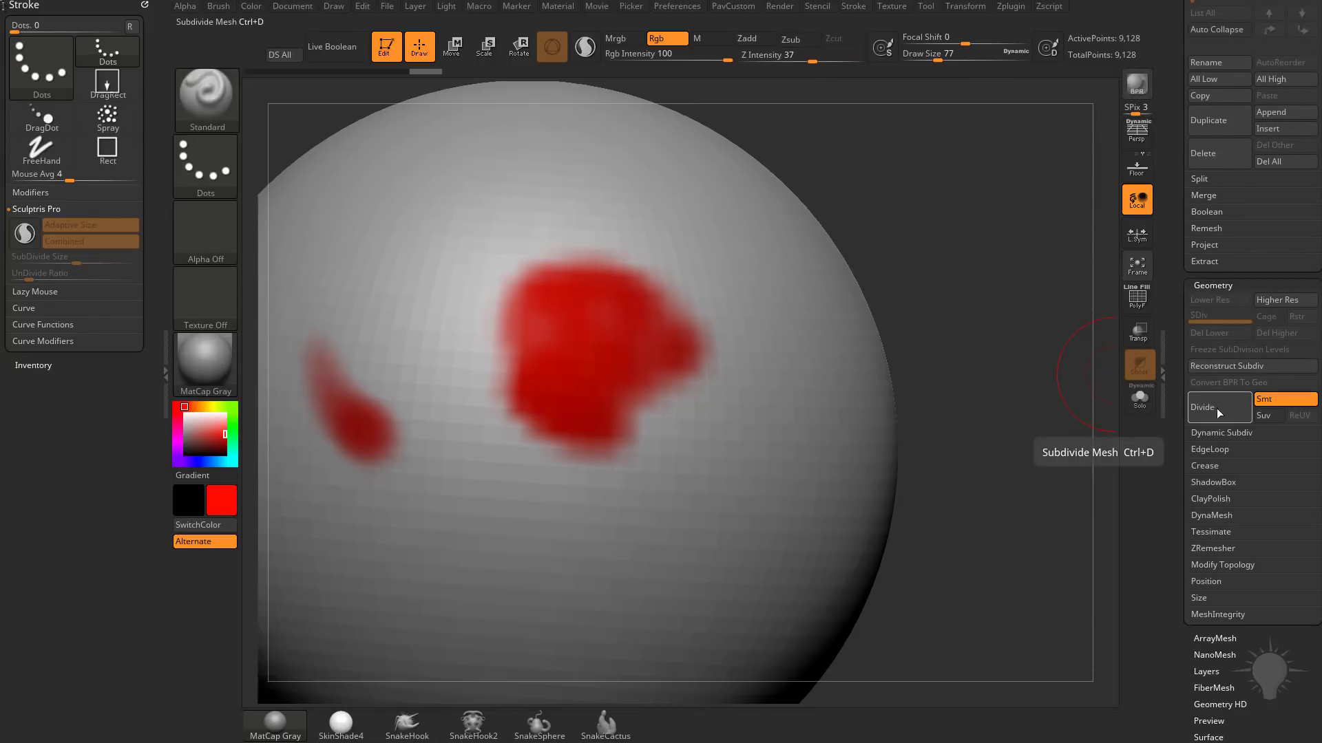
# - Subdivide the sphere and enlarge the red blob toward the lower right, rounding its edges
pyautogui.click(1202, 407)
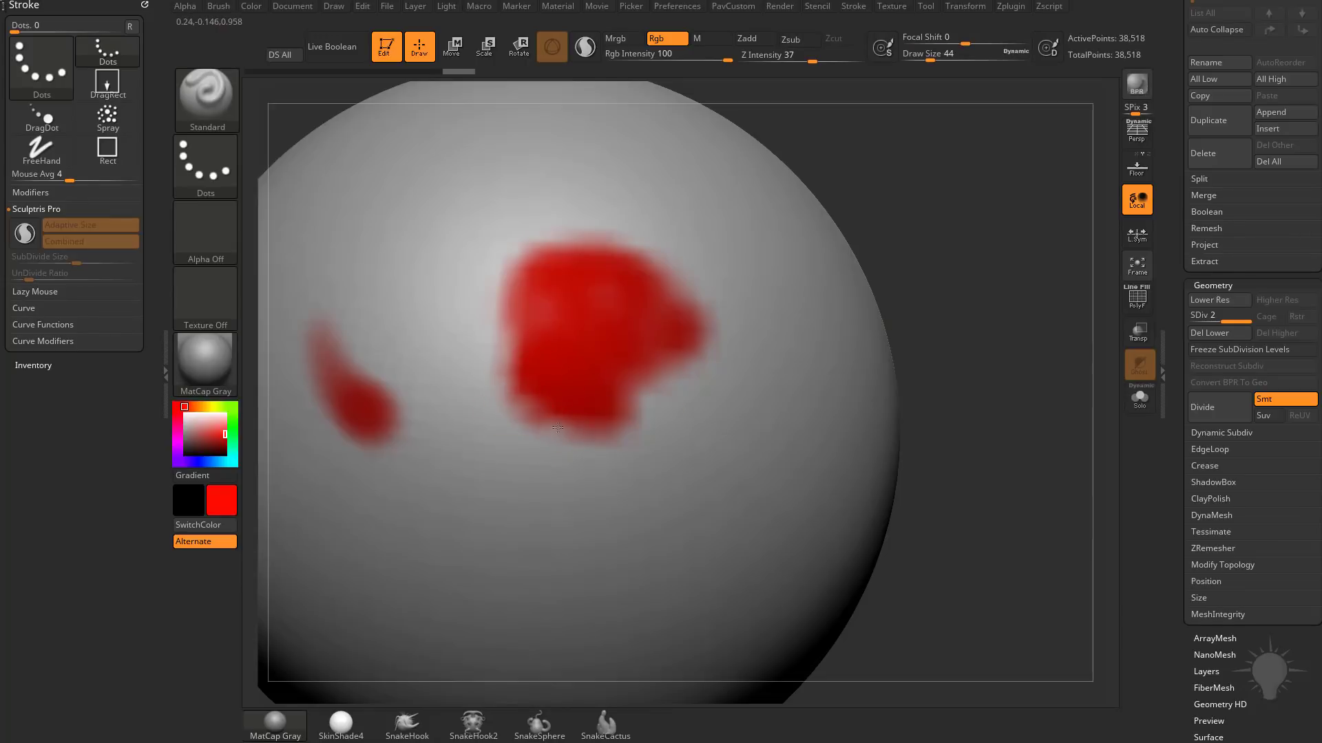
pyautogui.moveTo(556, 425); pyautogui.dragTo(613, 450)
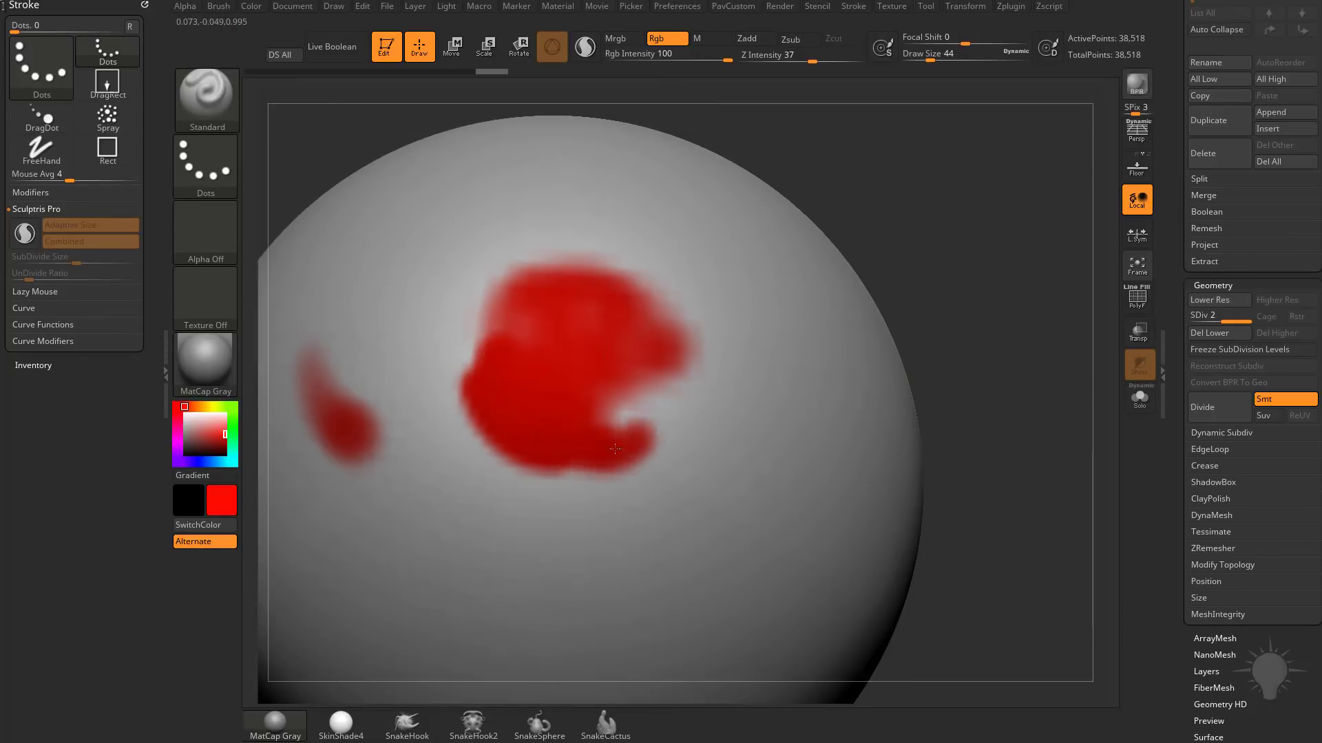
pyautogui.moveTo(614, 450); pyautogui.dragTo(522, 270)
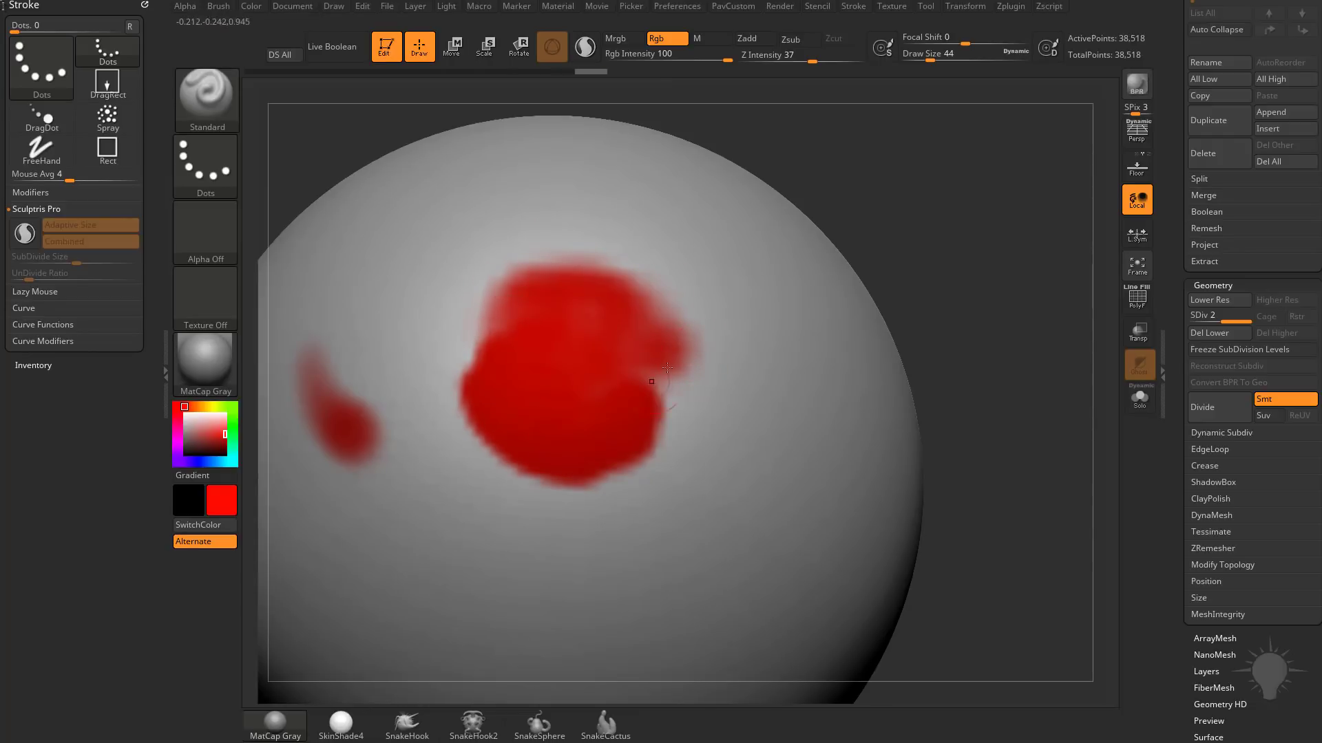
pyautogui.moveTo(666, 371); pyautogui.dragTo(477, 400)
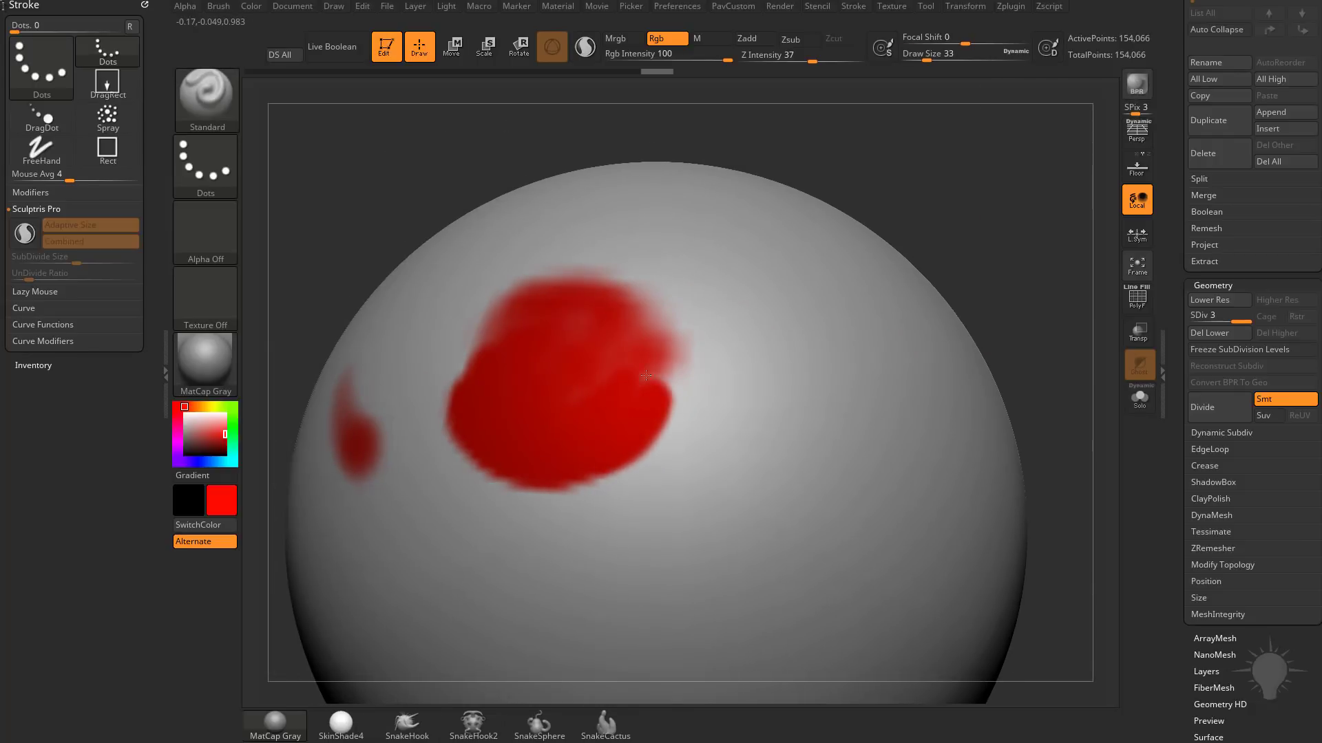
pyautogui.moveTo(645, 376); pyautogui.dragTo(681, 425)
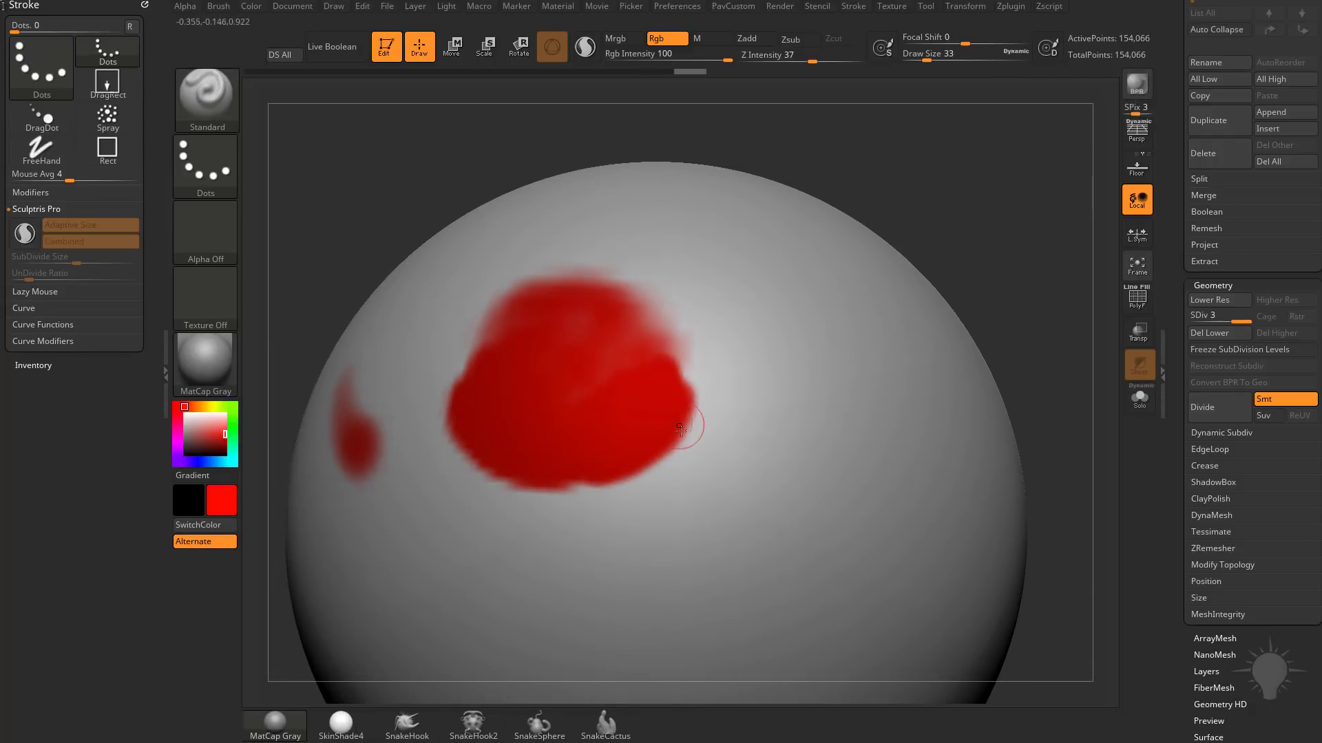
pyautogui.moveTo(681, 427); pyautogui.dragTo(574, 485)
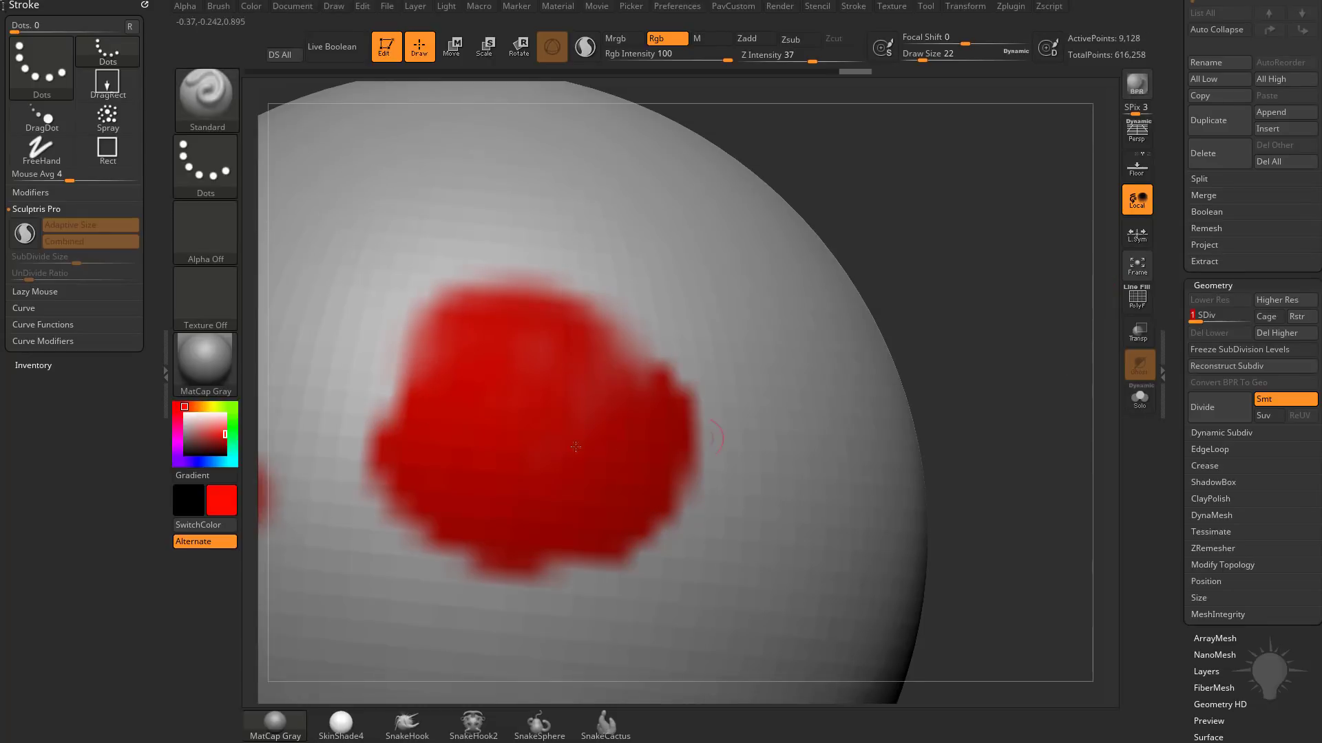
# - Add a fourth subdivision level, showing then hiding the wireframe
pyautogui.click(1137, 298)
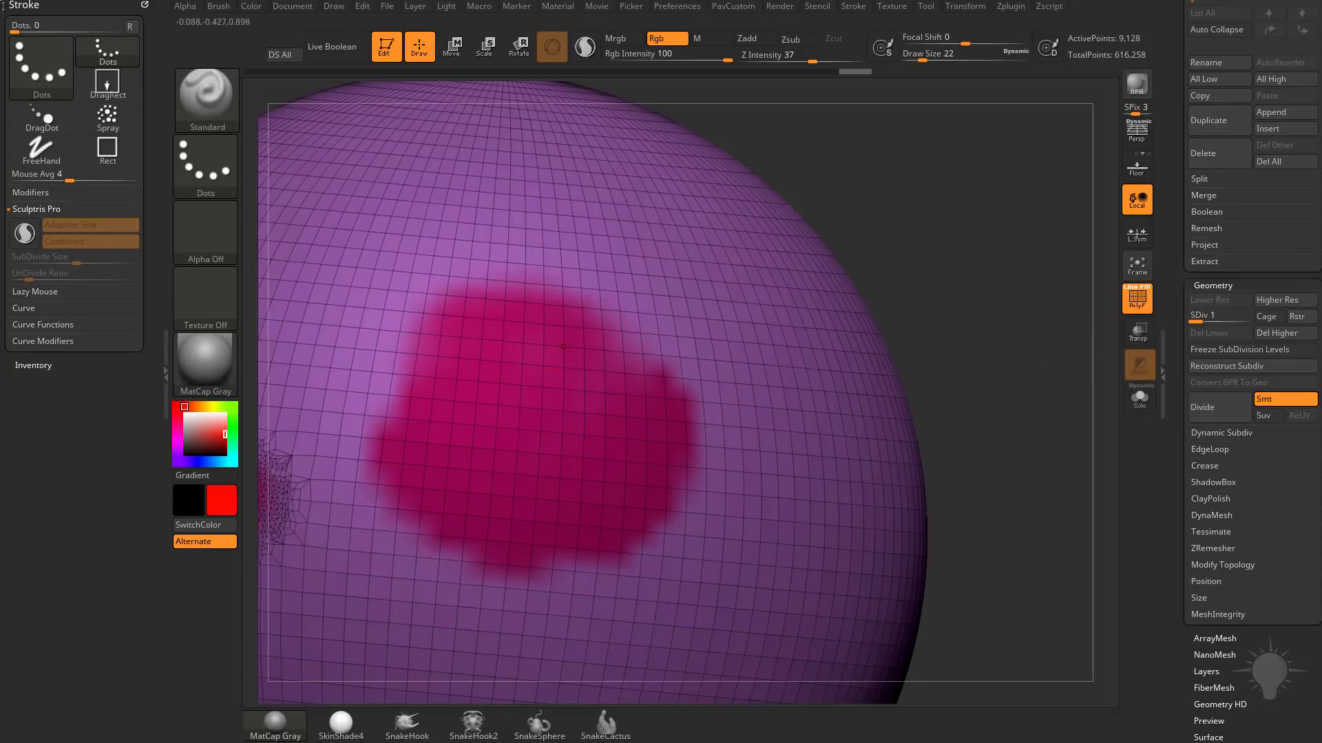
pyautogui.click(1278, 300)
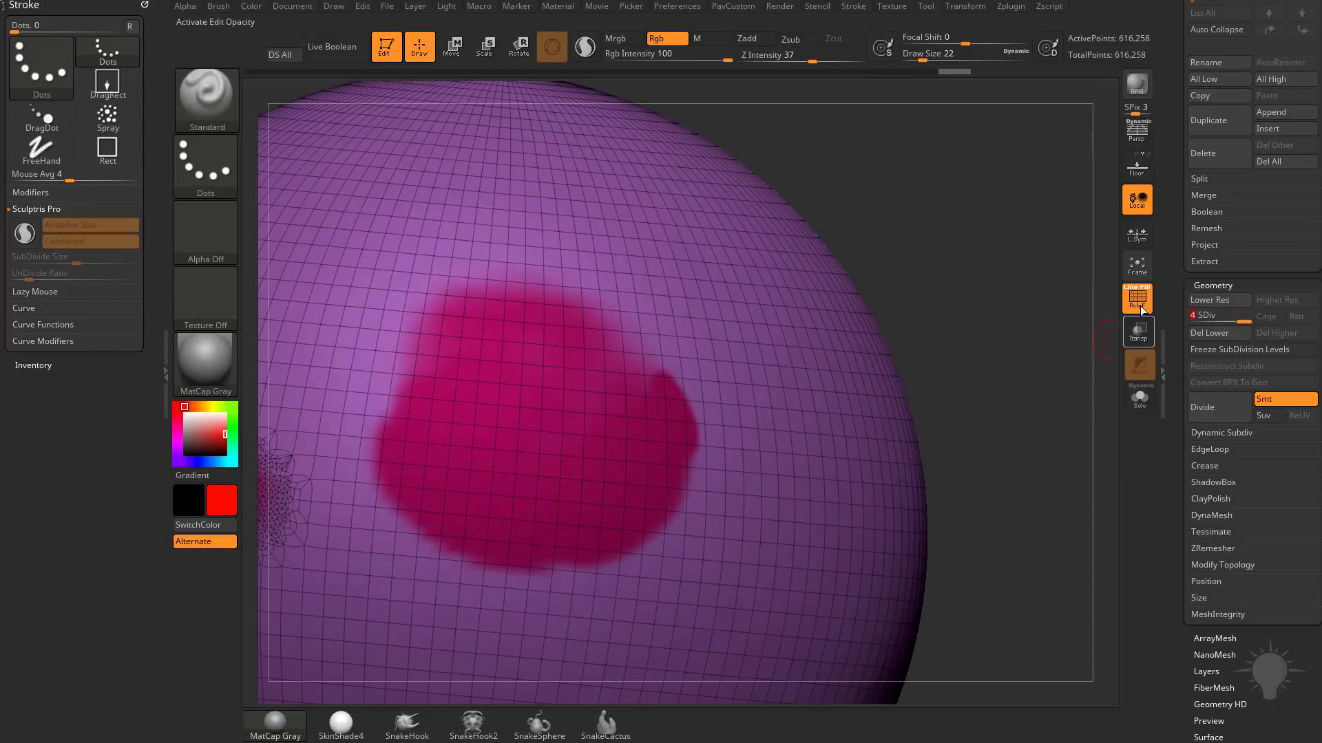
pyautogui.click(1137, 296)
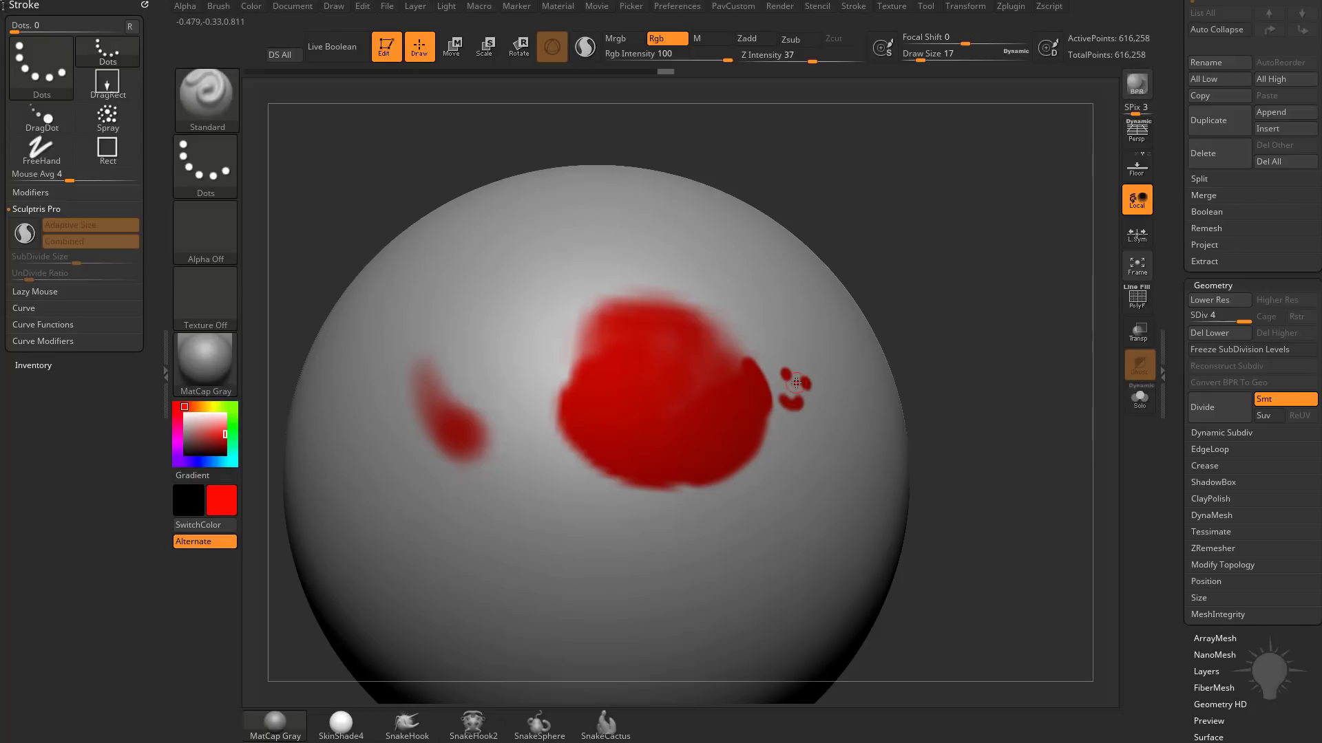
# - Paint small red dots beside the blob and orbit to view the marks
pyautogui.moveTo(793, 383); pyautogui.dragTo(919, 358)
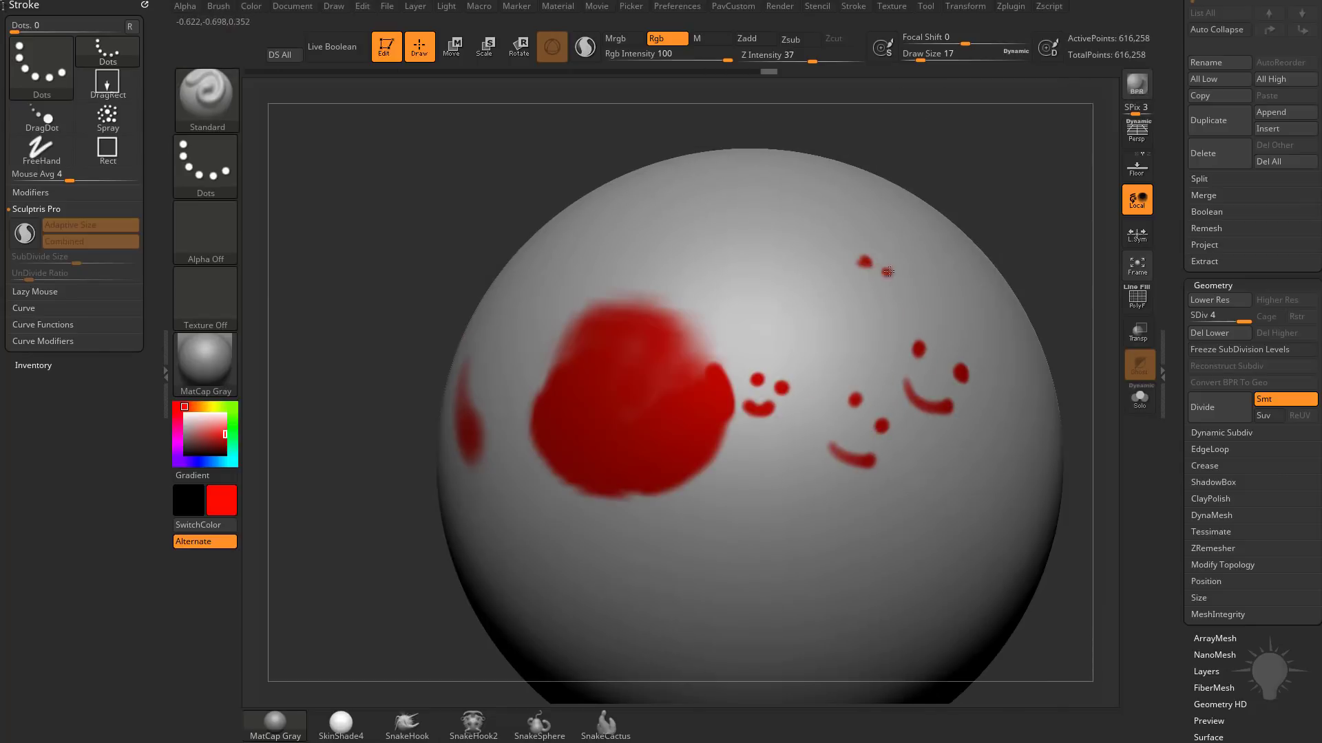
pyautogui.moveTo(878, 271); pyautogui.dragTo(876, 251)
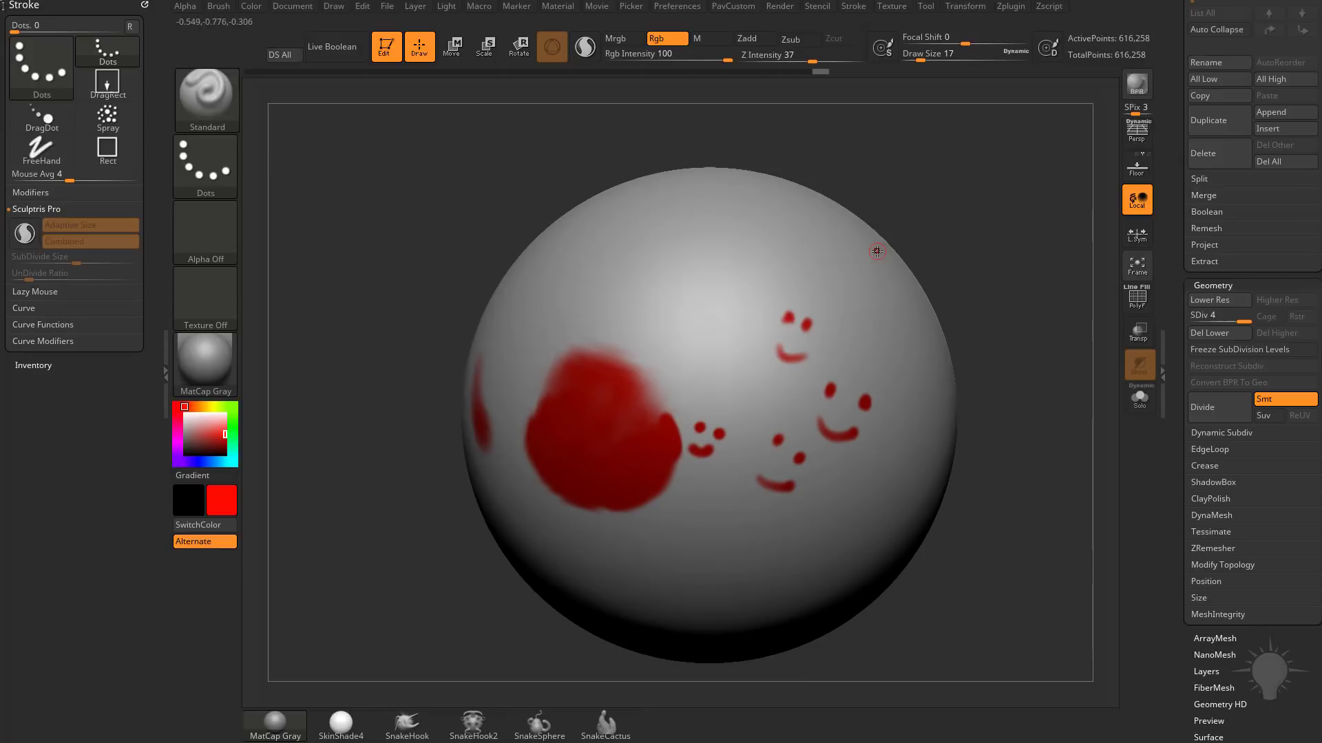
pyautogui.moveTo(1018, 292)
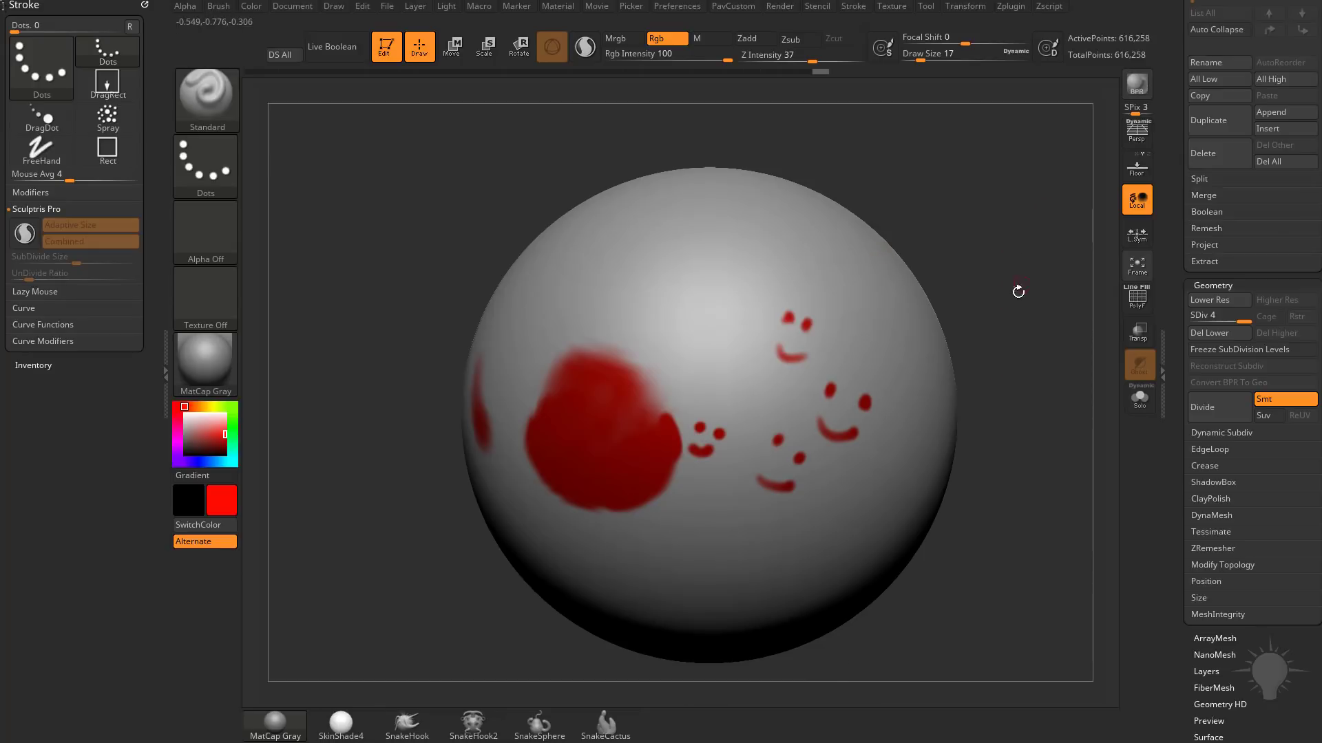
pyautogui.moveTo(1018, 291); pyautogui.dragTo(966, 348)
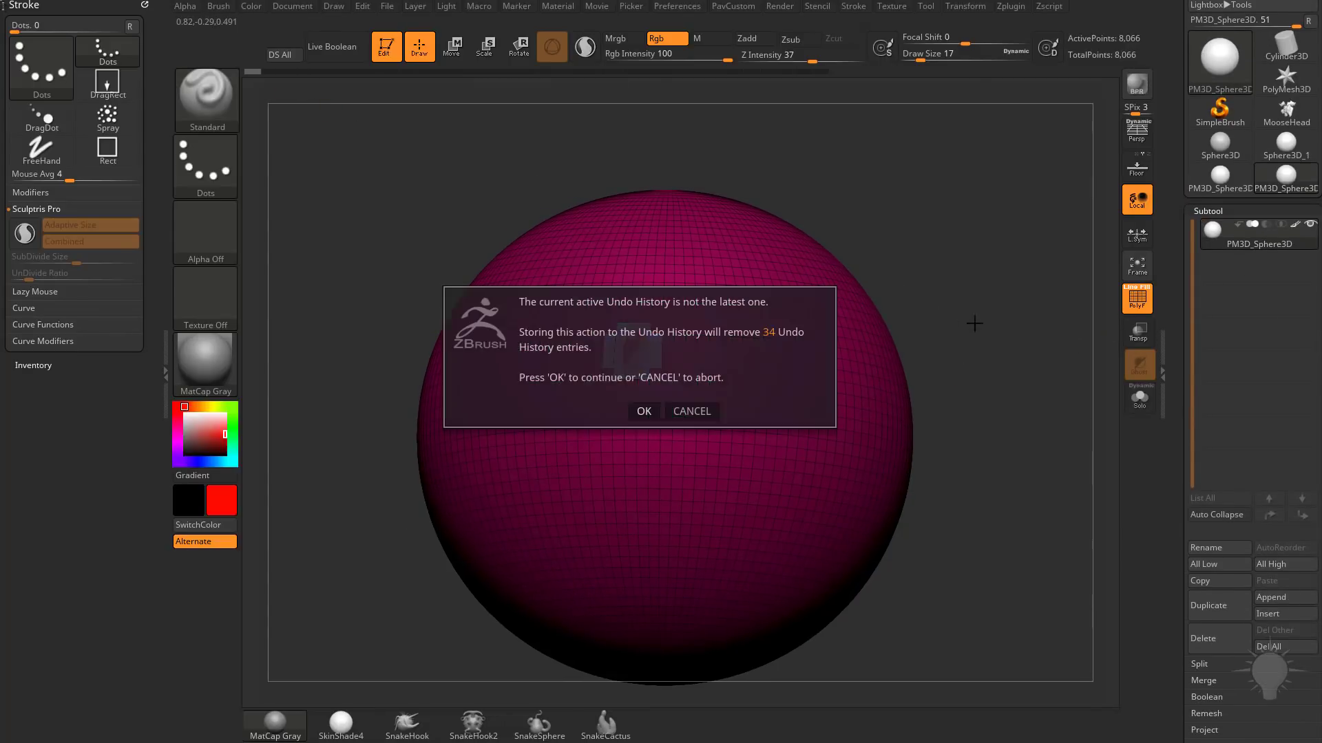
# - Discard the later undo history, paint a soft red spot, and zoom closer
pyautogui.click(643, 412)
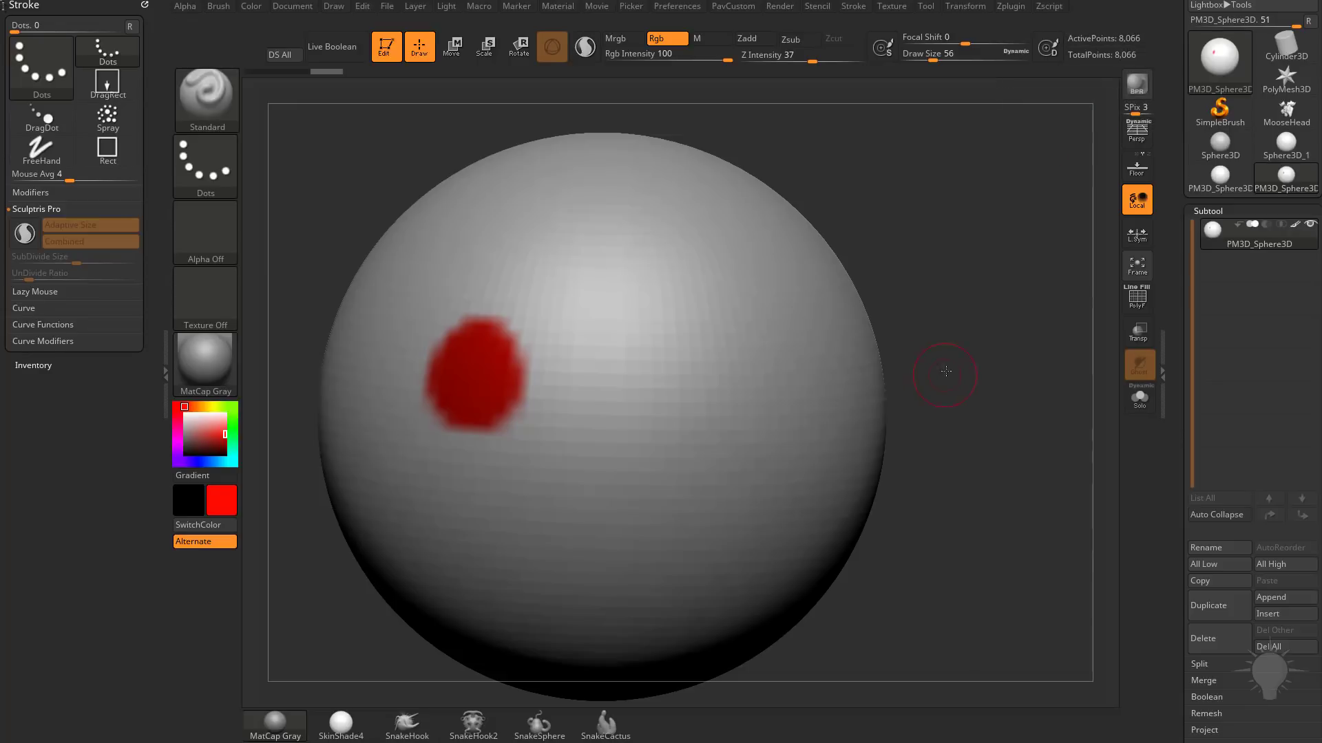
pyautogui.moveTo(945, 373); pyautogui.dragTo(984, 326)
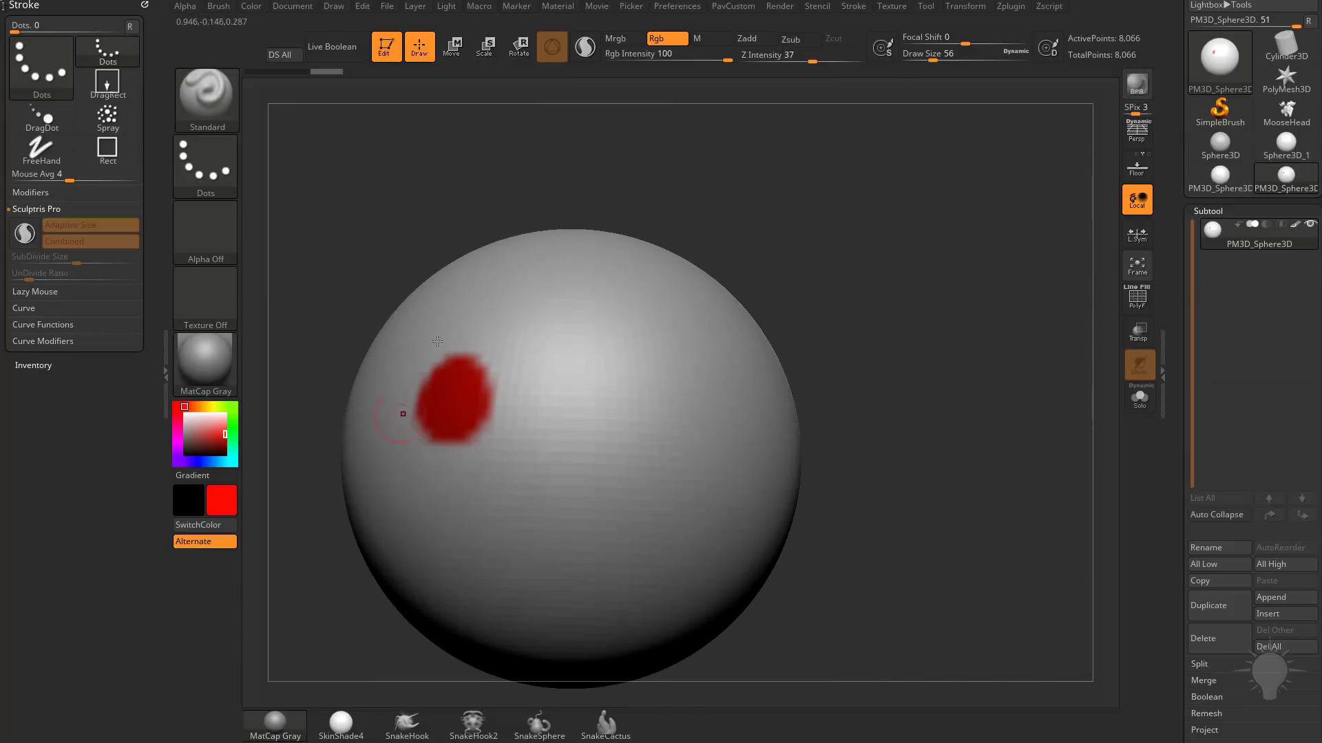
pyautogui.moveTo(403, 414); pyautogui.dragTo(601, 176)
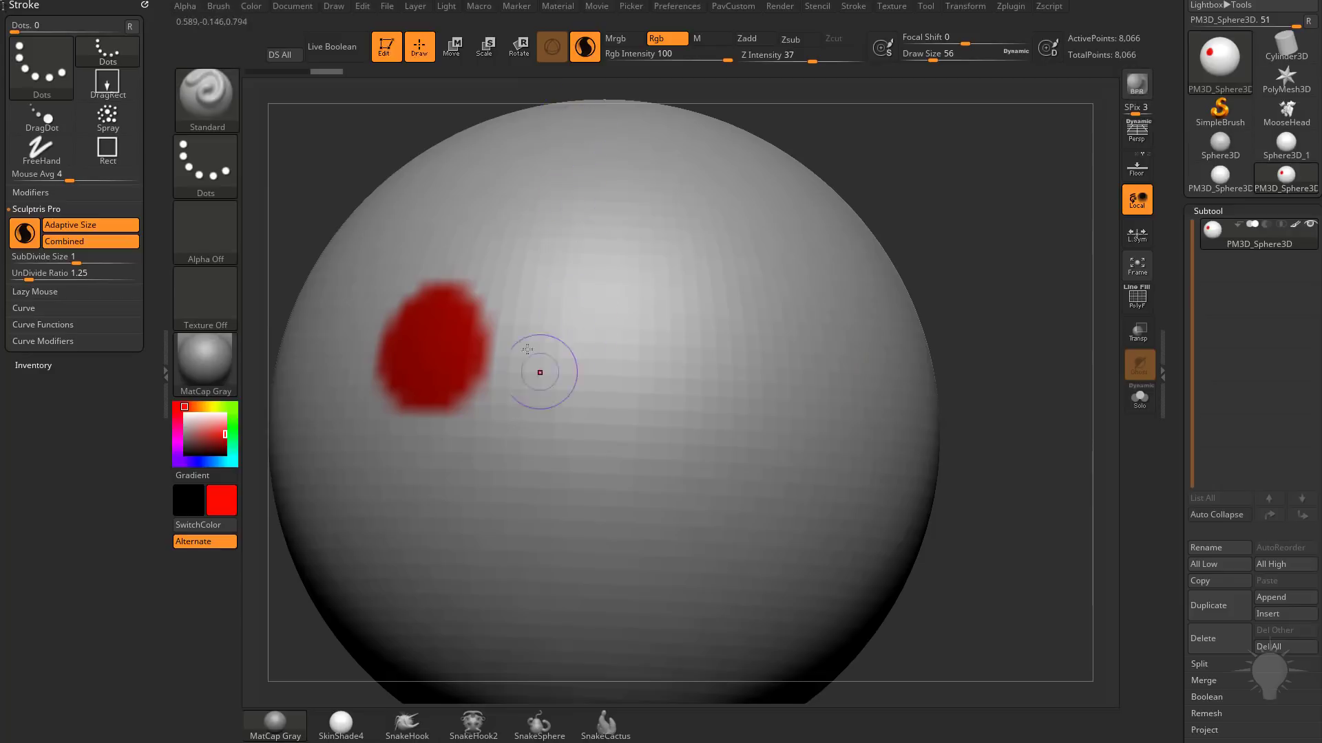
# - Paint a second red spot and inspect its tessellation by toggling the wireframe
pyautogui.click(574, 341)
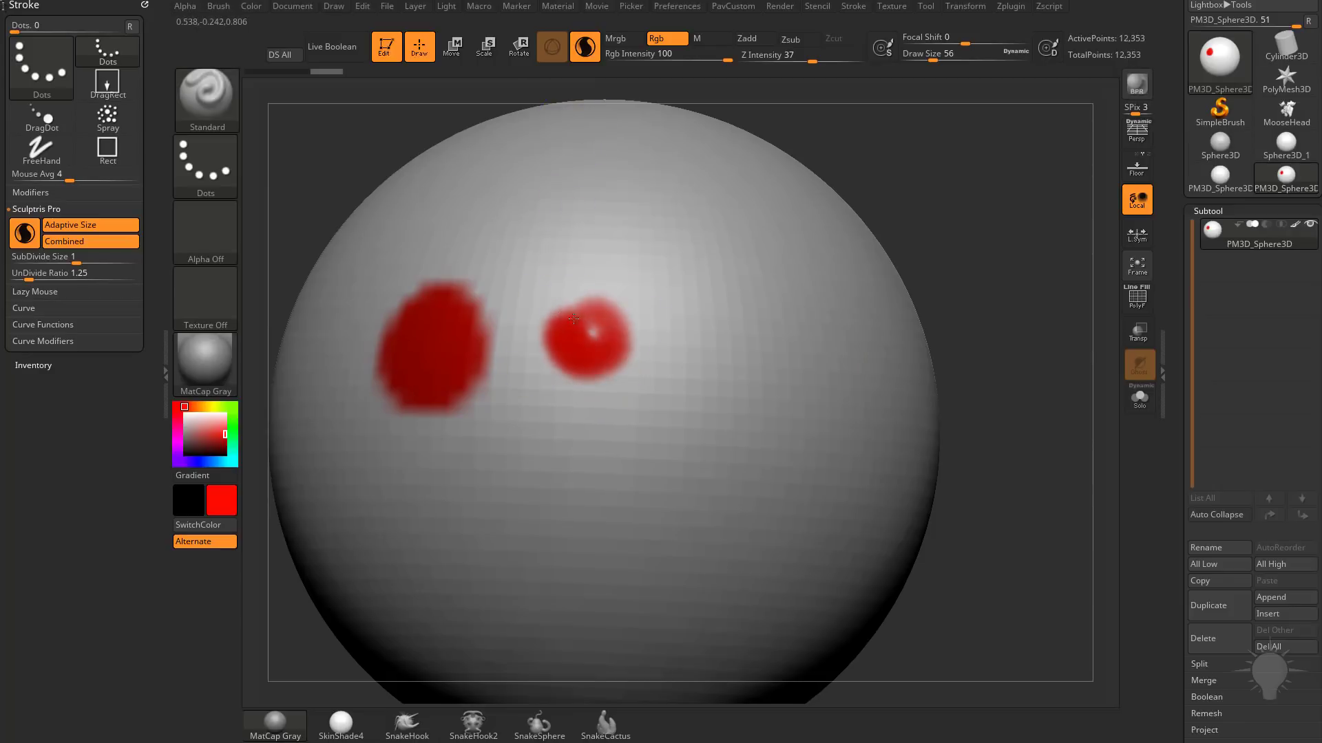
pyautogui.click(594, 339)
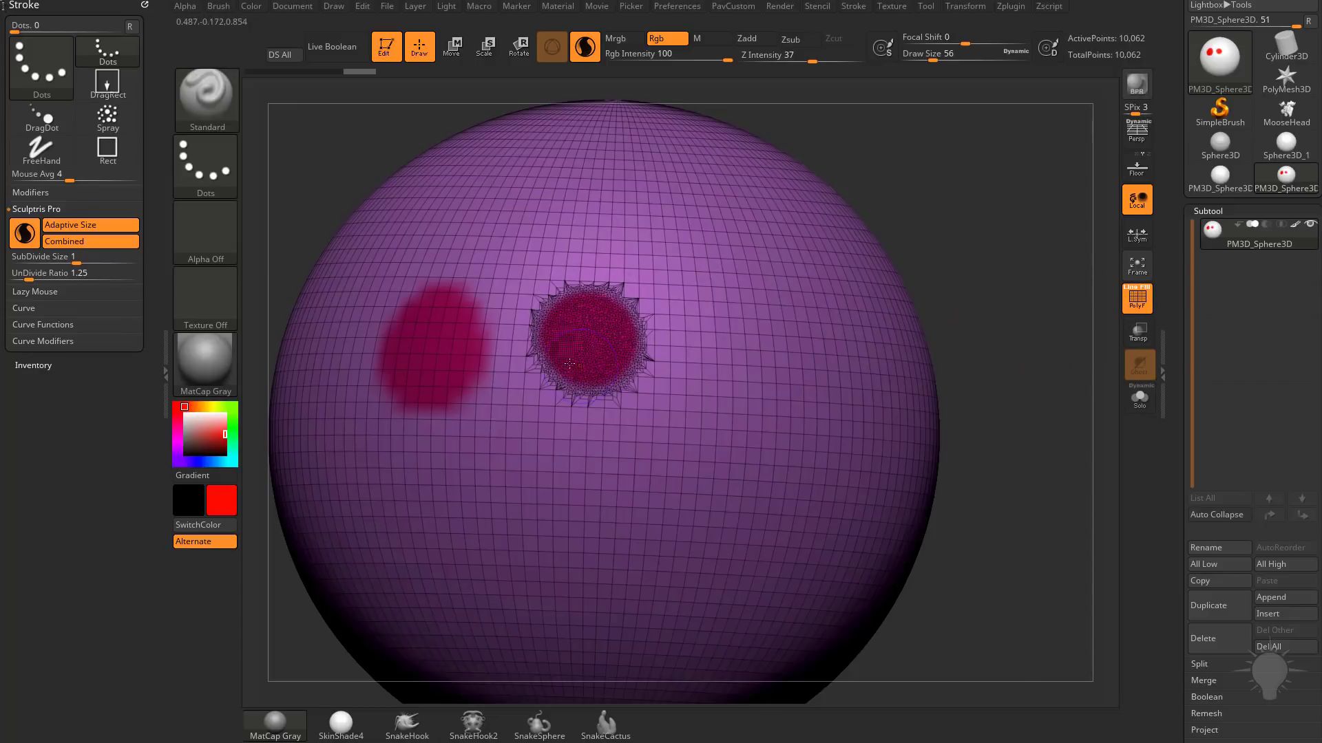
pyautogui.click(584, 48)
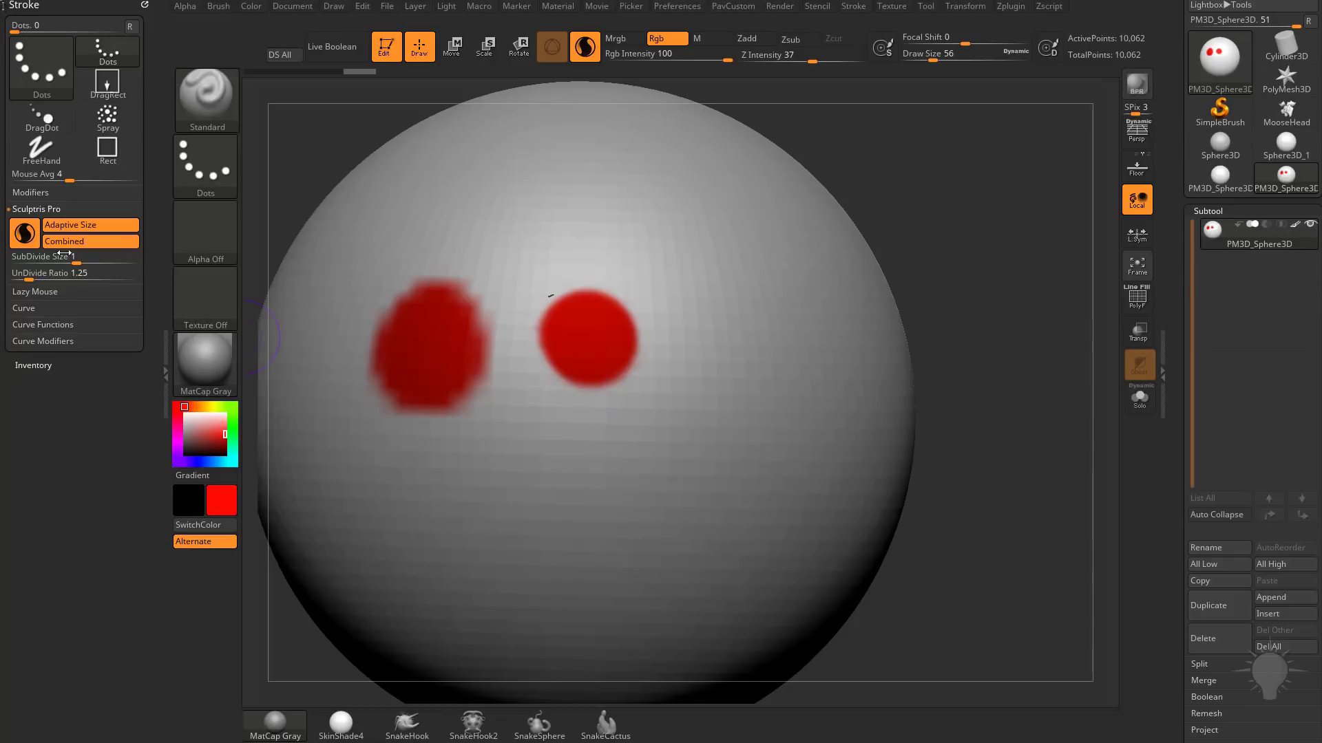
pyautogui.moveTo(75, 225)
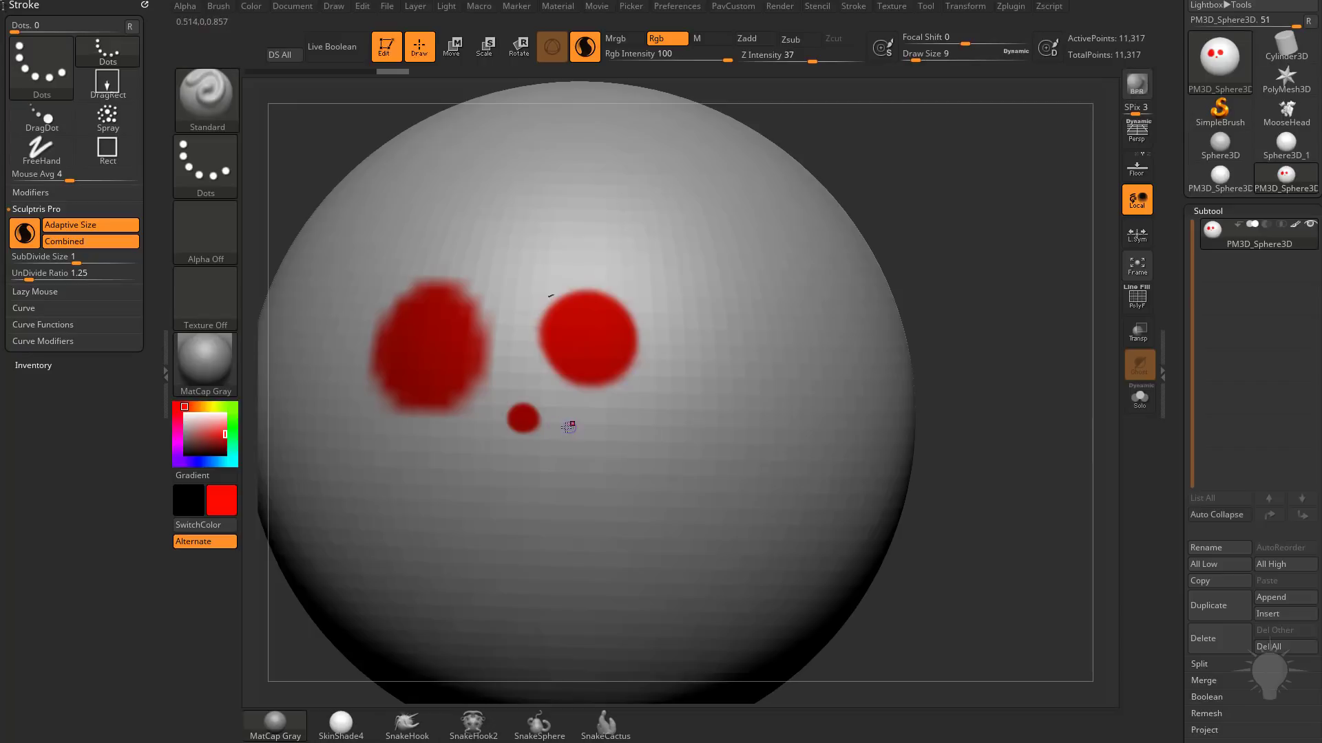
# - Dab a small red dot, zoom in, and start the second smiley face
pyautogui.click(570, 425)
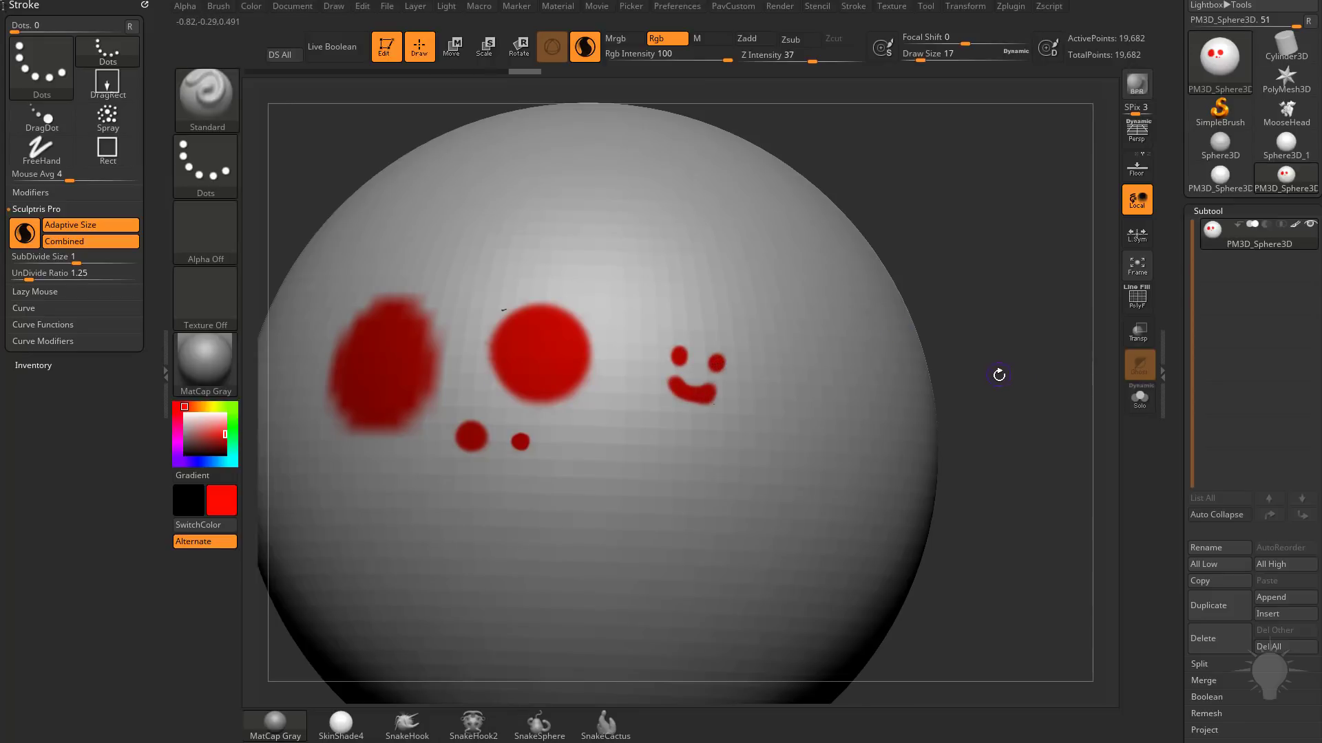
pyautogui.moveTo(1127, 55)
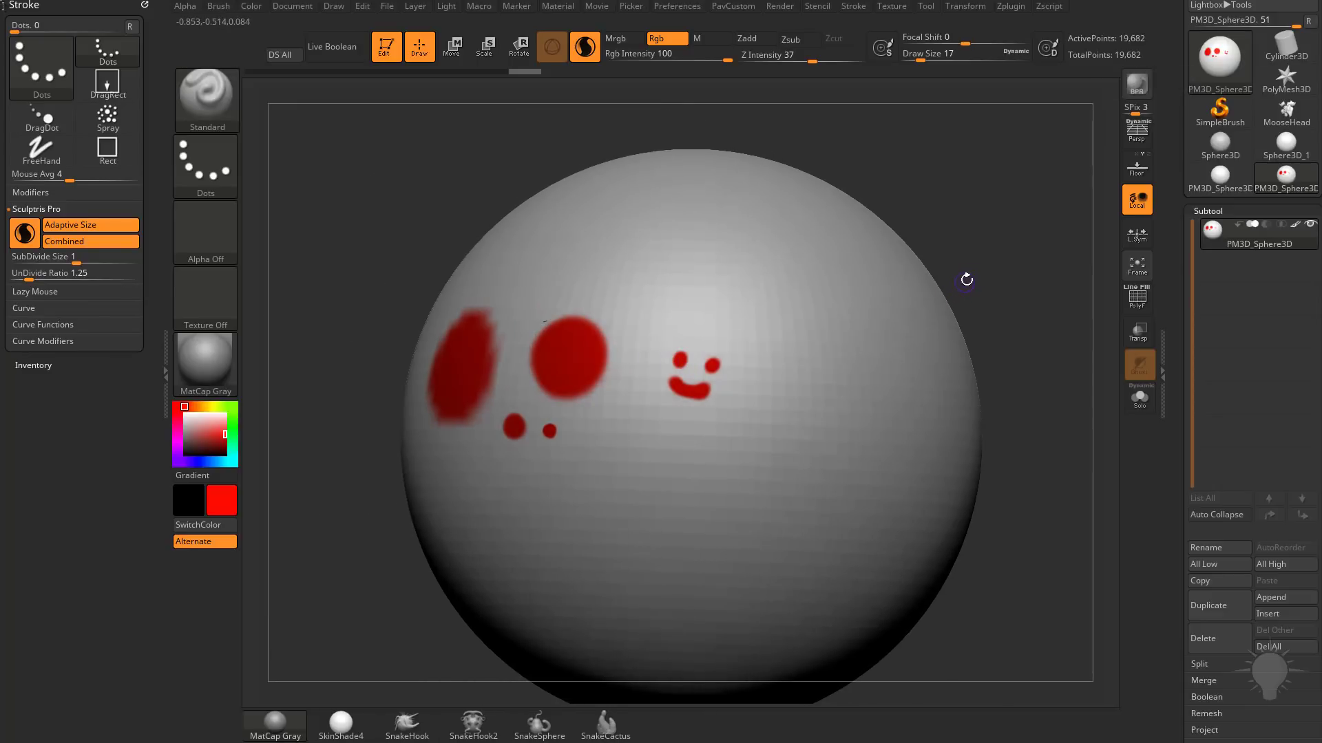
pyautogui.moveTo(965, 279); pyautogui.dragTo(957, 309)
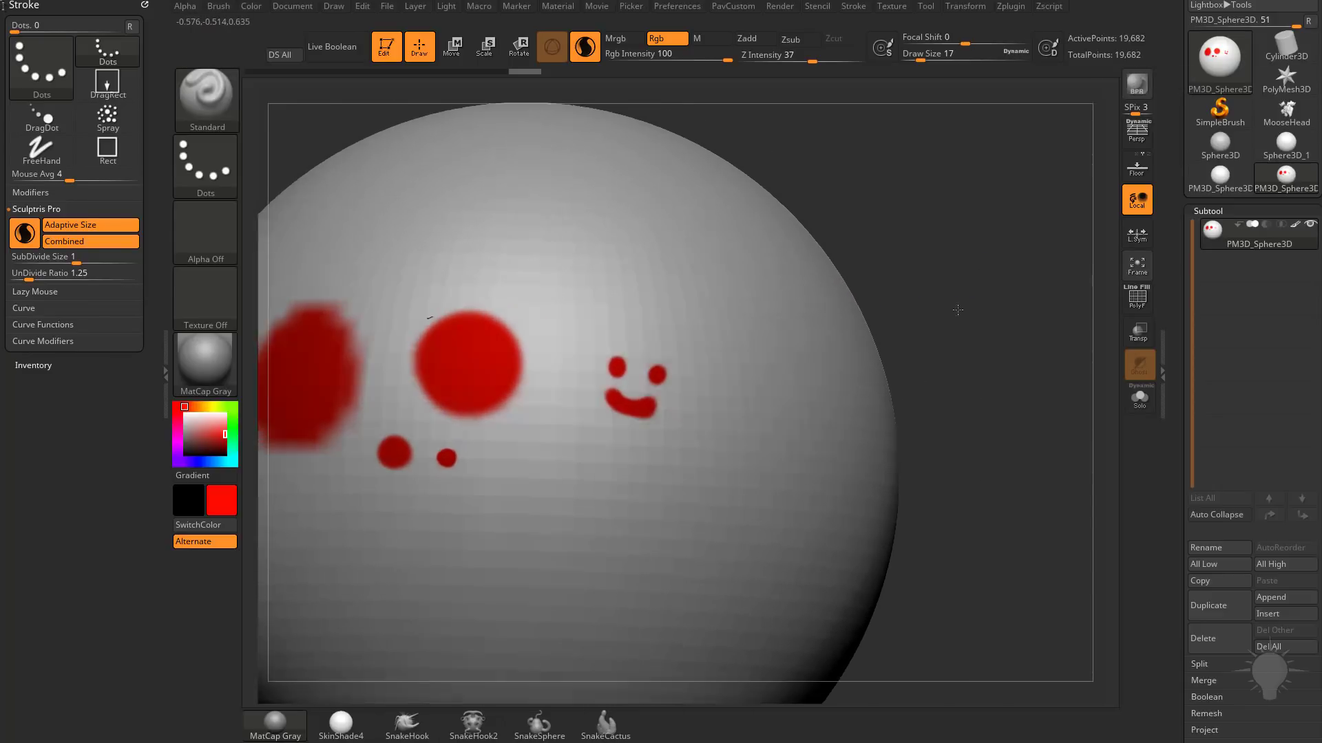
pyautogui.click(628, 464)
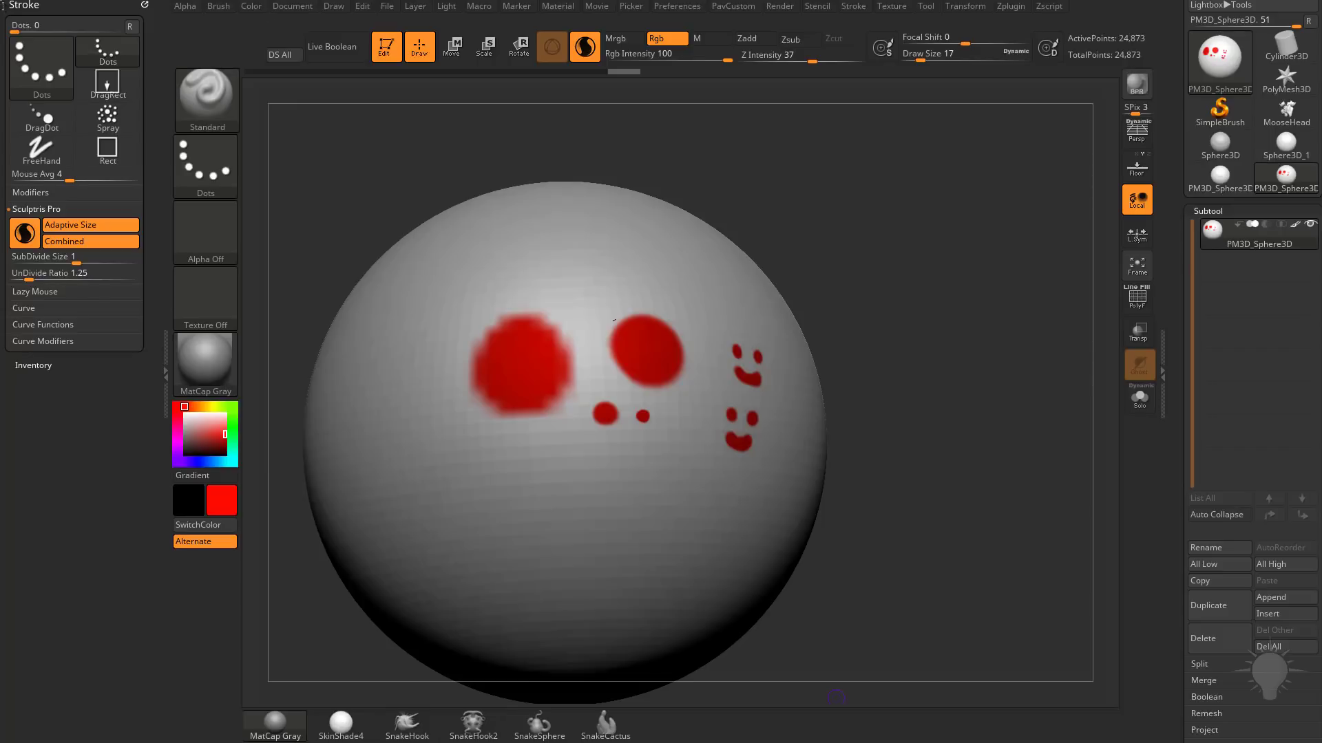
pyautogui.moveTo(1016, 15)
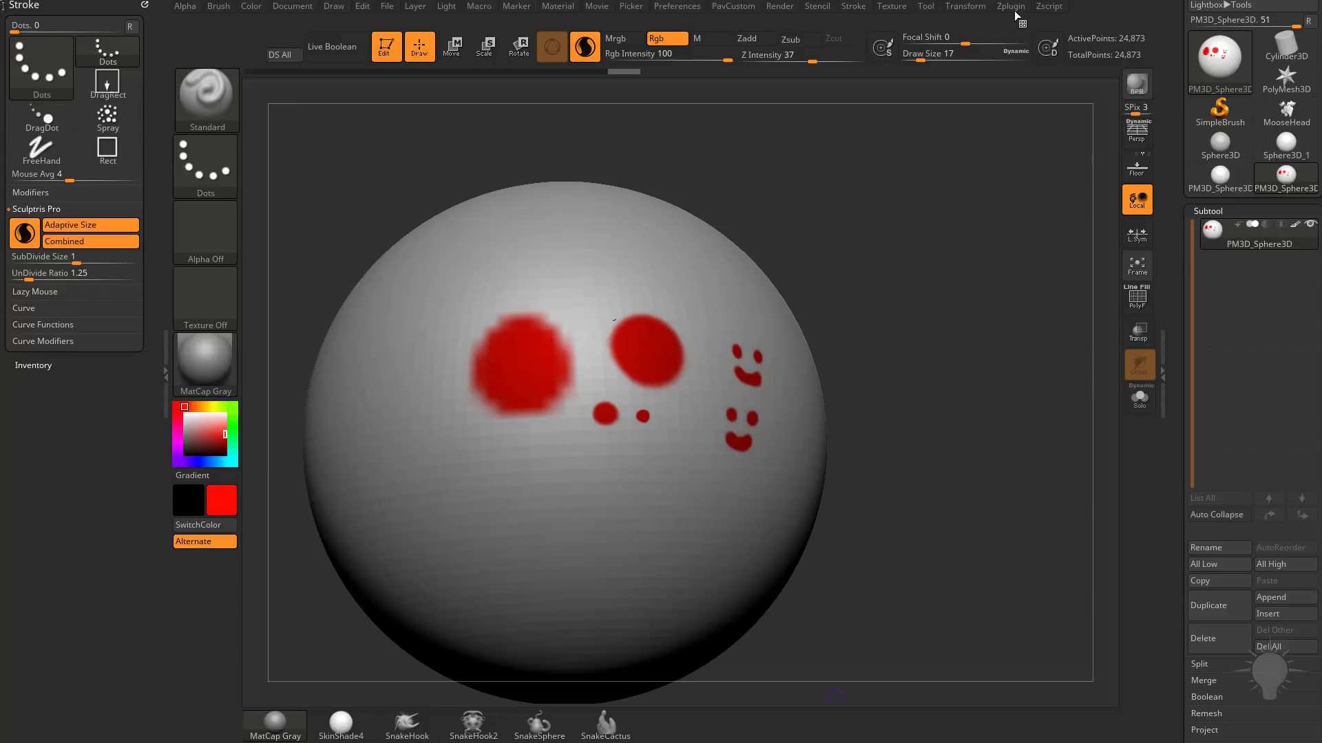
# - Set orange as the main colour and paint gradient blotches across the lower sphere
pyautogui.click(1010, 6)
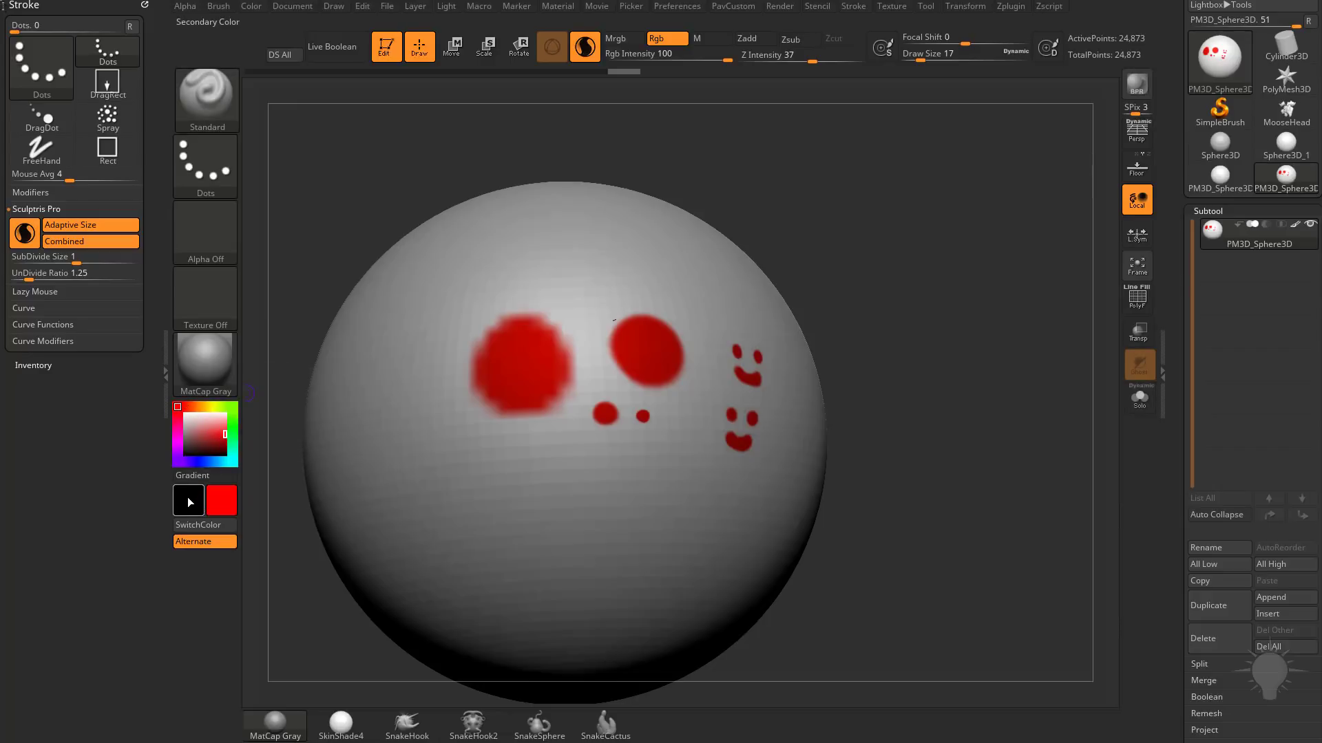
pyautogui.click(205, 434)
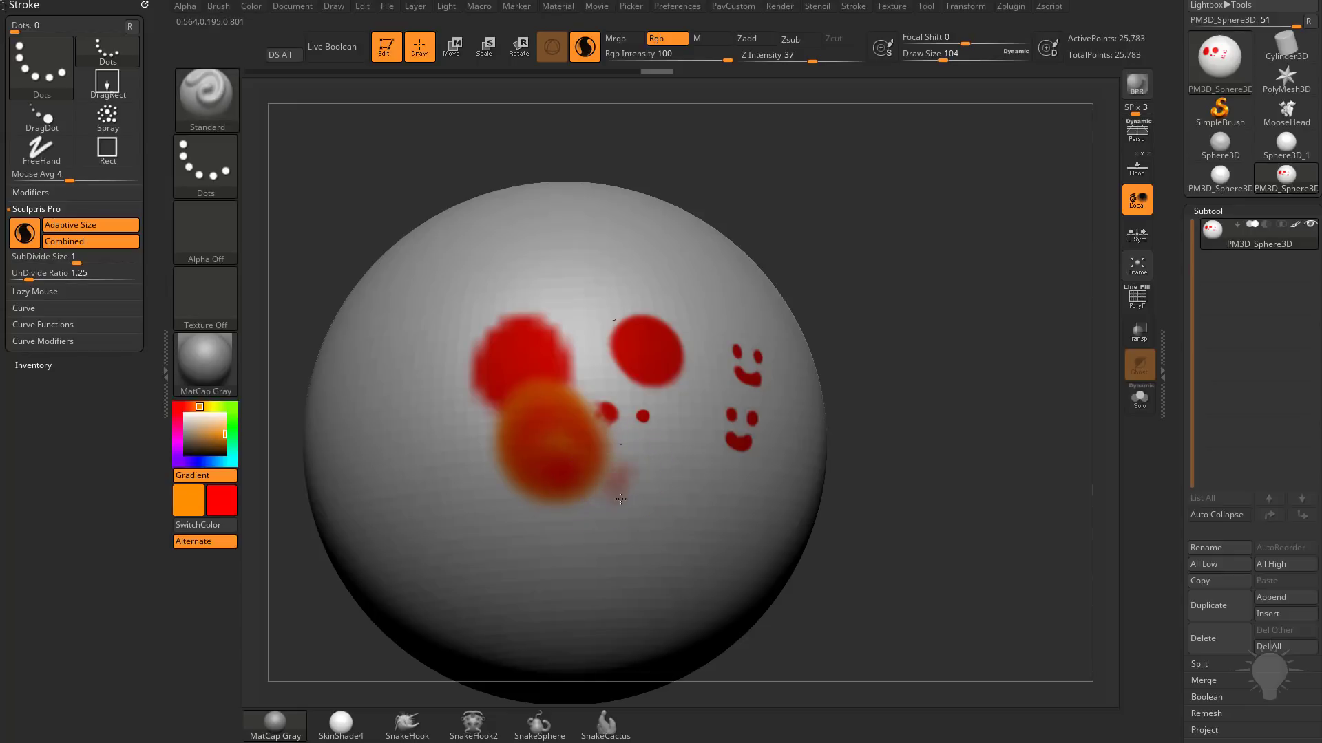
pyautogui.click(634, 494)
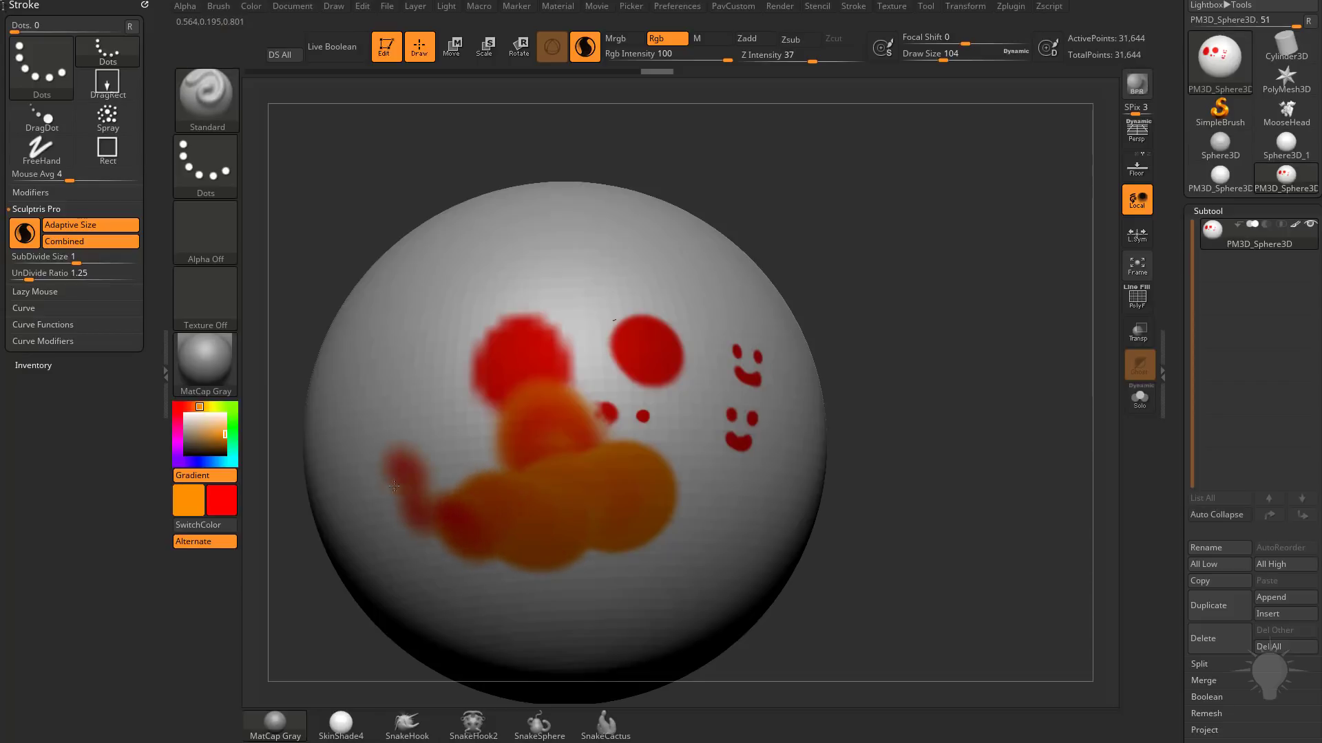
pyautogui.moveTo(392, 487); pyautogui.dragTo(609, 499)
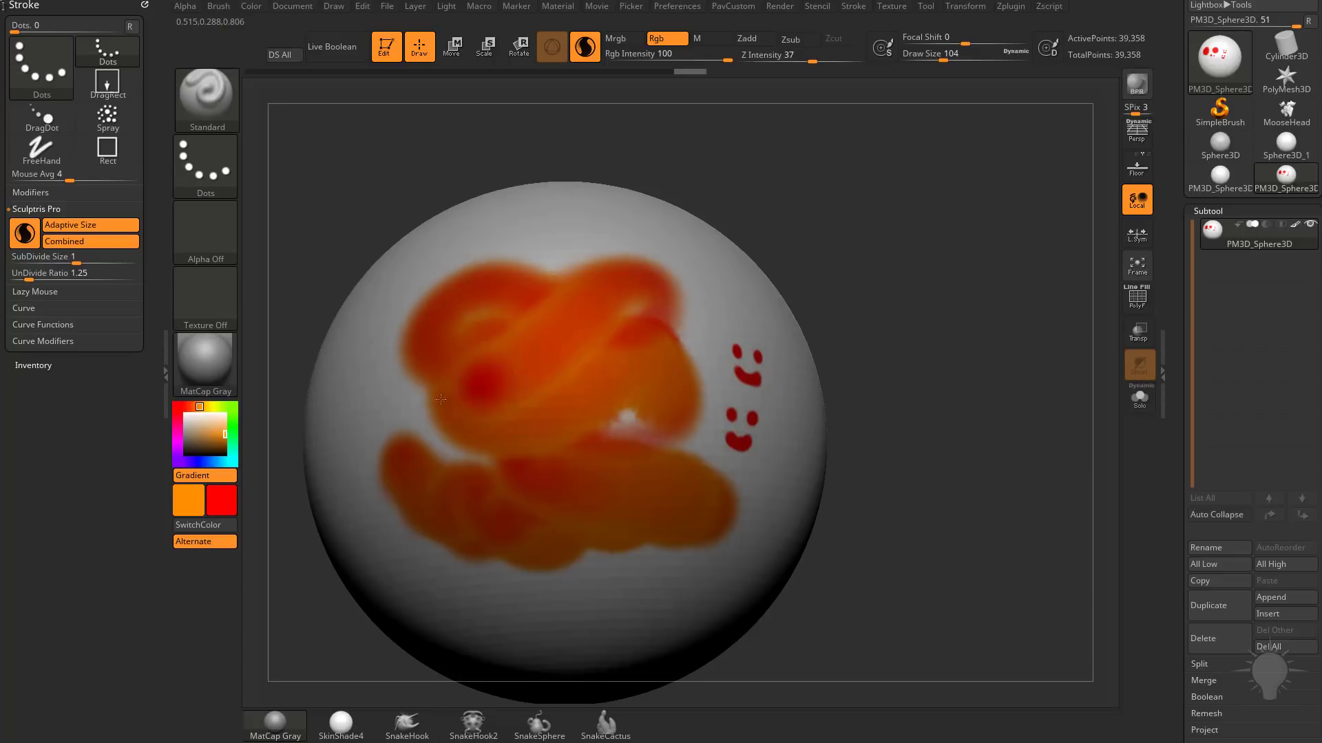
# - Paint broad orange strokes over the upper area of the sphere
pyautogui.click(203, 524)
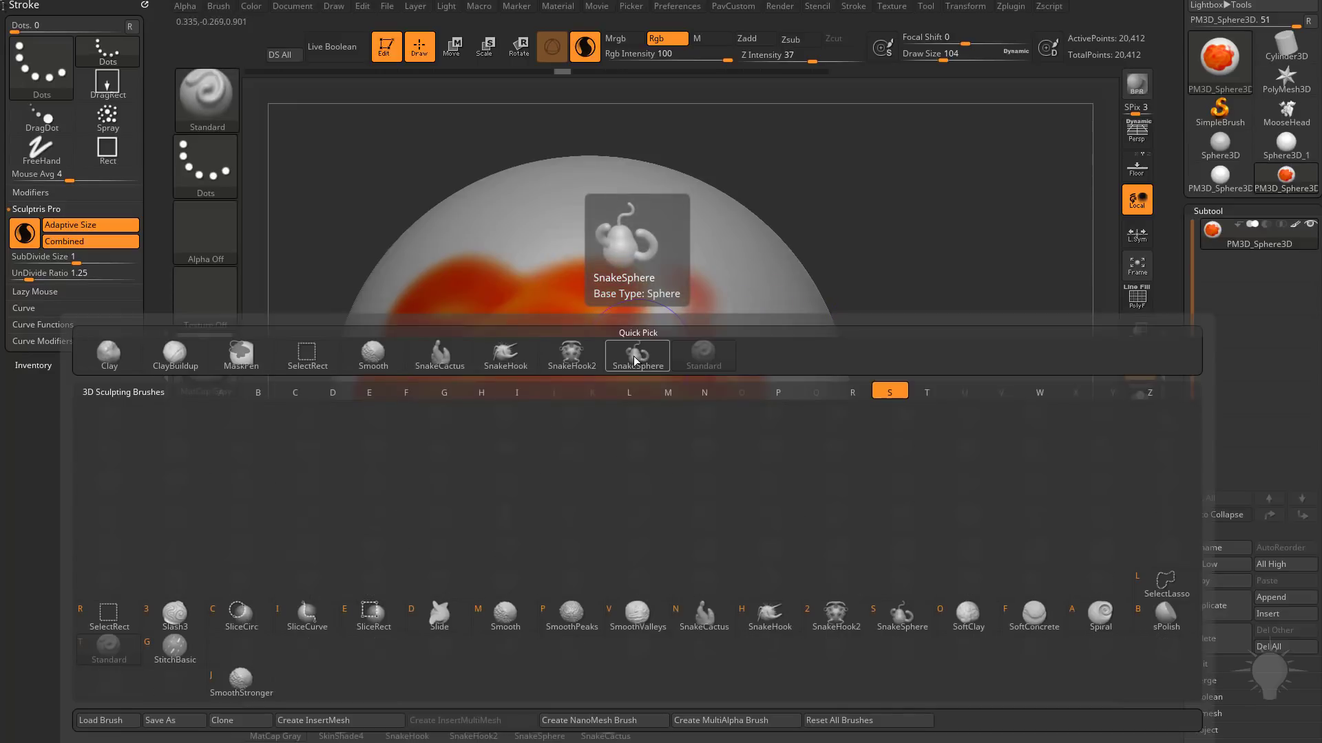
pyautogui.moveTo(901, 616)
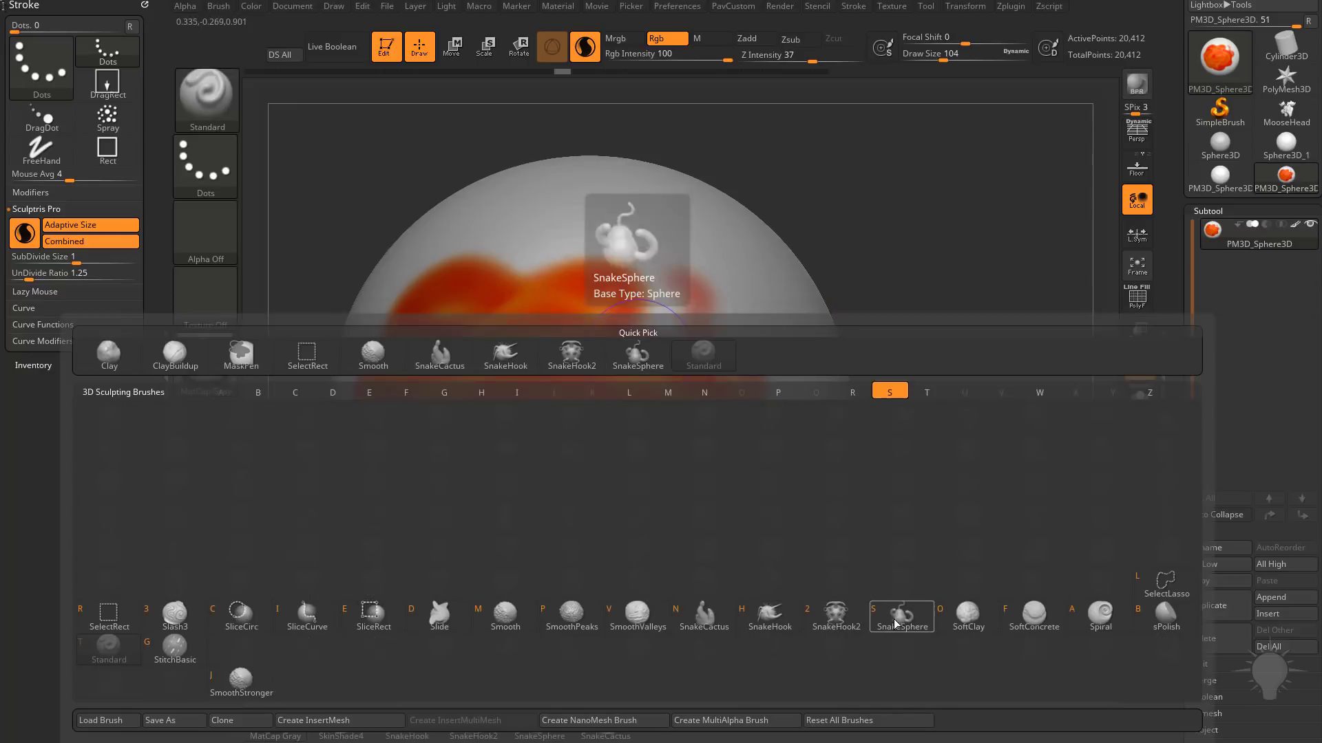
# - With SnakeSphere, drag a winding chain of orange bulbs from the sphere, plus a second branch
pyautogui.click(901, 616)
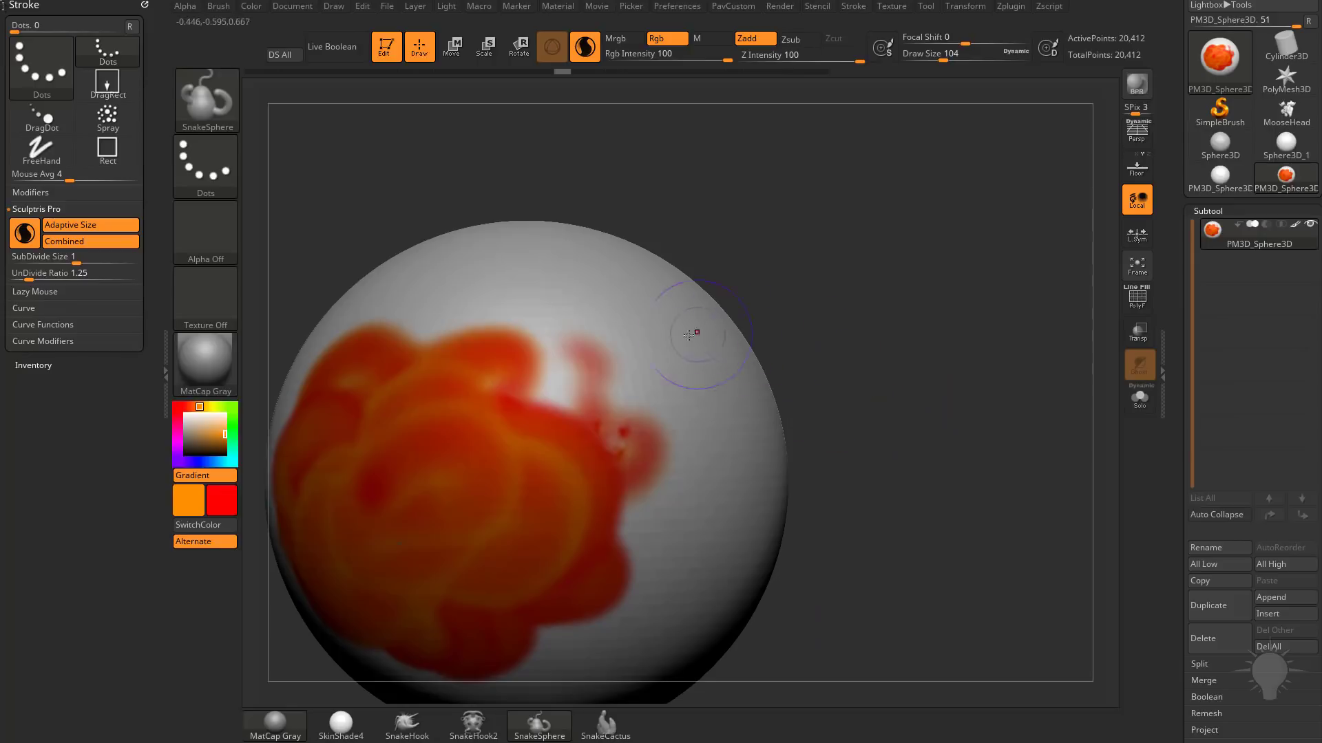
pyautogui.click(717, 387)
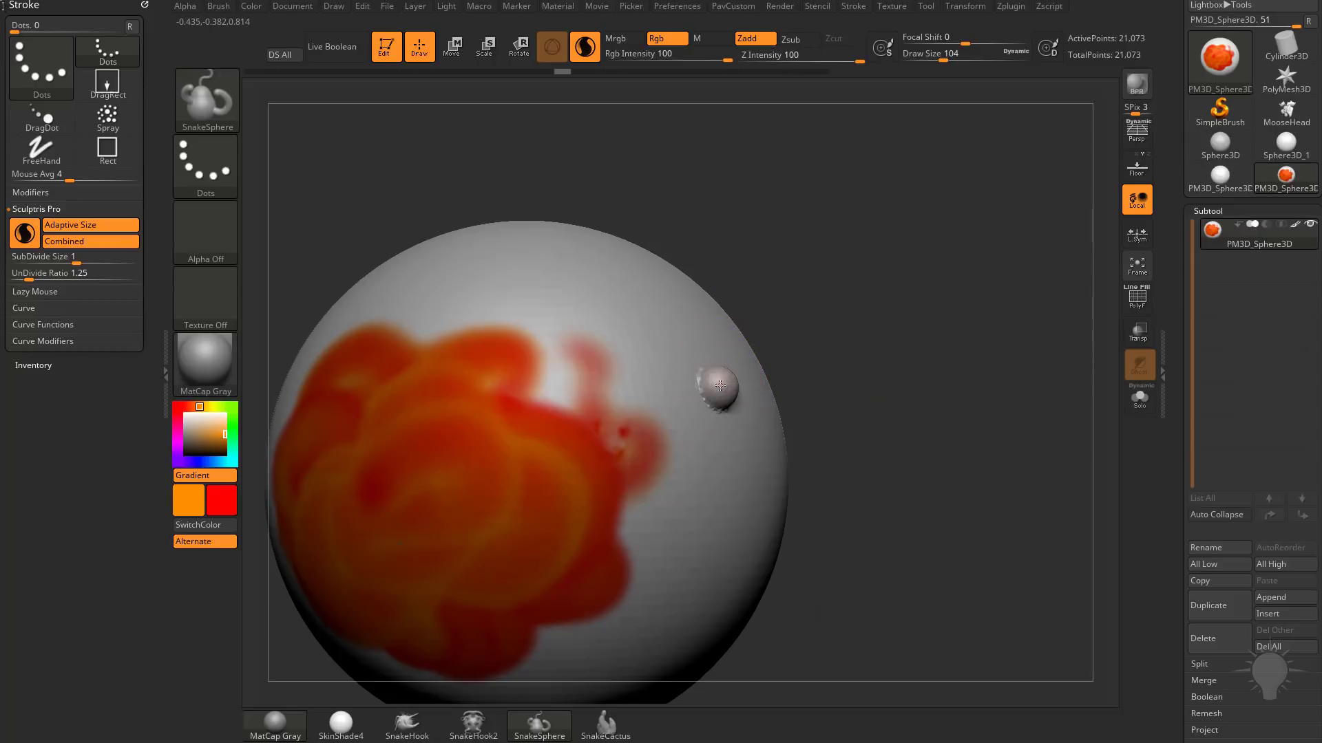
pyautogui.moveTo(718, 386); pyautogui.dragTo(813, 375)
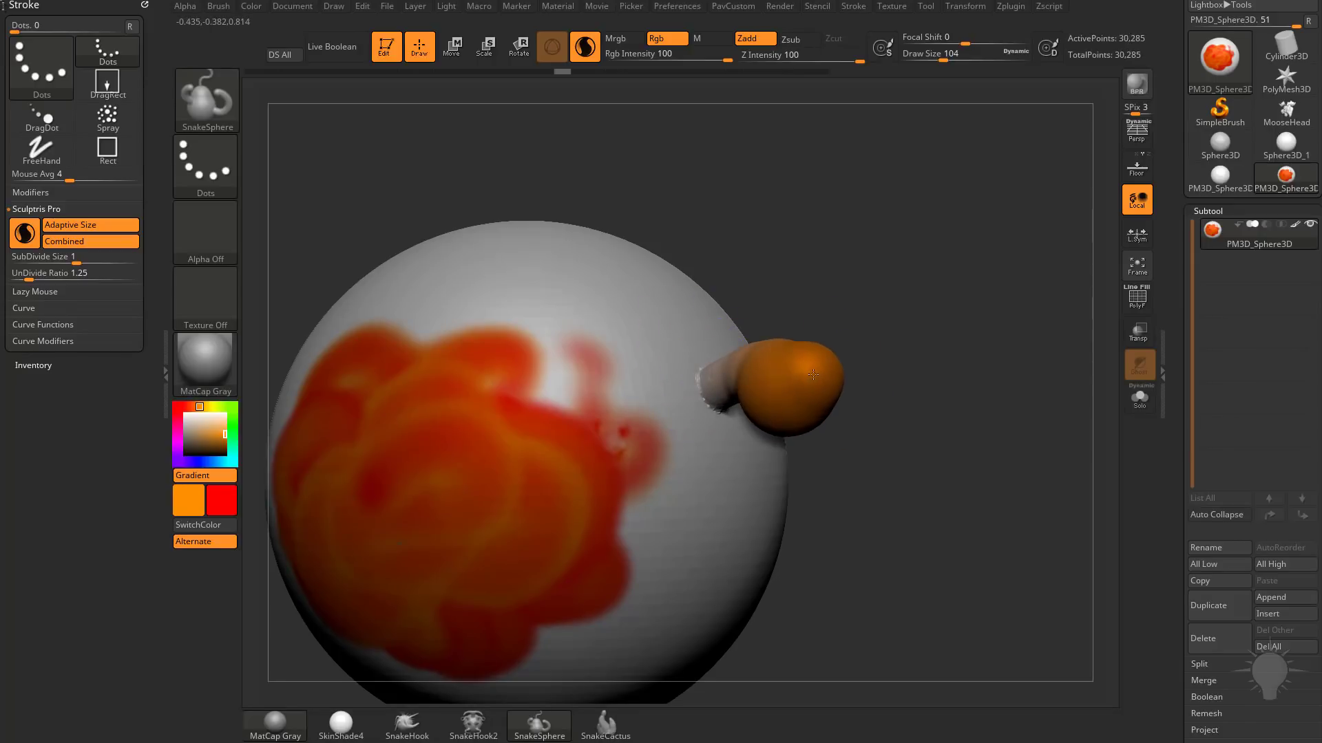
pyautogui.moveTo(809, 376); pyautogui.dragTo(883, 344)
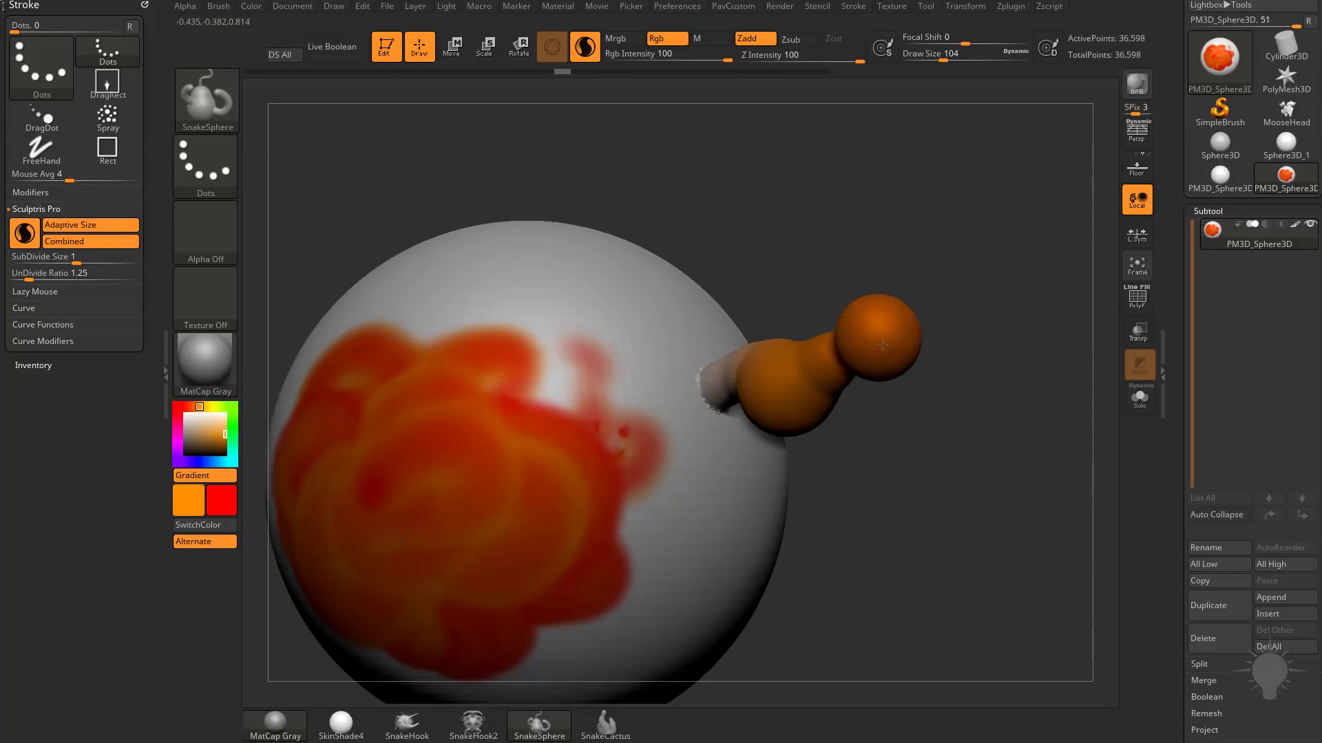
pyautogui.moveTo(881, 344); pyautogui.dragTo(911, 236)
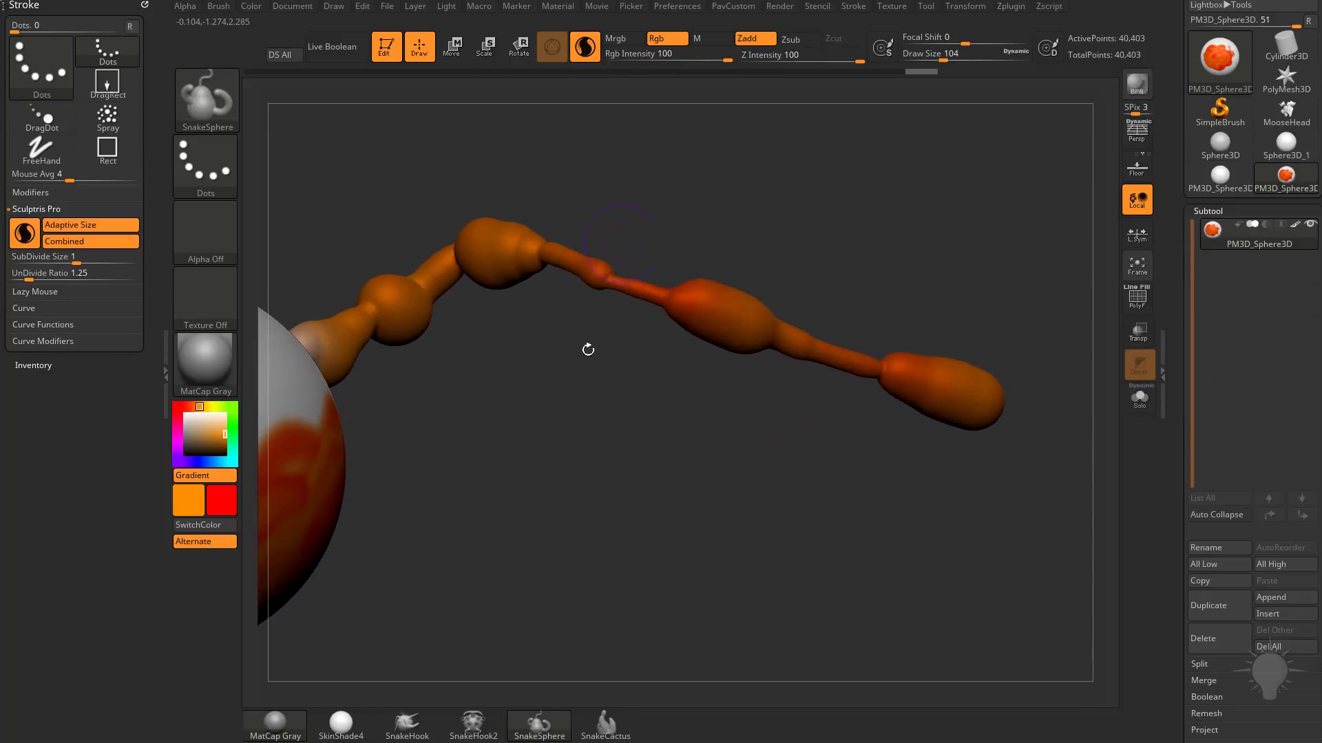
pyautogui.moveTo(587, 350); pyautogui.dragTo(664, 439)
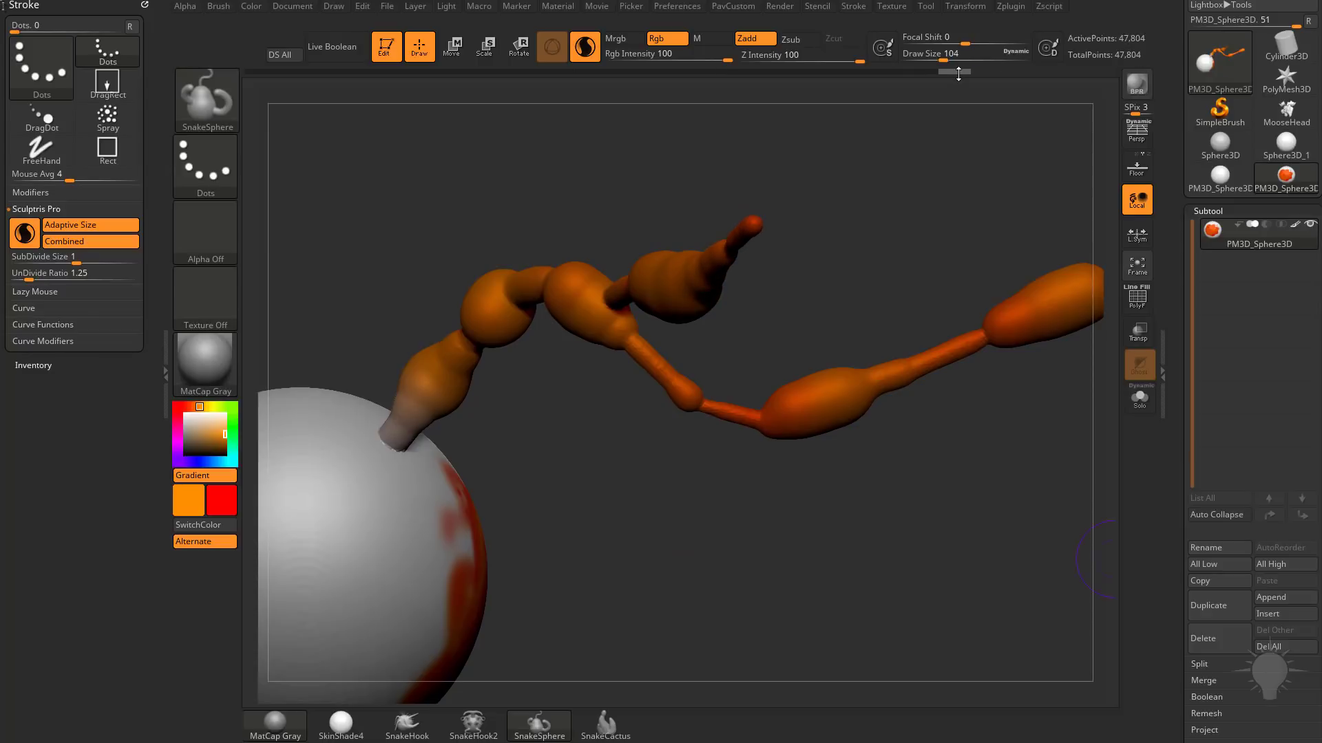
# - Undo back to the sphere, paint a second red spot, then thin curving red lines beside it
pyautogui.press('ctrl+z')
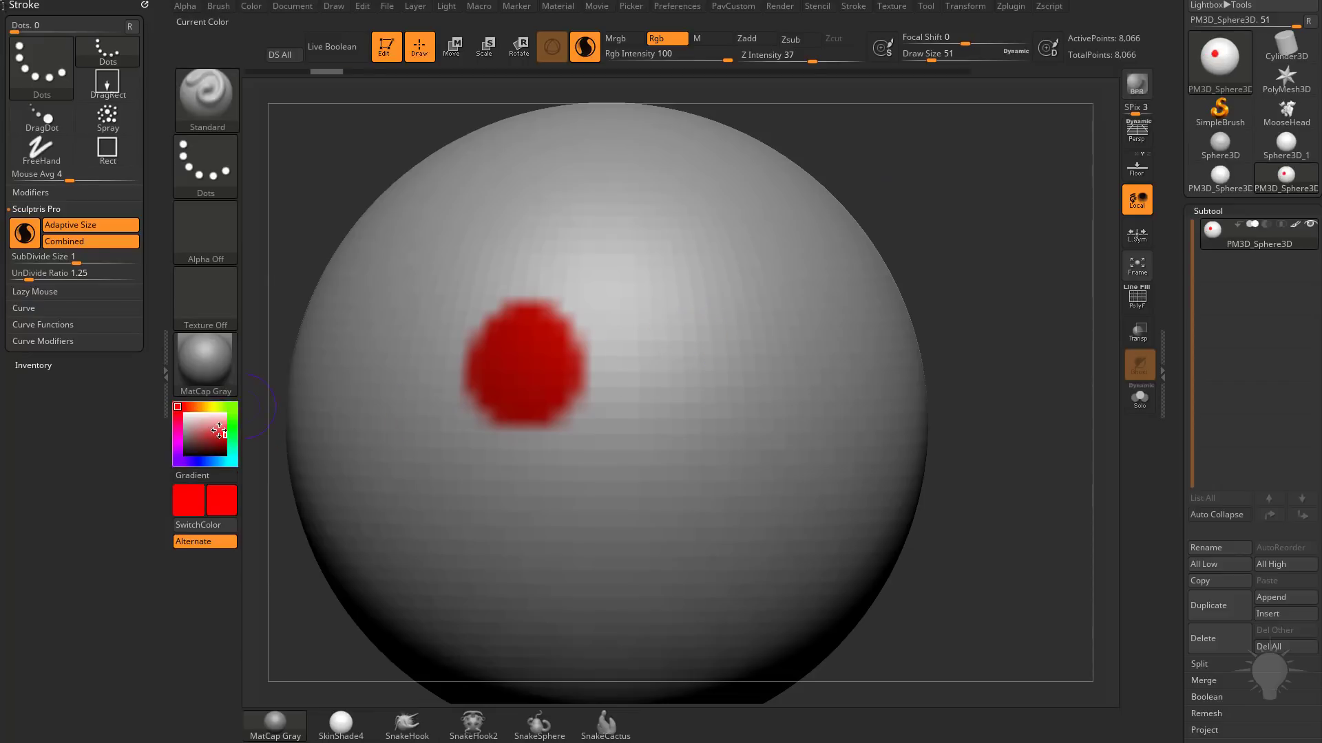
pyautogui.click(658, 365)
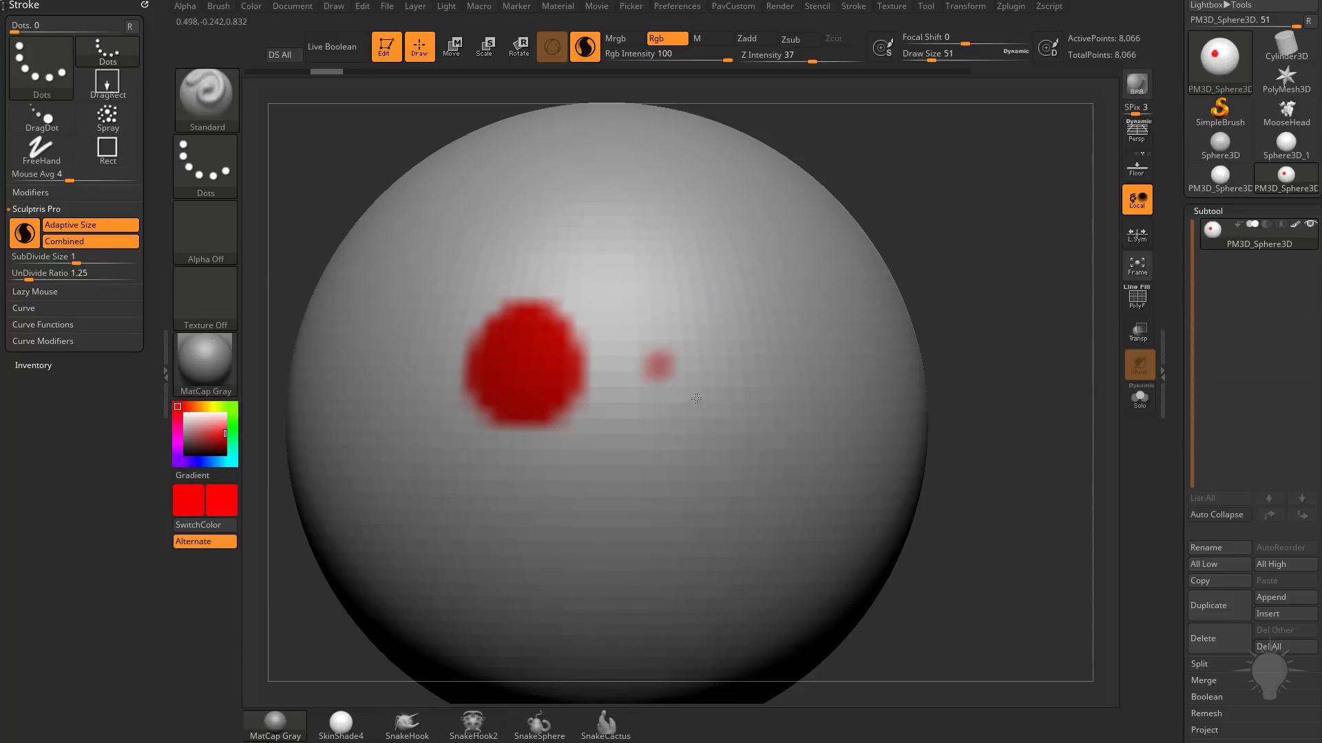
pyautogui.moveTo(523, 363); pyautogui.dragTo(616, 375)
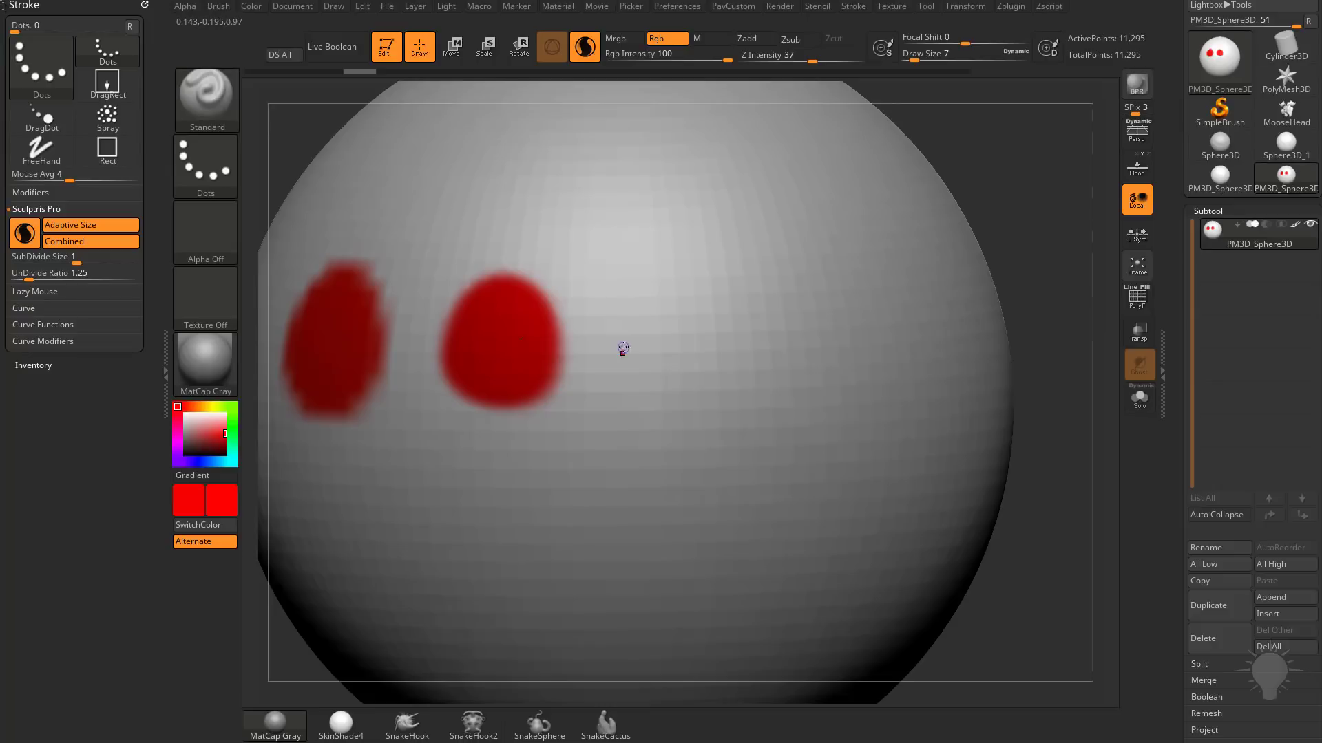
pyautogui.moveTo(612, 329); pyautogui.dragTo(661, 375)
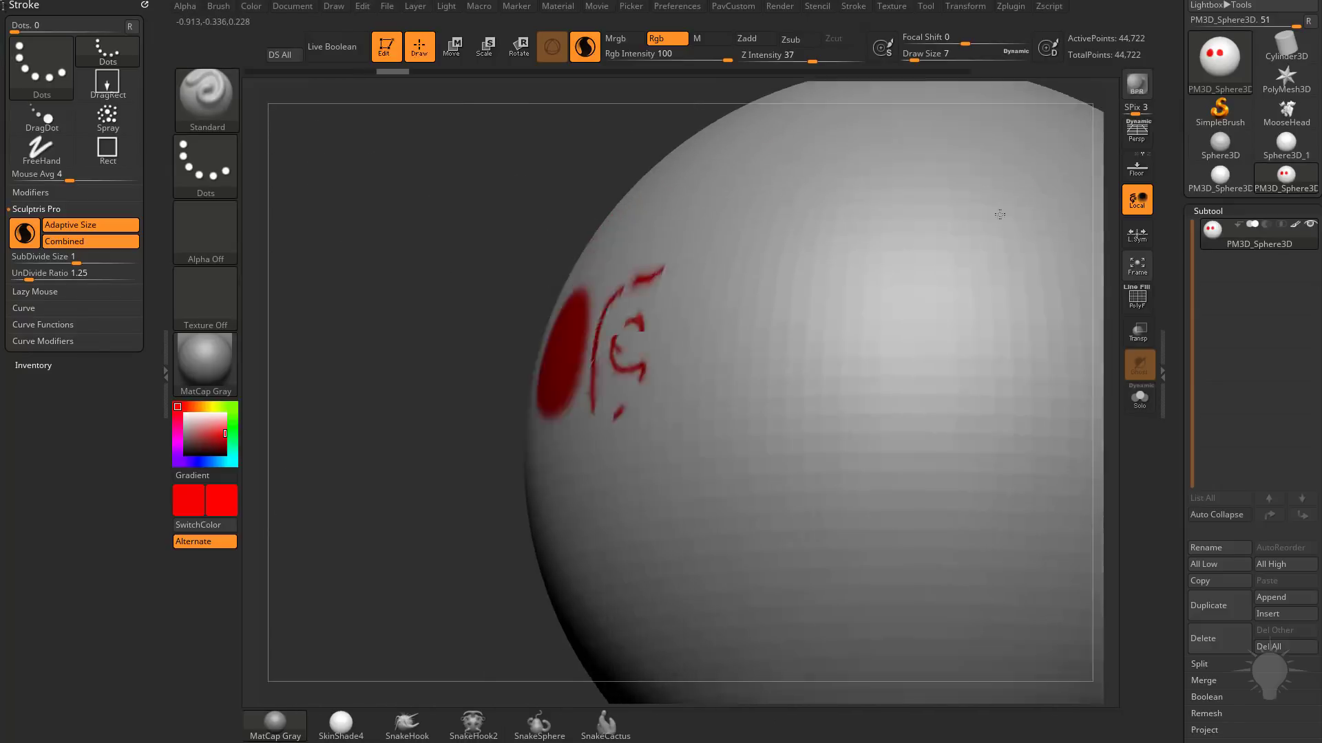
# - Paint three black tessellated lines: a horizontal stroke, one above the curve, a long high line
pyautogui.click(1136, 298)
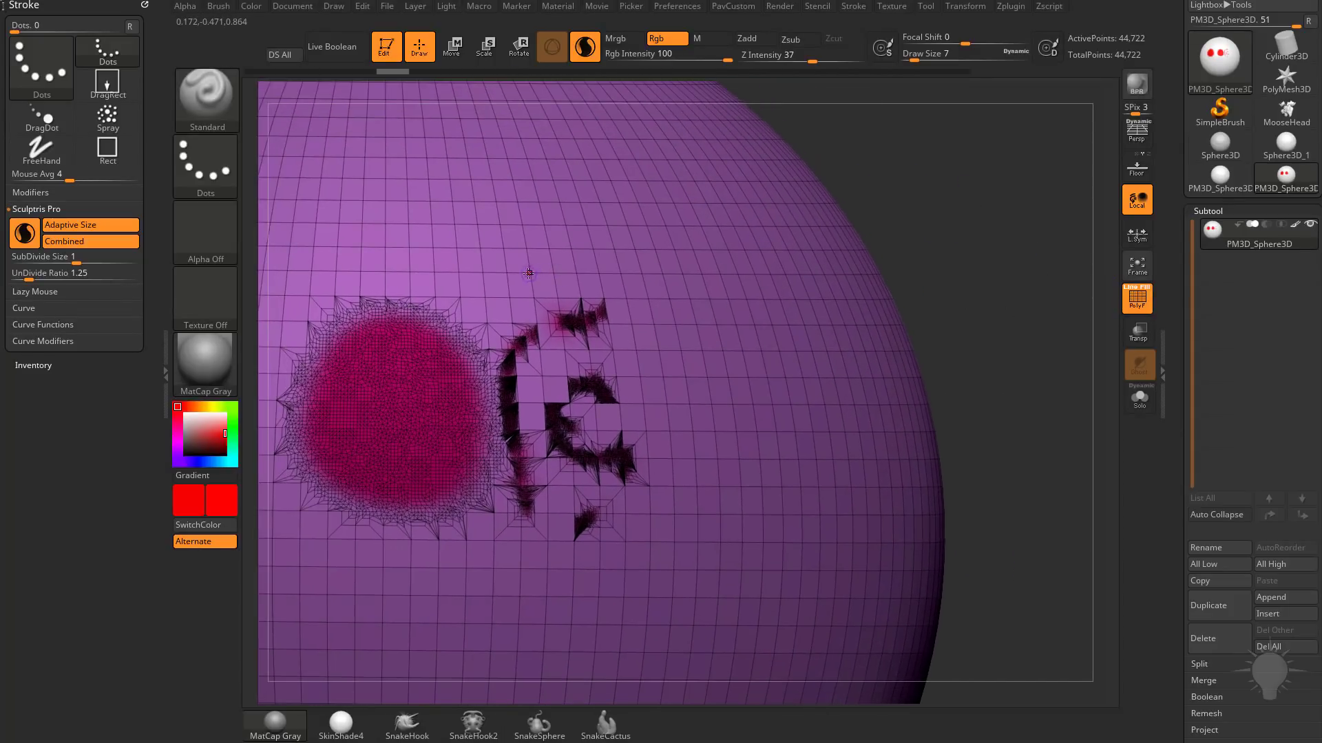
pyautogui.moveTo(548, 272); pyautogui.dragTo(643, 274)
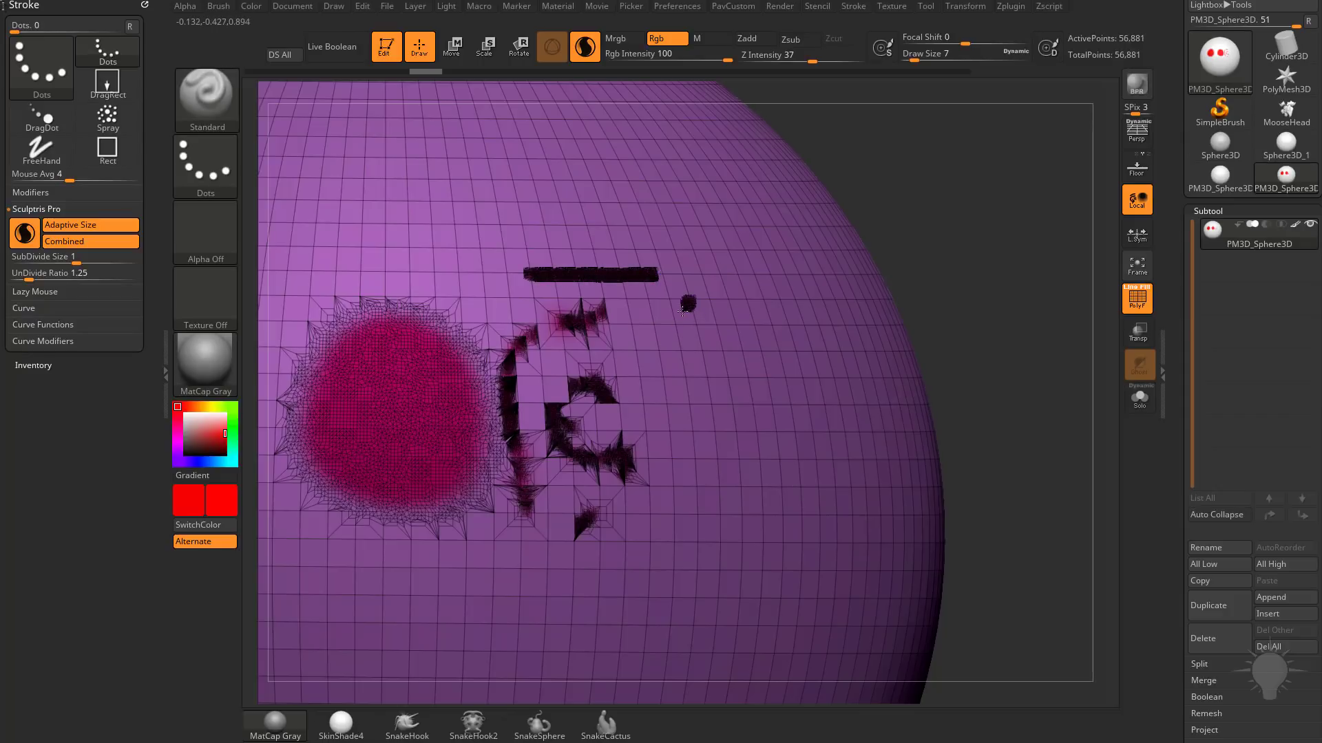
pyautogui.moveTo(684, 308); pyautogui.dragTo(725, 426)
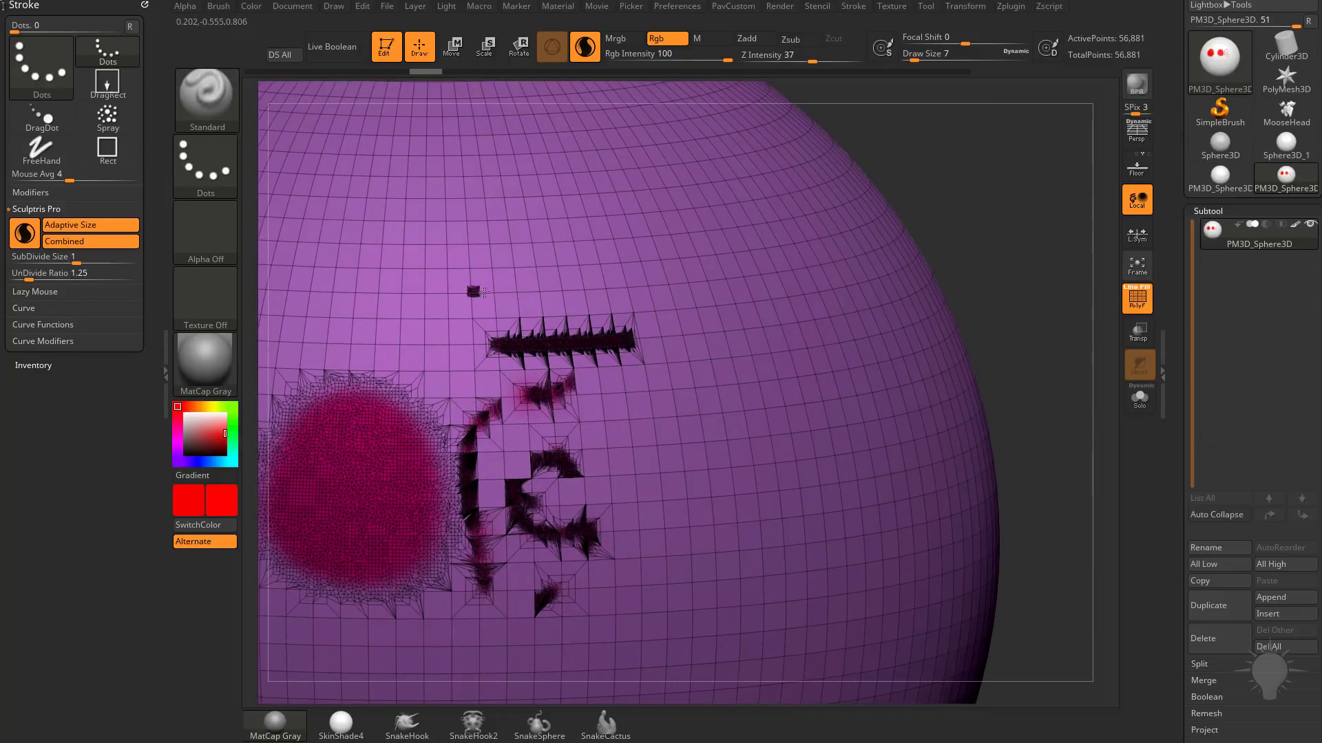
pyautogui.moveTo(468, 290); pyautogui.dragTo(666, 286)
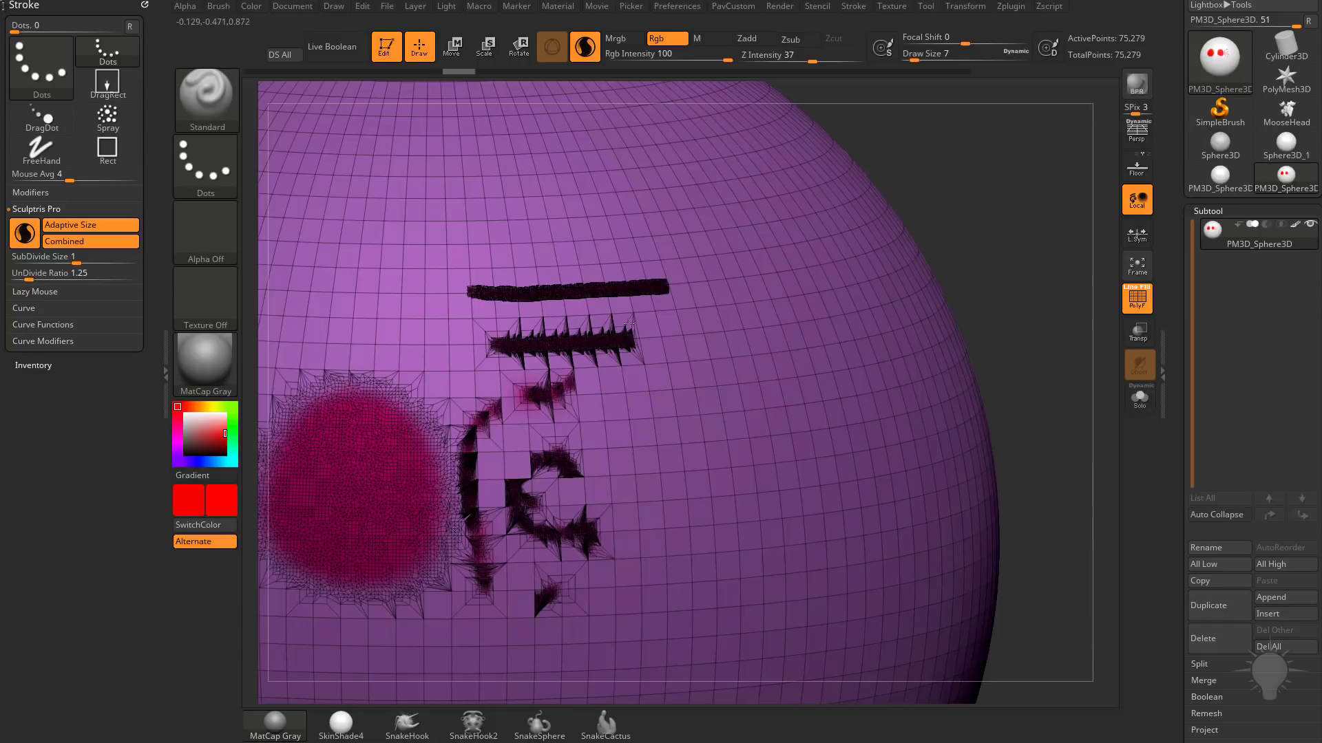
pyautogui.moveTo(691, 333)
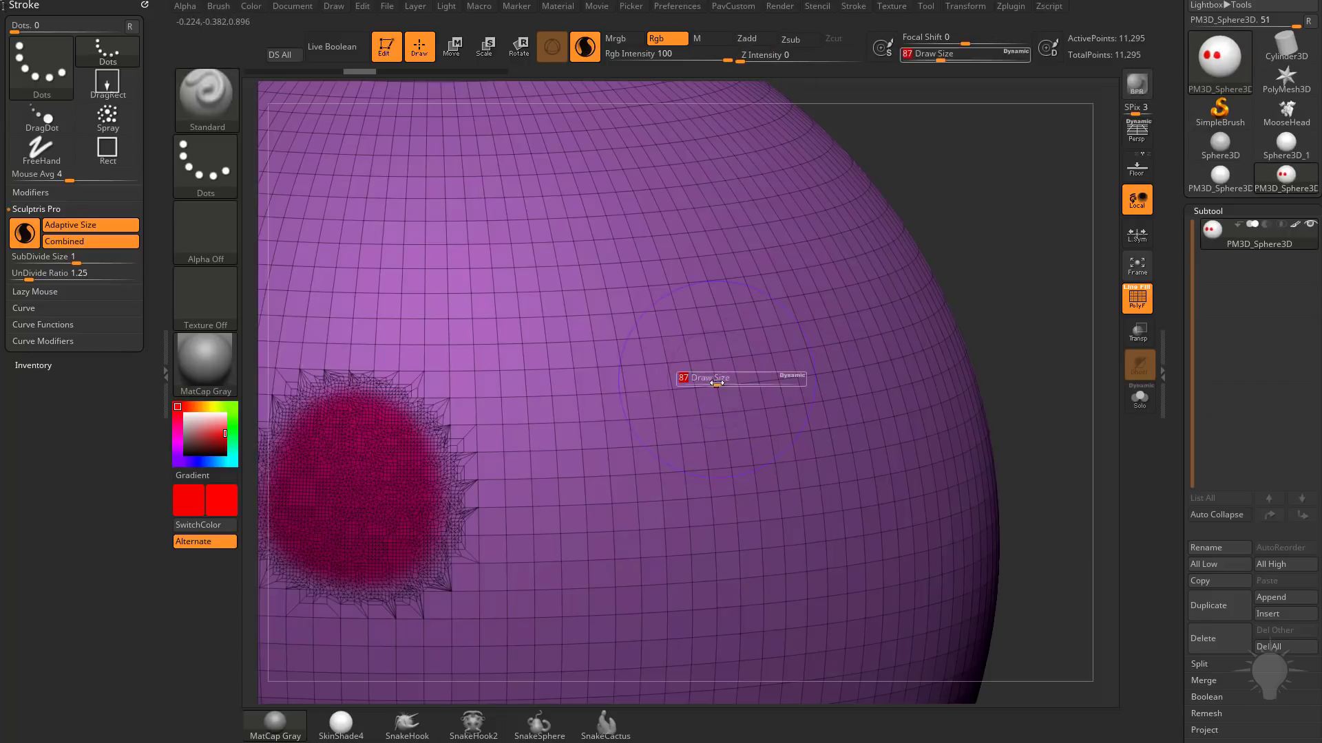
# - Tessellate a large round patch, paint a black squiggle inside it, then clear to an empty canvas
pyautogui.moveTo(717, 379); pyautogui.dragTo(590, 540)
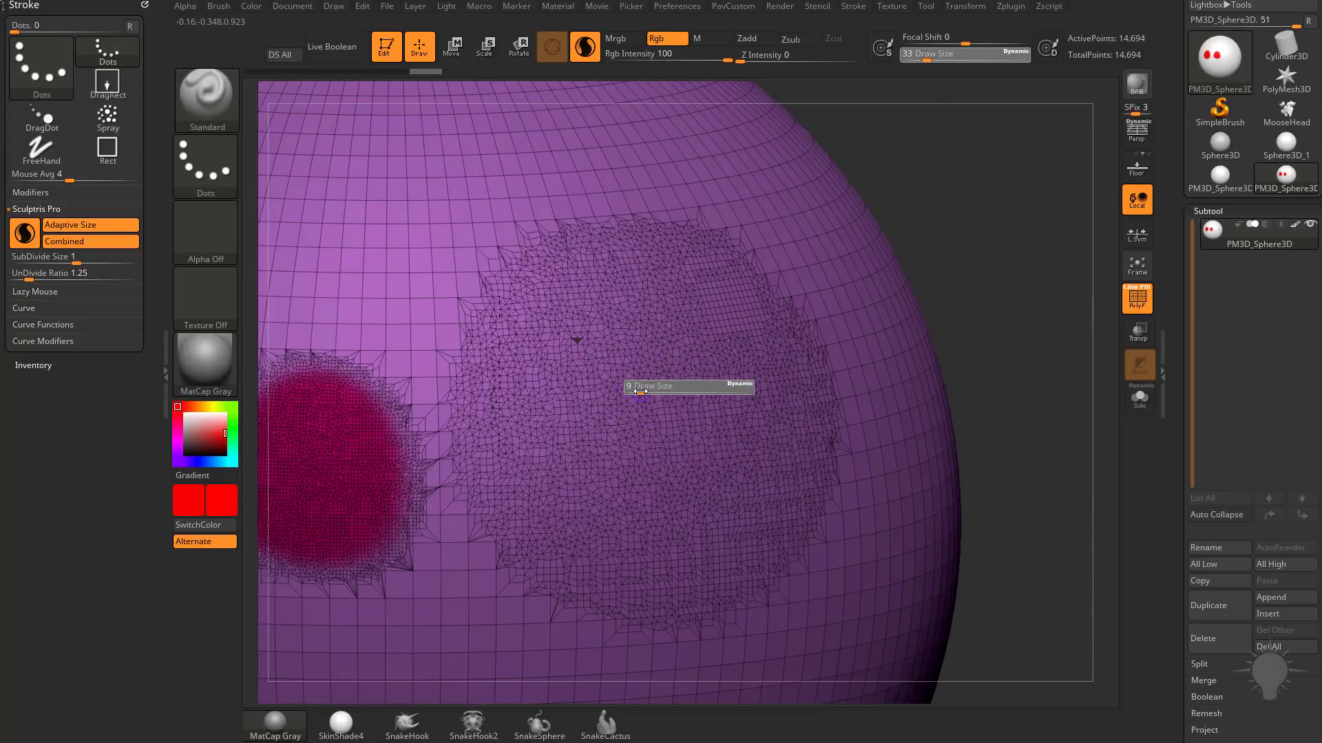
pyautogui.moveTo(636, 342); pyautogui.dragTo(560, 430)
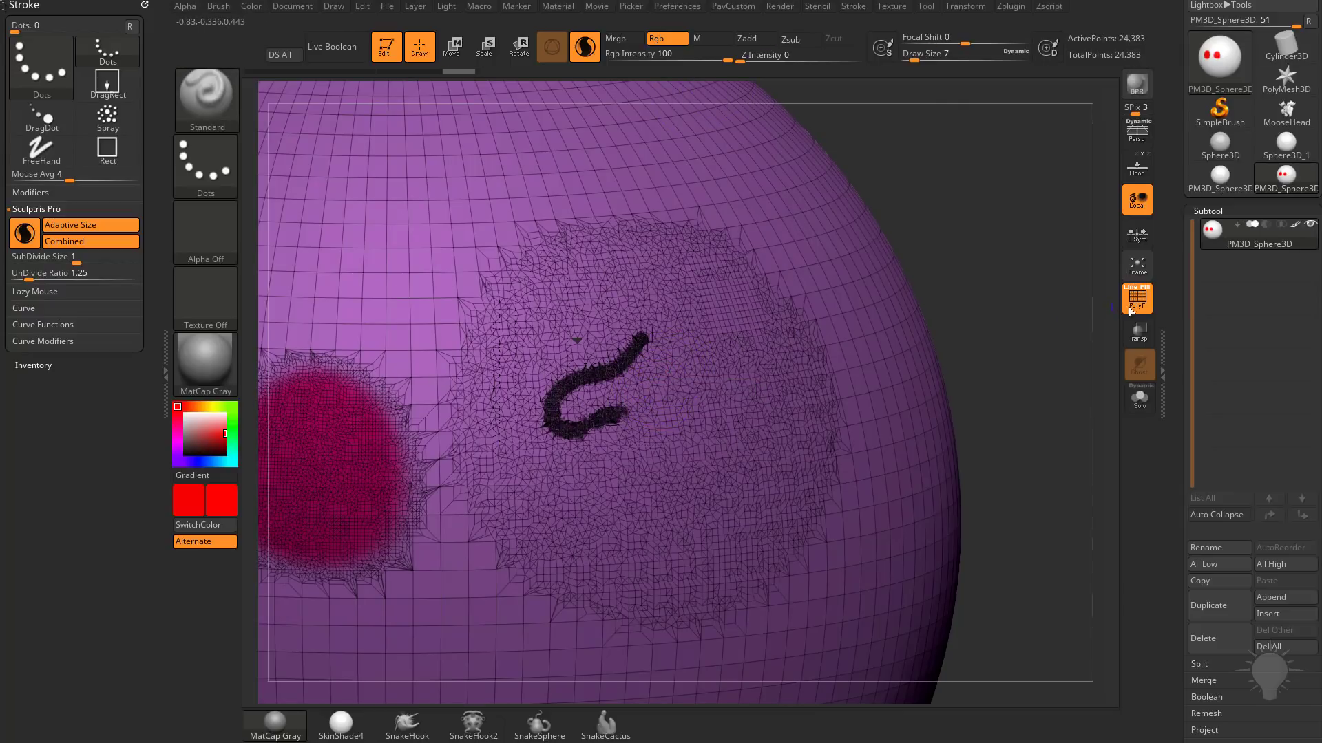
pyautogui.click(1137, 298)
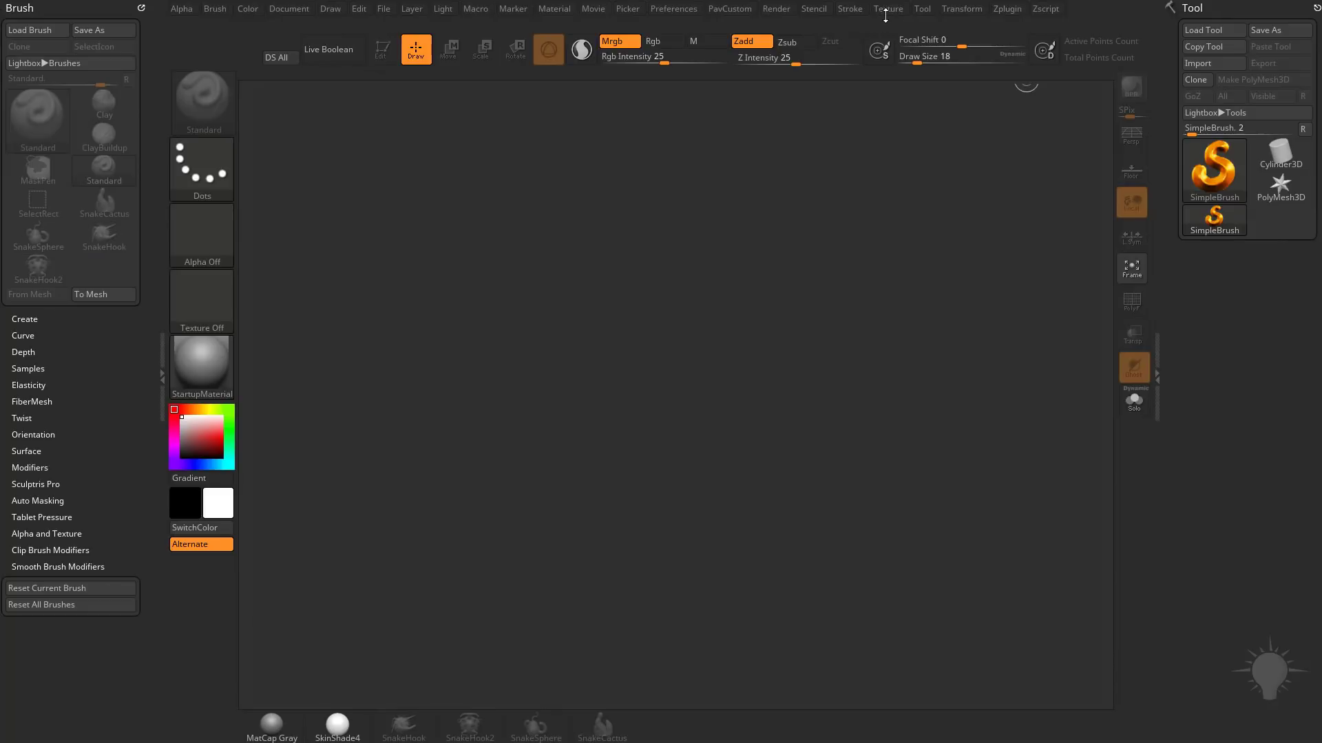
pyautogui.click(888, 8)
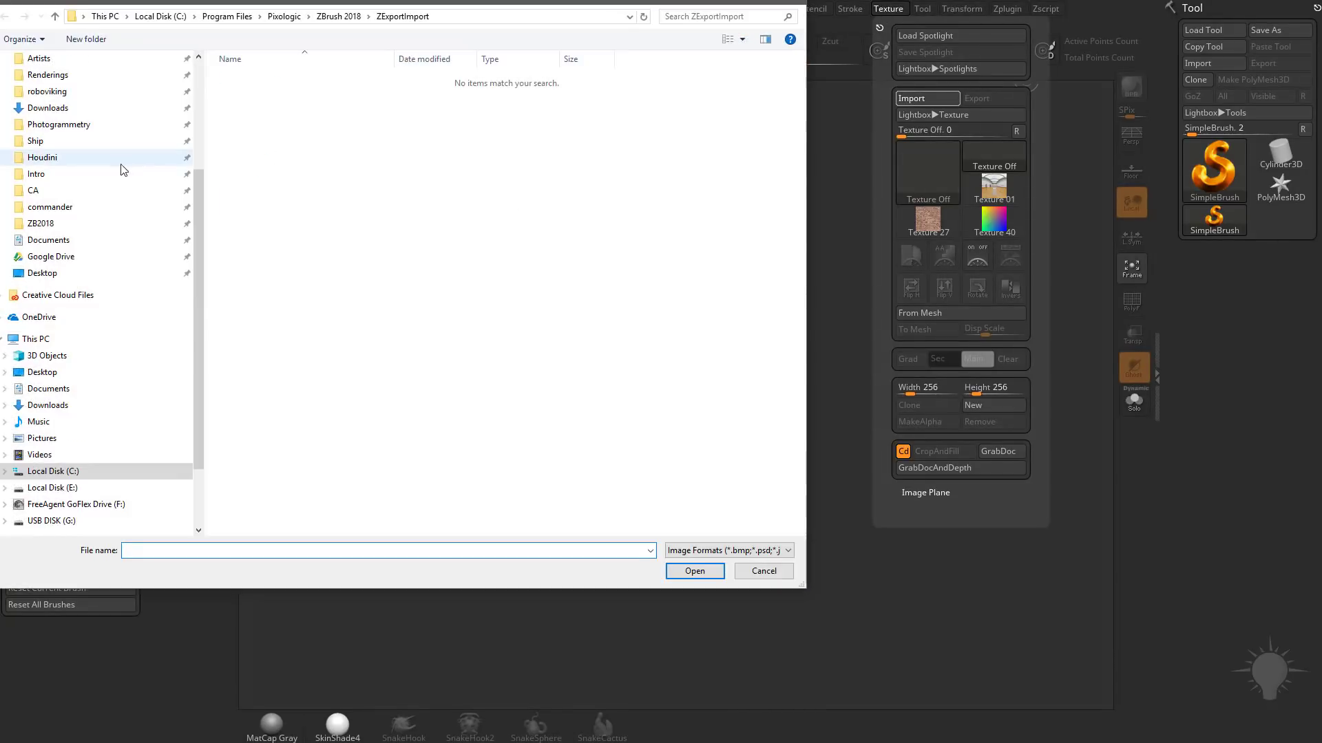
pyautogui.click(761, 571)
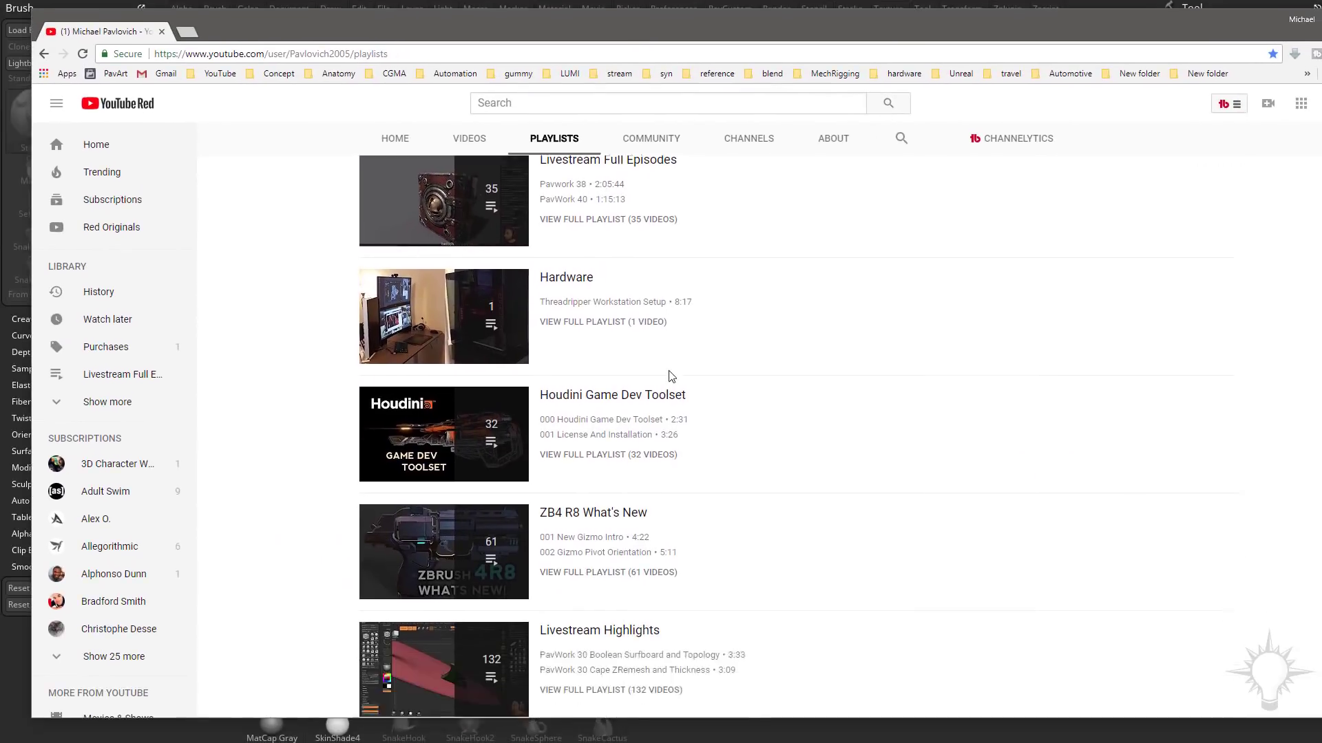
pyautogui.scroll(-3)
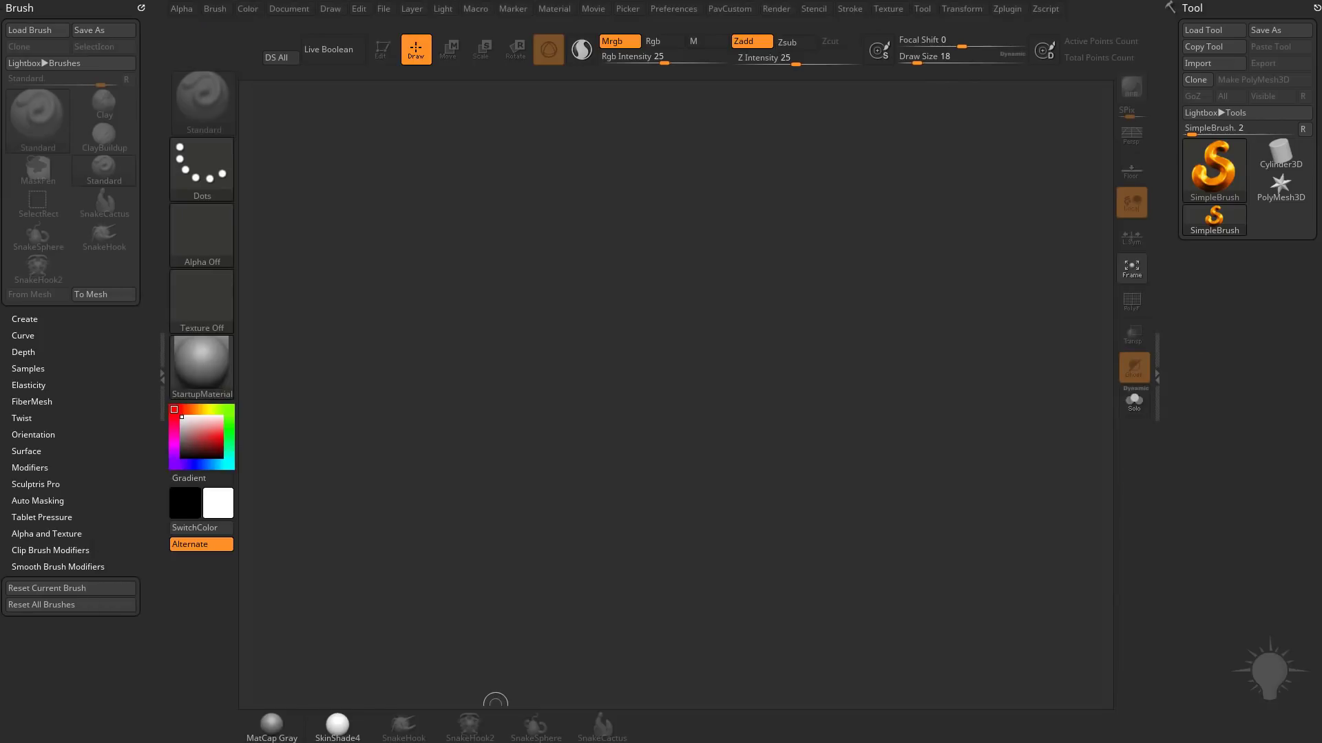
# - Load the pistol concept image into Spotlight and scale it on the canvas
pyautogui.click(889, 9)
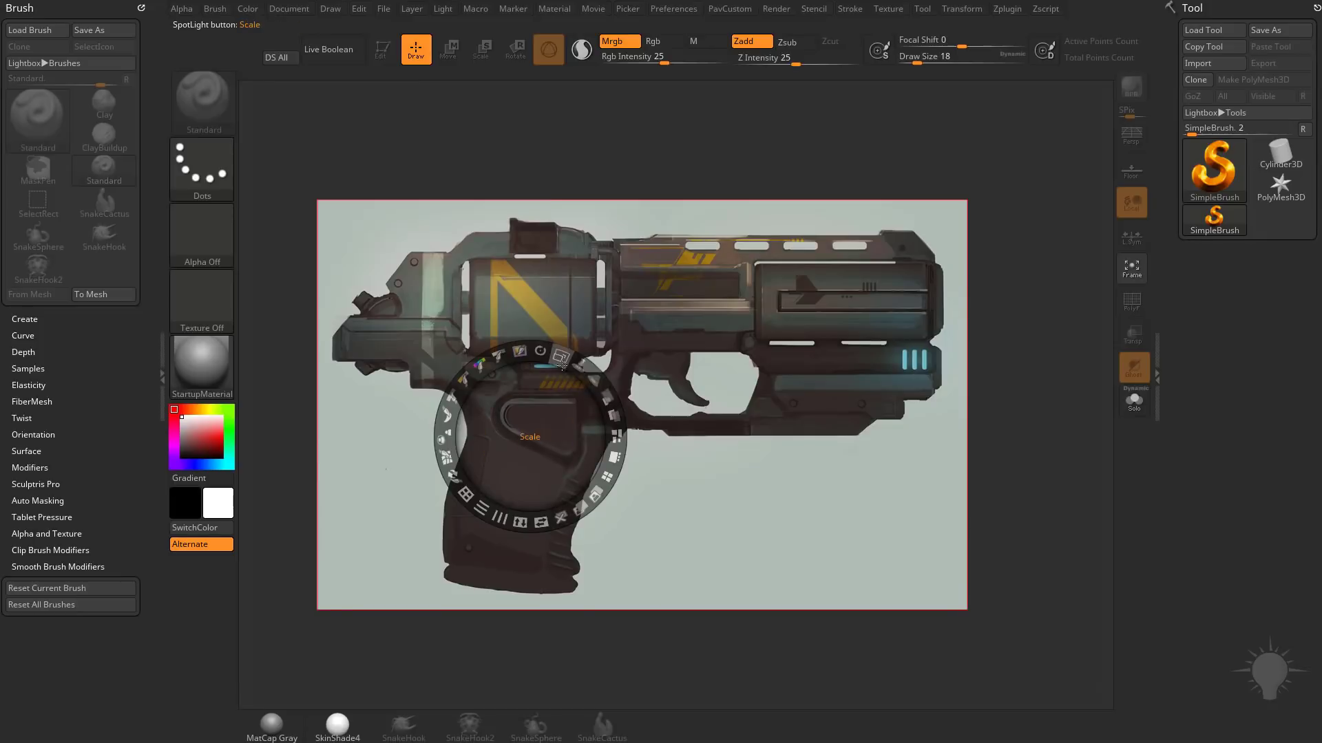
pyautogui.click(609, 398)
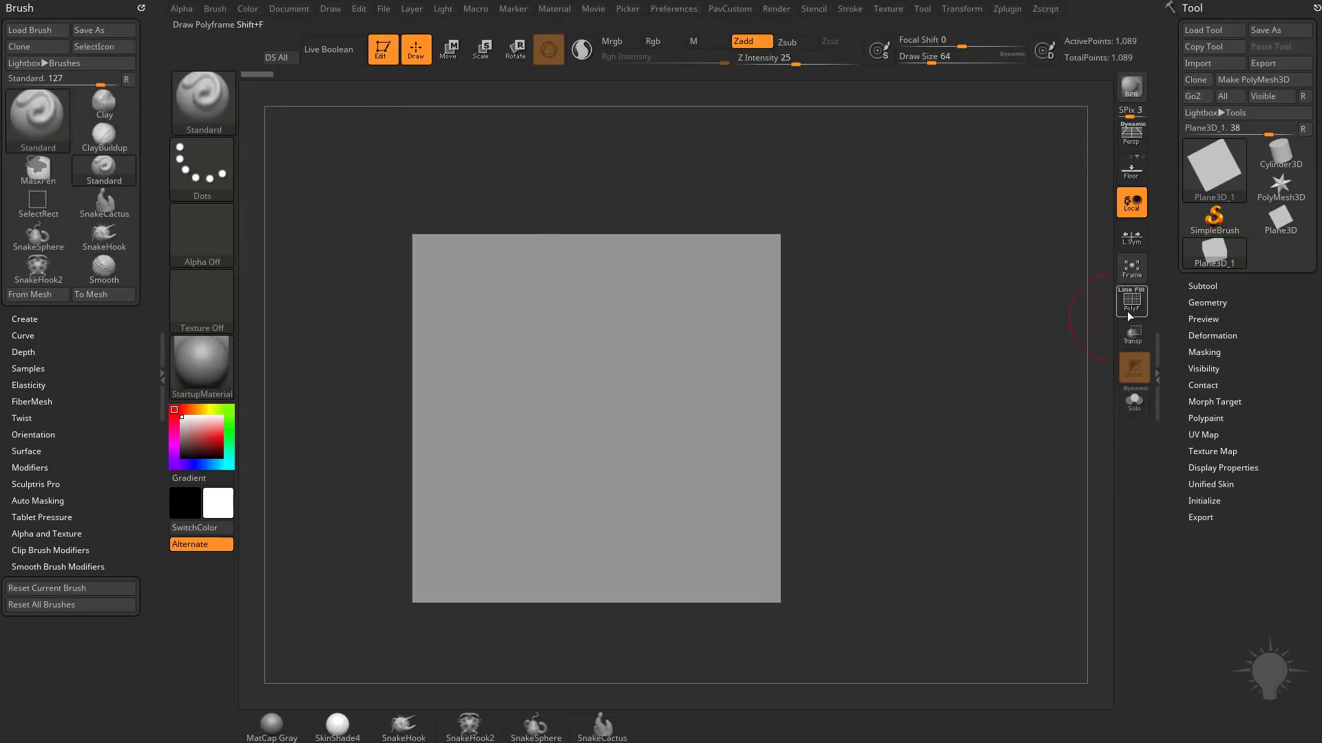
# - Show the plane's polygon grid and its Geometry settings, then switch to a sphere model
pyautogui.click(1261, 79)
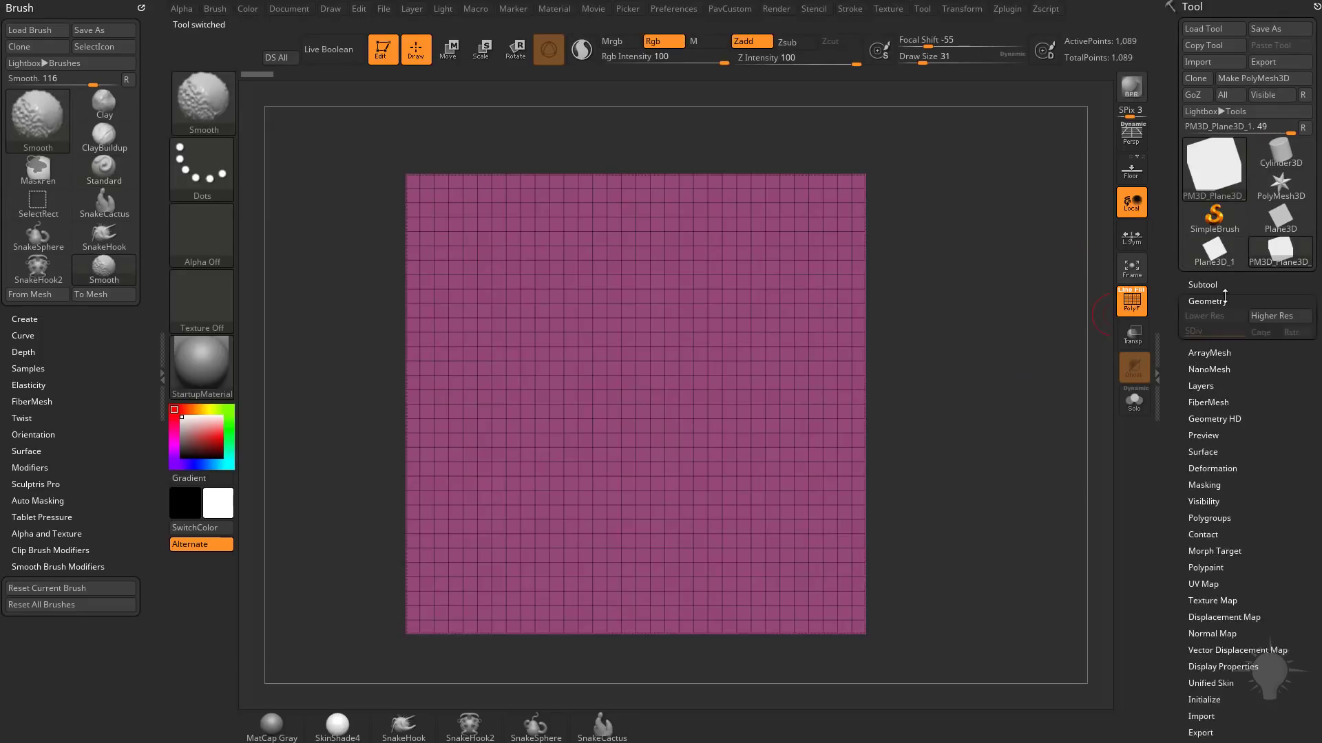
pyautogui.click(1197, 422)
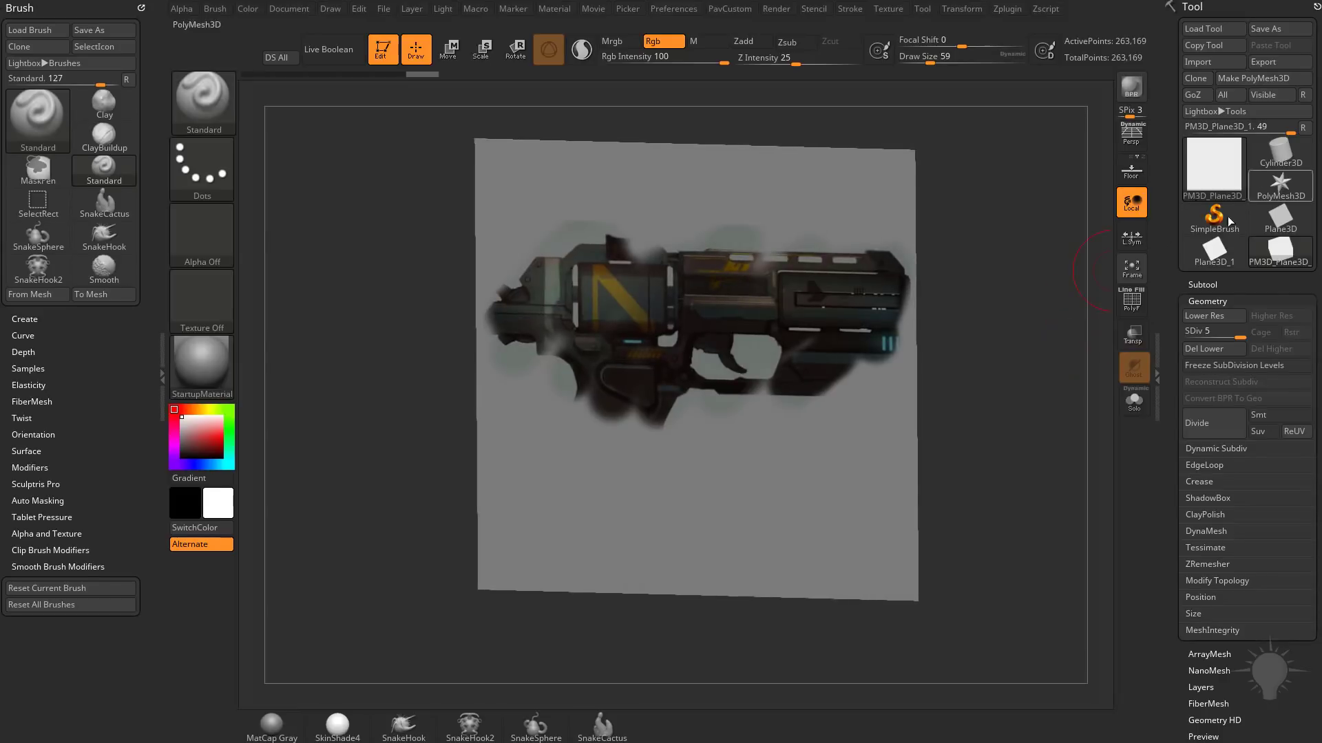
pyautogui.click(1214, 169)
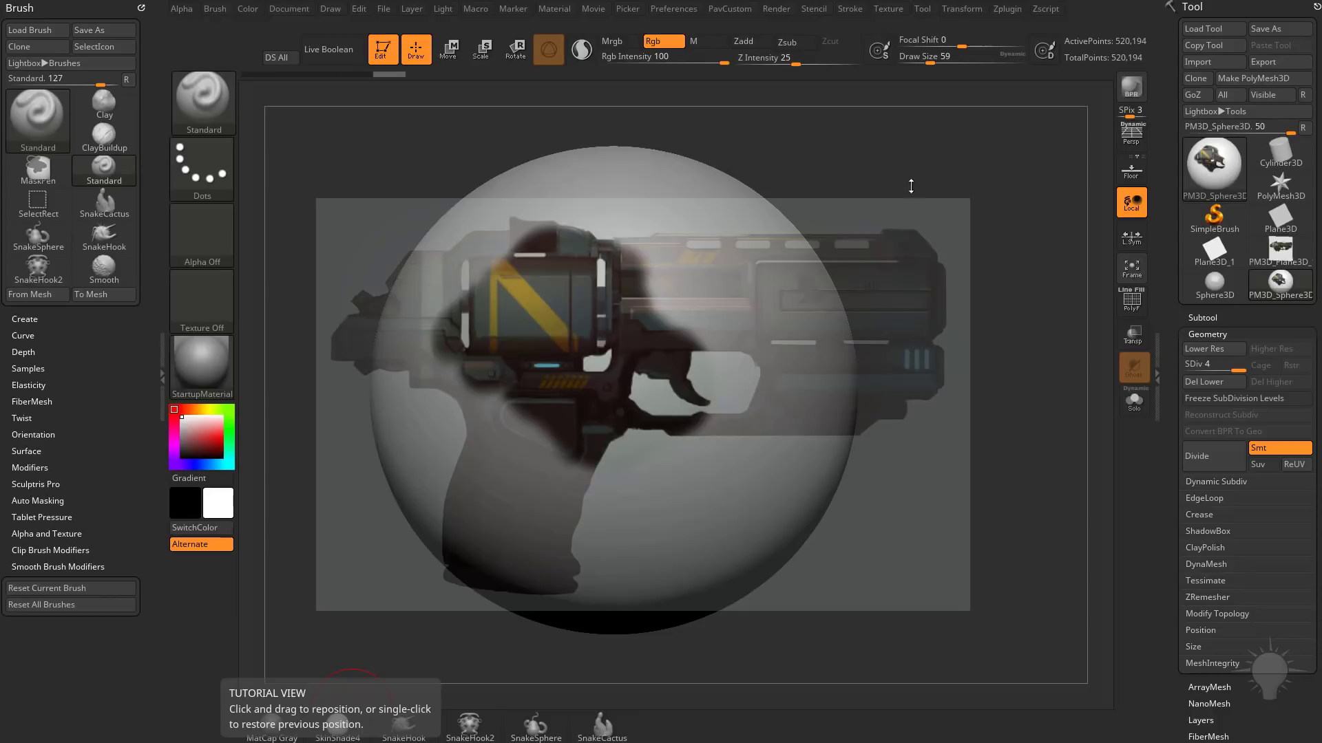
# - Paint the pistol's front section through Spotlight across the sphere with several strokes
pyautogui.moveTo(911, 186); pyautogui.dragTo(969, 236)
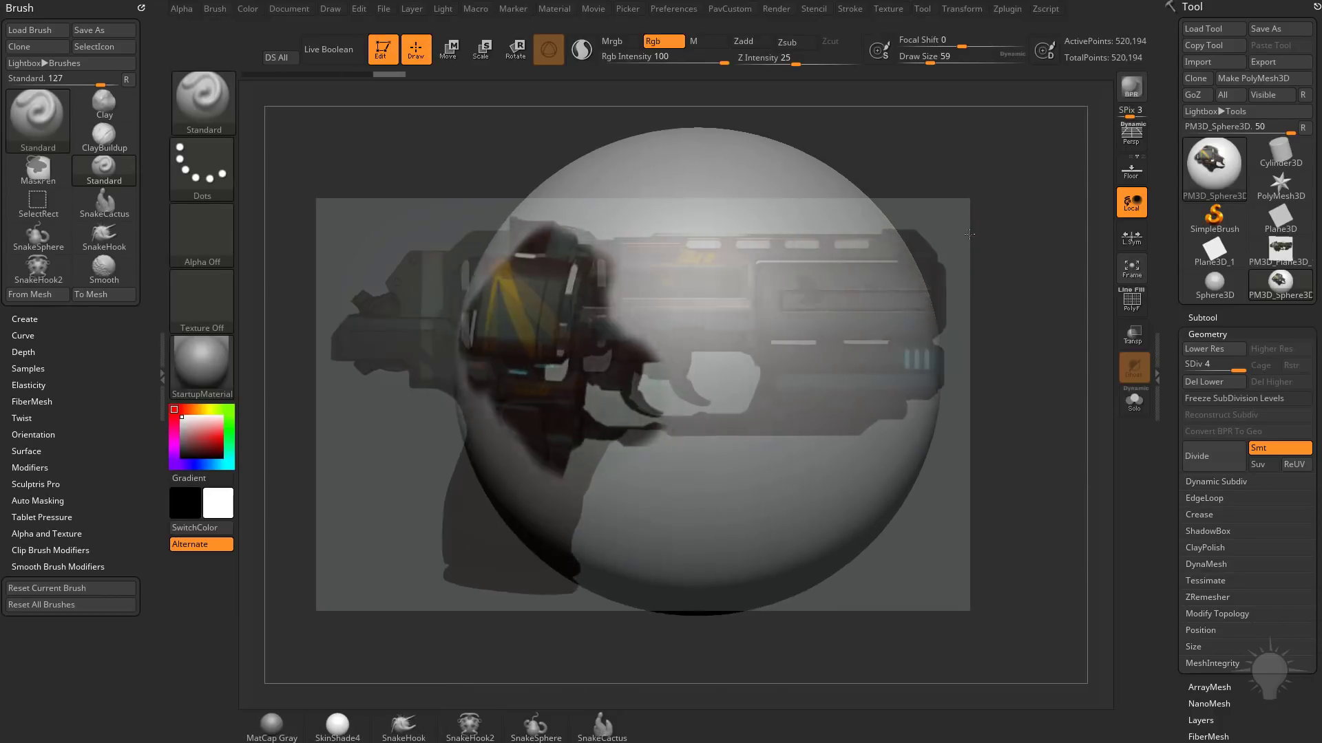
pyautogui.moveTo(969, 234); pyautogui.dragTo(954, 263)
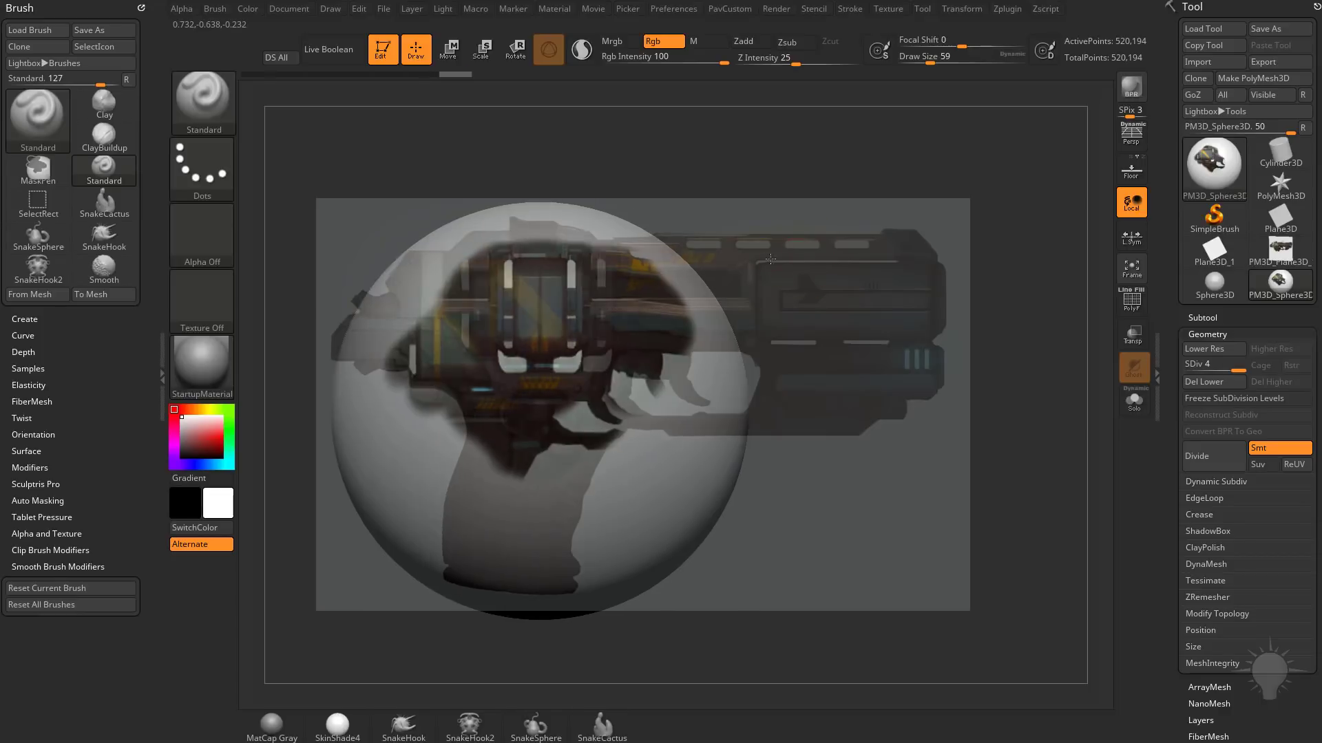
pyautogui.moveTo(769, 259); pyautogui.dragTo(928, 357)
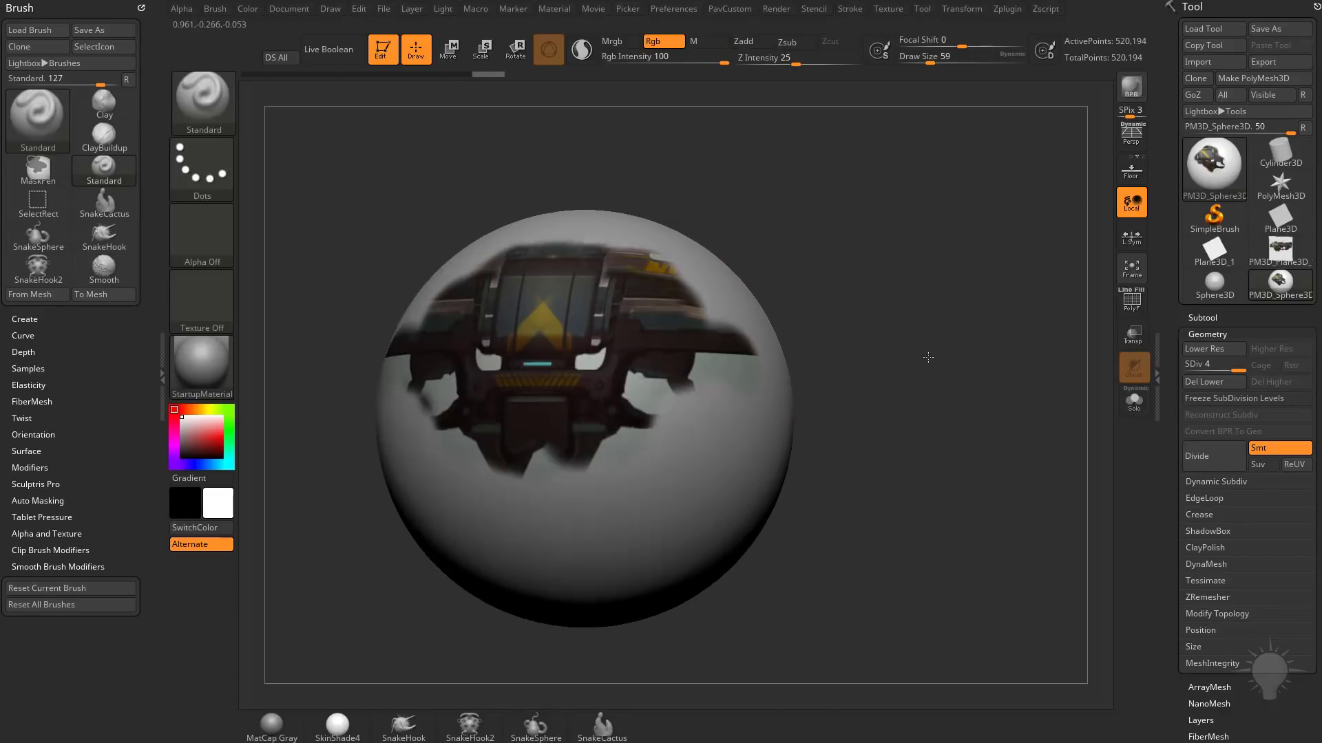
pyautogui.moveTo(927, 357); pyautogui.dragTo(1054, 431)
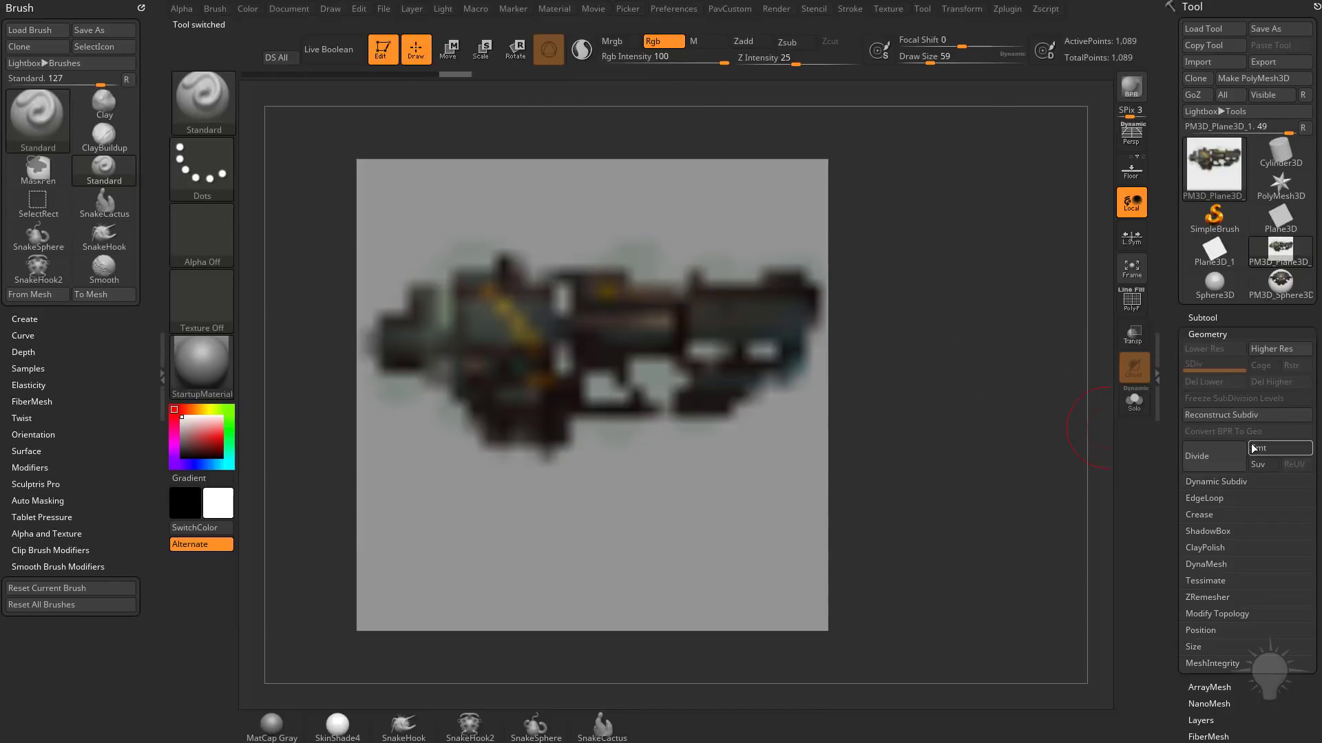
# - Return to the plane at its lowest subdivision level to paint the pistol at low resolution
pyautogui.rightClick(530, 436)
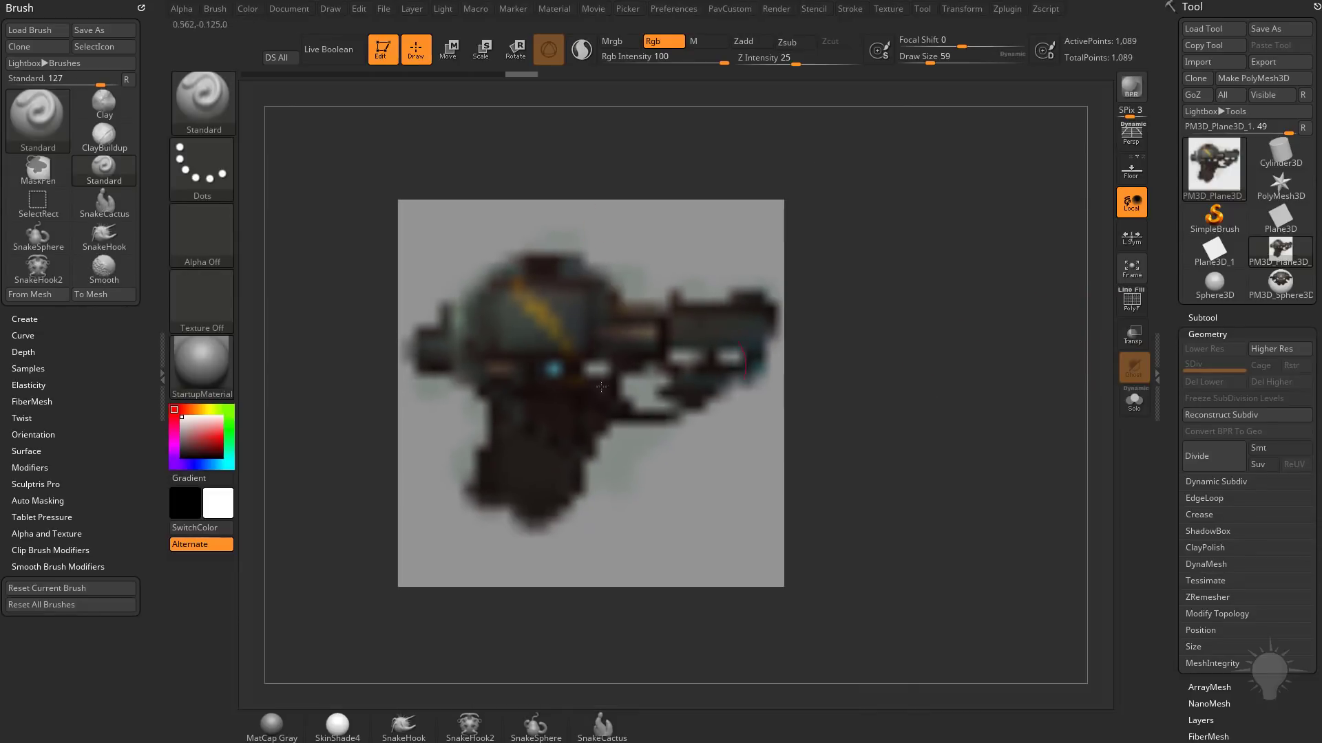
pyautogui.click(1204, 382)
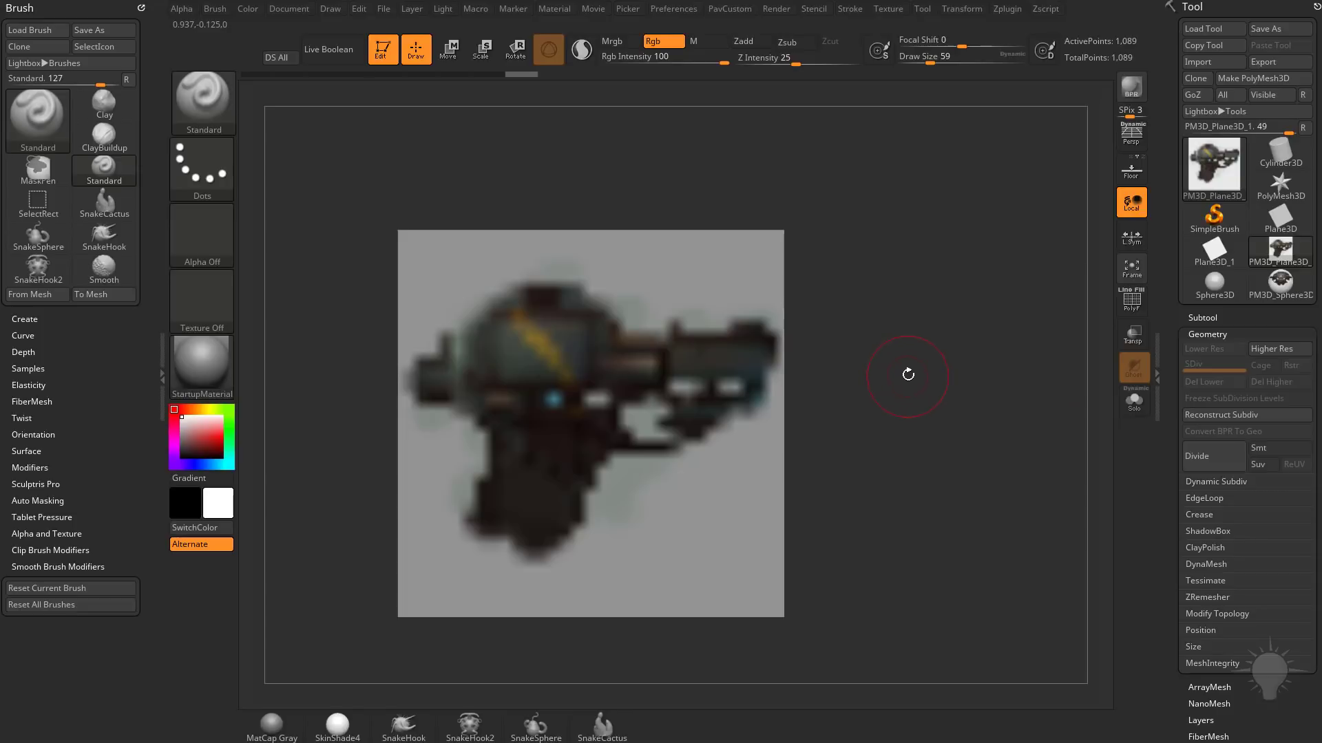
pyautogui.moveTo(581, 50)
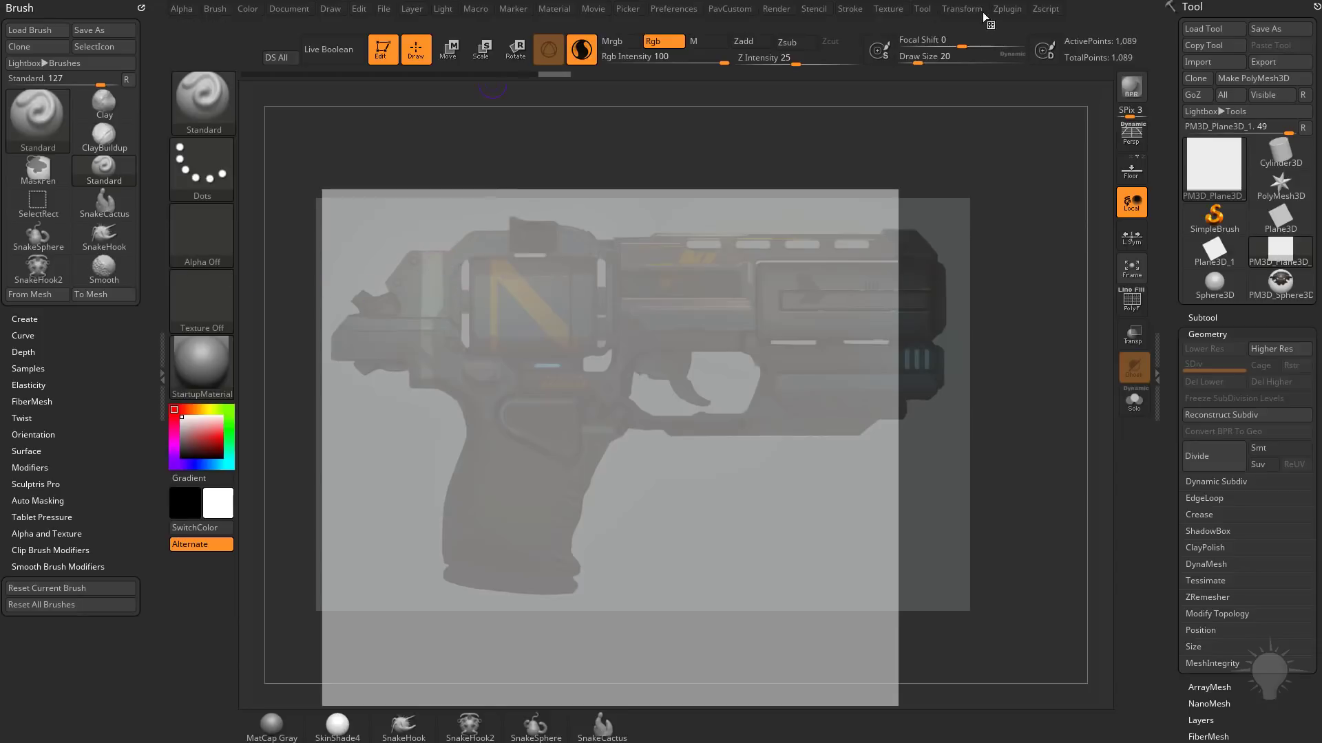
# - Enable Sculptris Pro and paint the pistol's rear sight and square side panel onto the plane
pyautogui.click(848, 8)
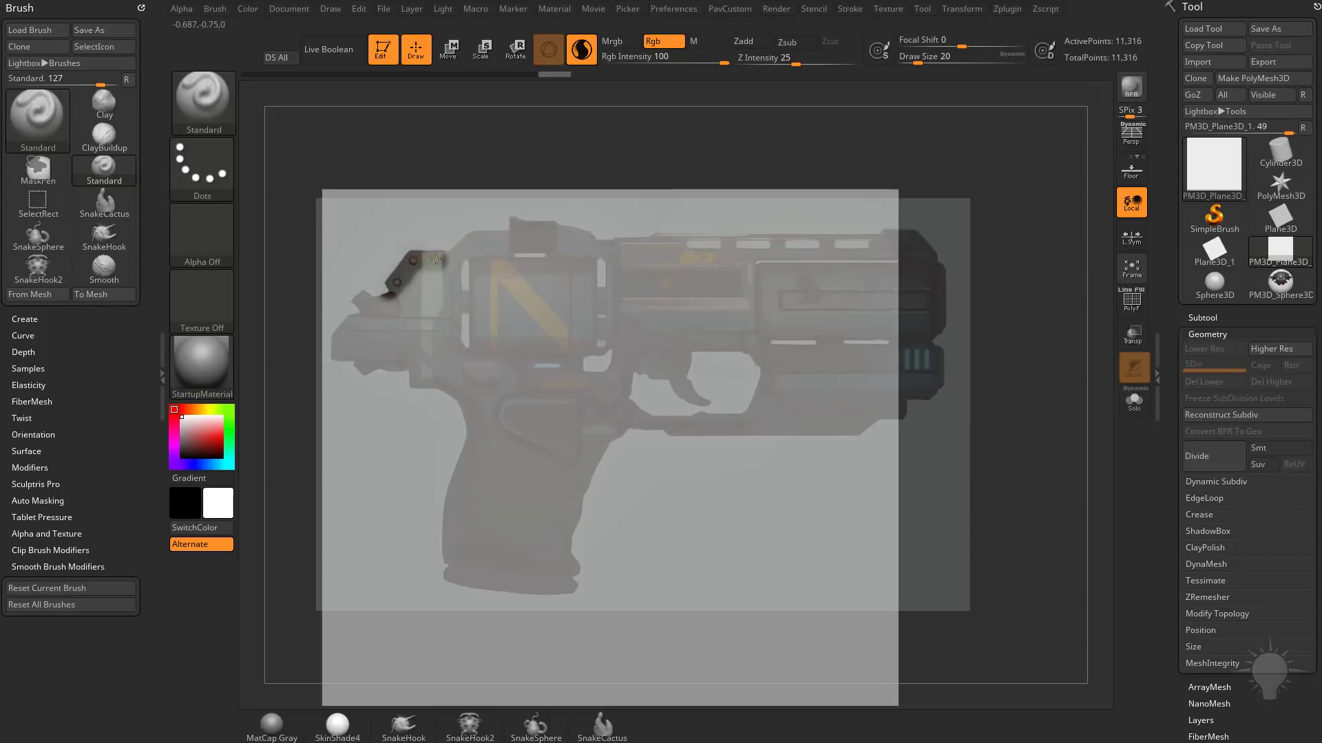
pyautogui.moveTo(434, 258); pyautogui.dragTo(476, 268)
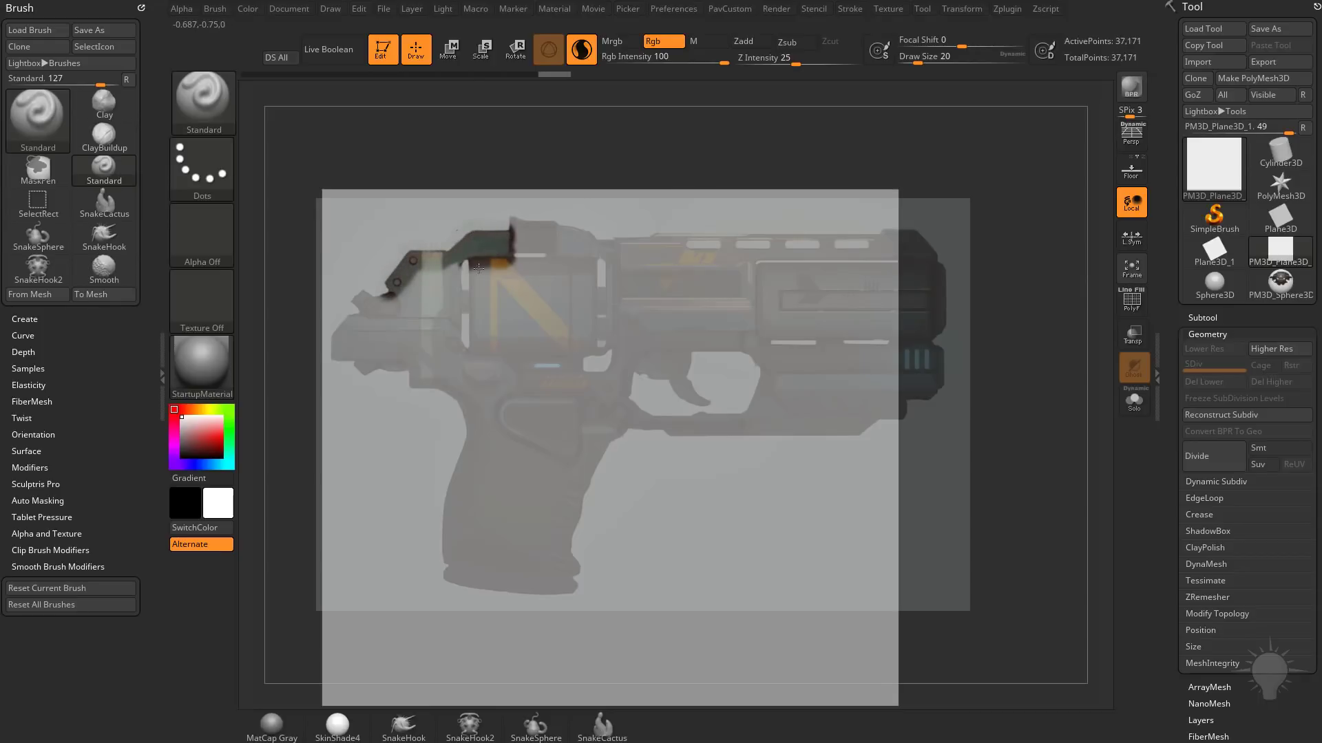
pyautogui.moveTo(480, 270); pyautogui.dragTo(582, 363)
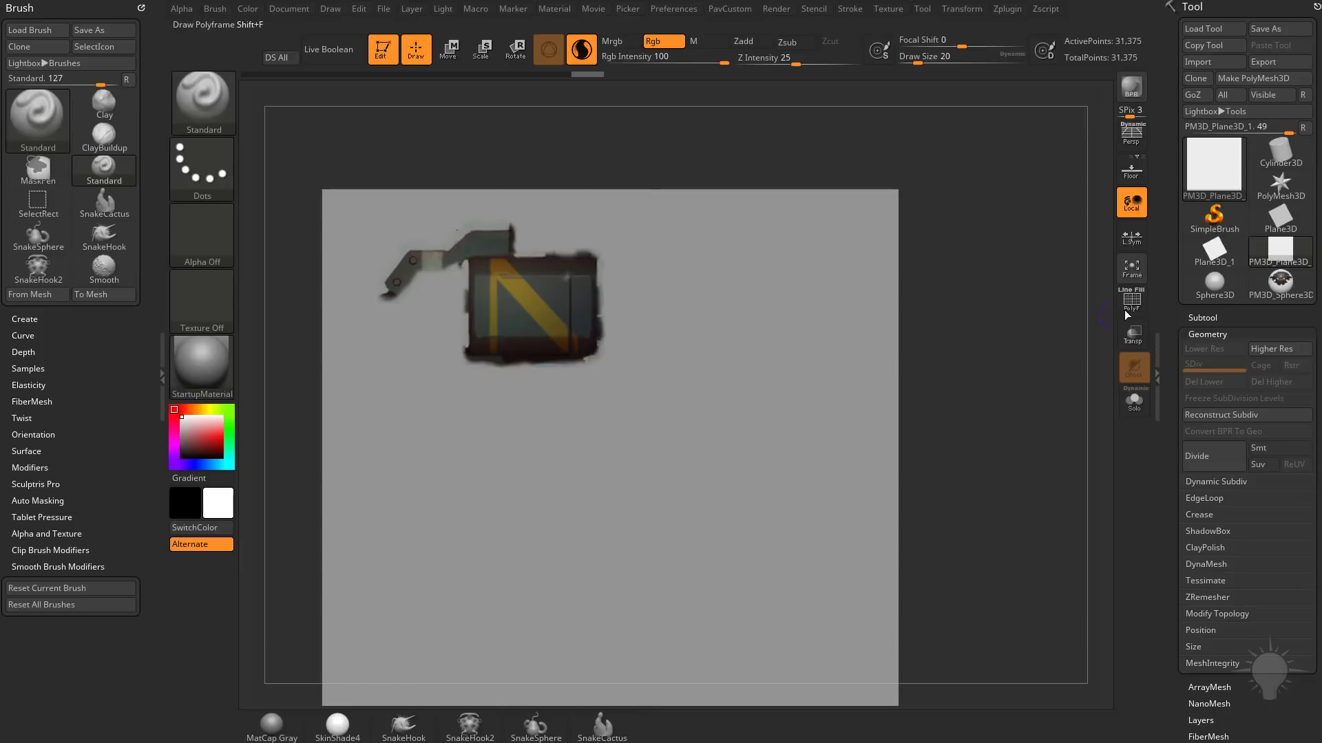
pyautogui.moveTo(1127, 42)
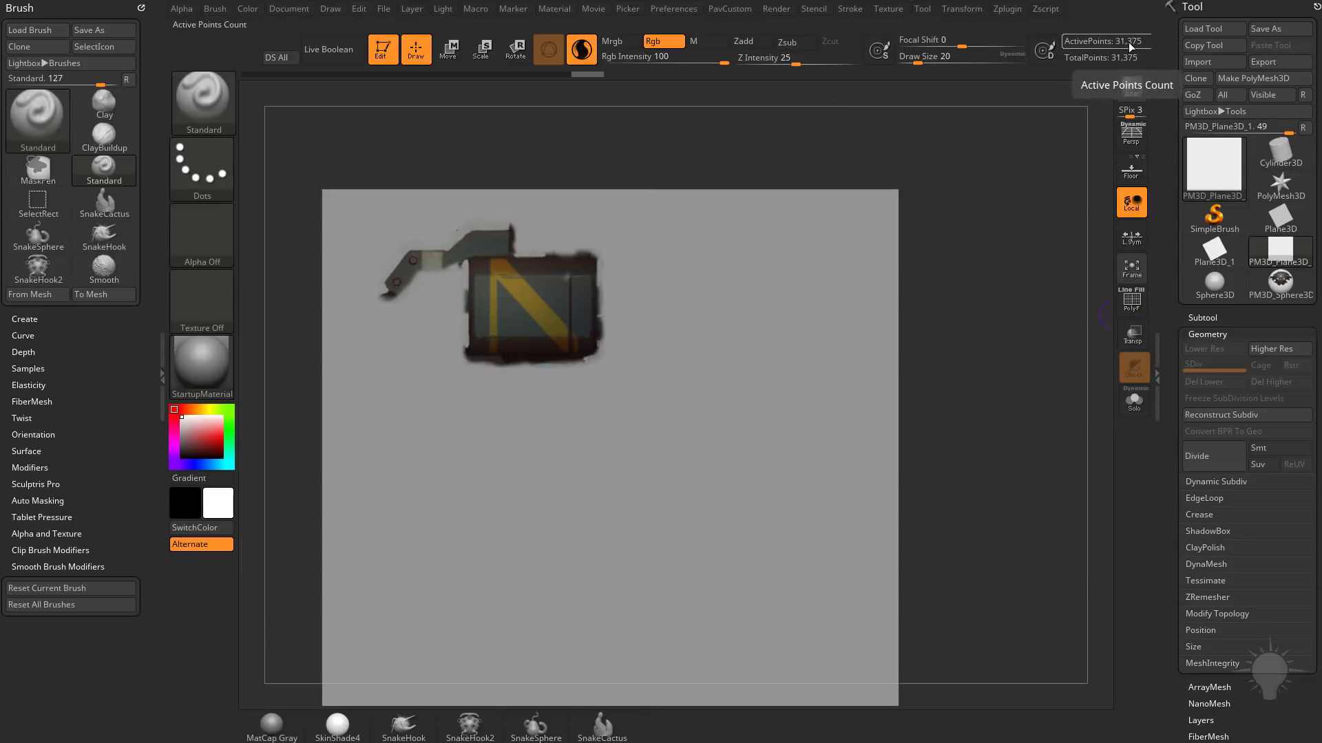